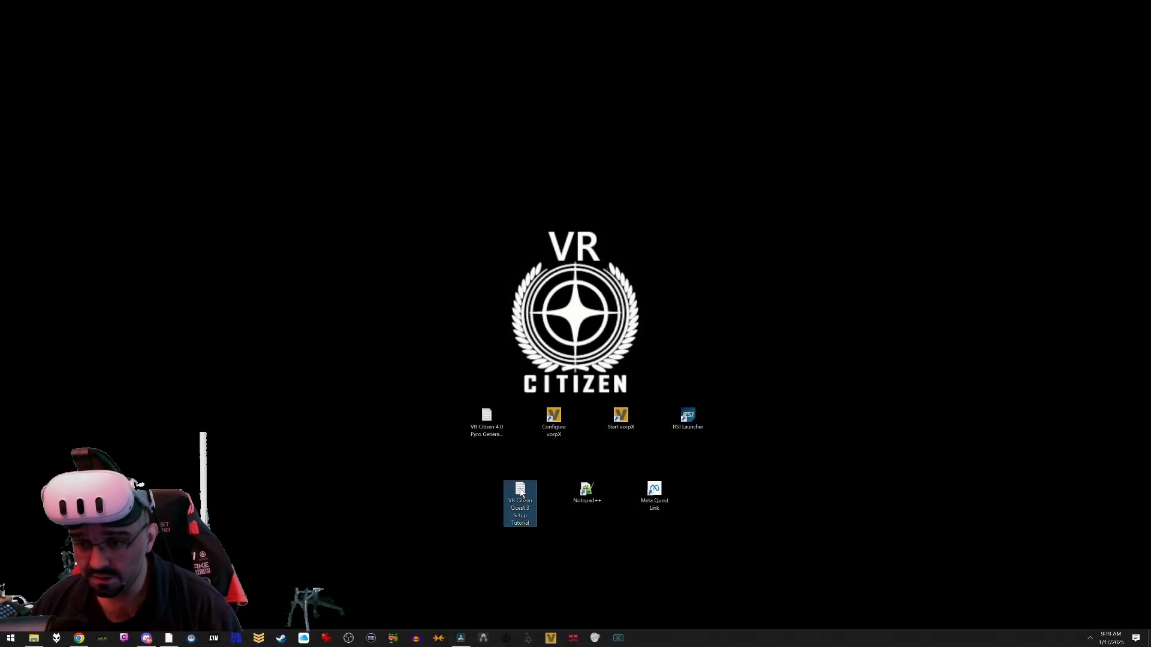
# - Open the VR Citizen Quest 3 setup tutorial text file from the desktop in Notepad
pyautogui.doubleClick(519, 503)
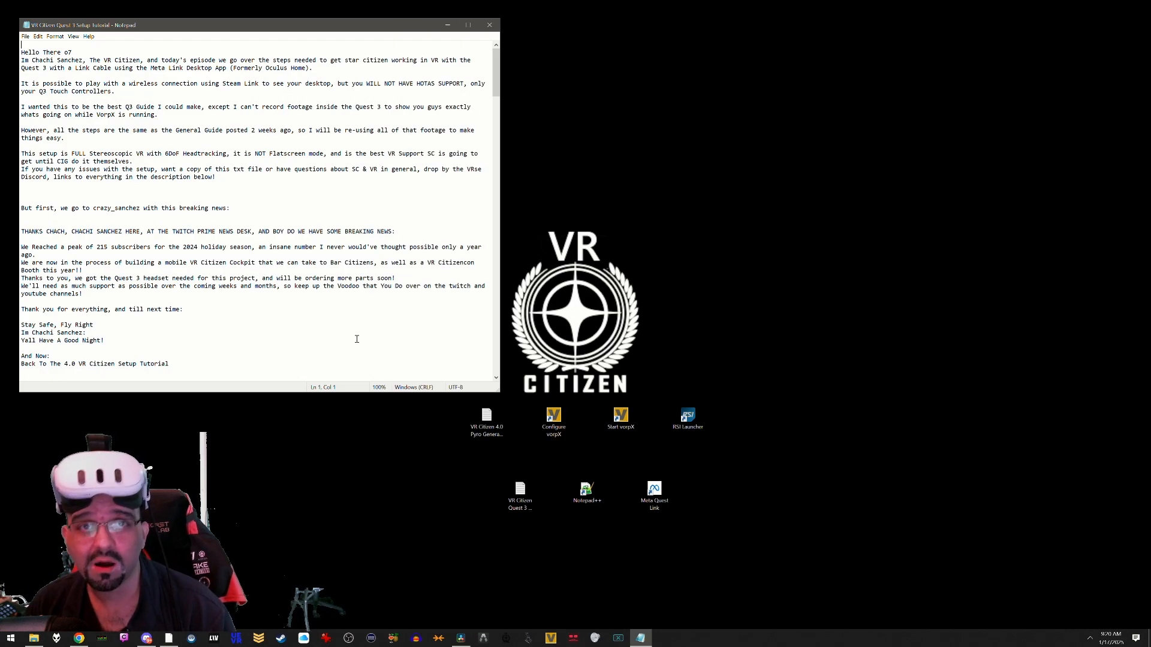
pyautogui.click(121, 91)
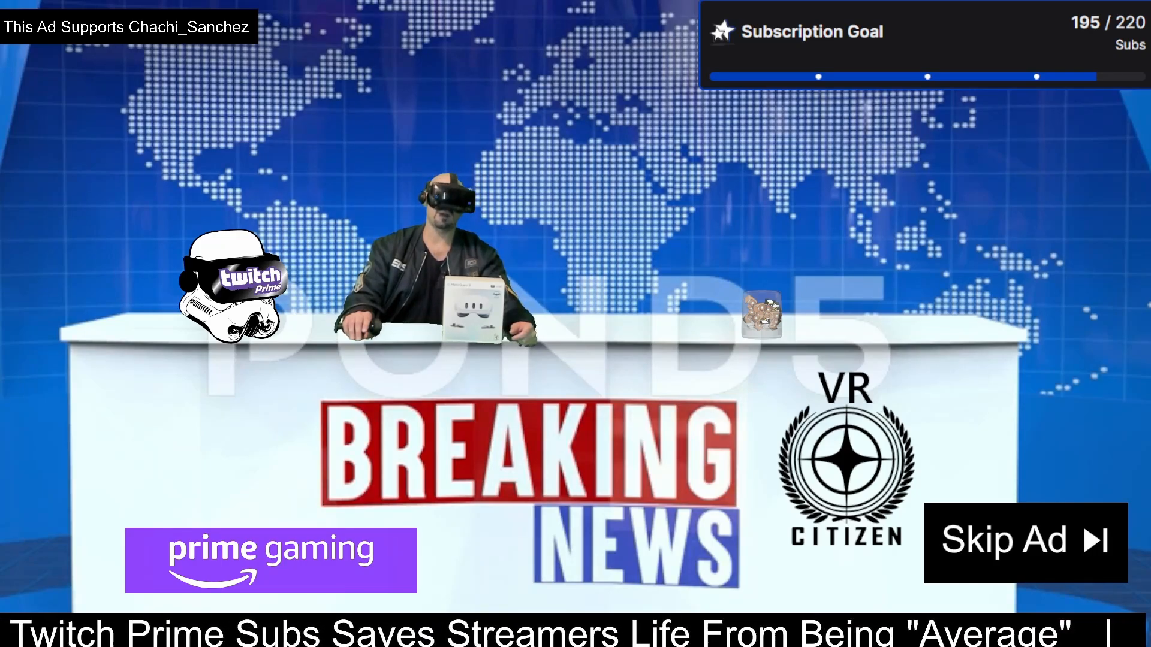
pyautogui.click(1025, 540)
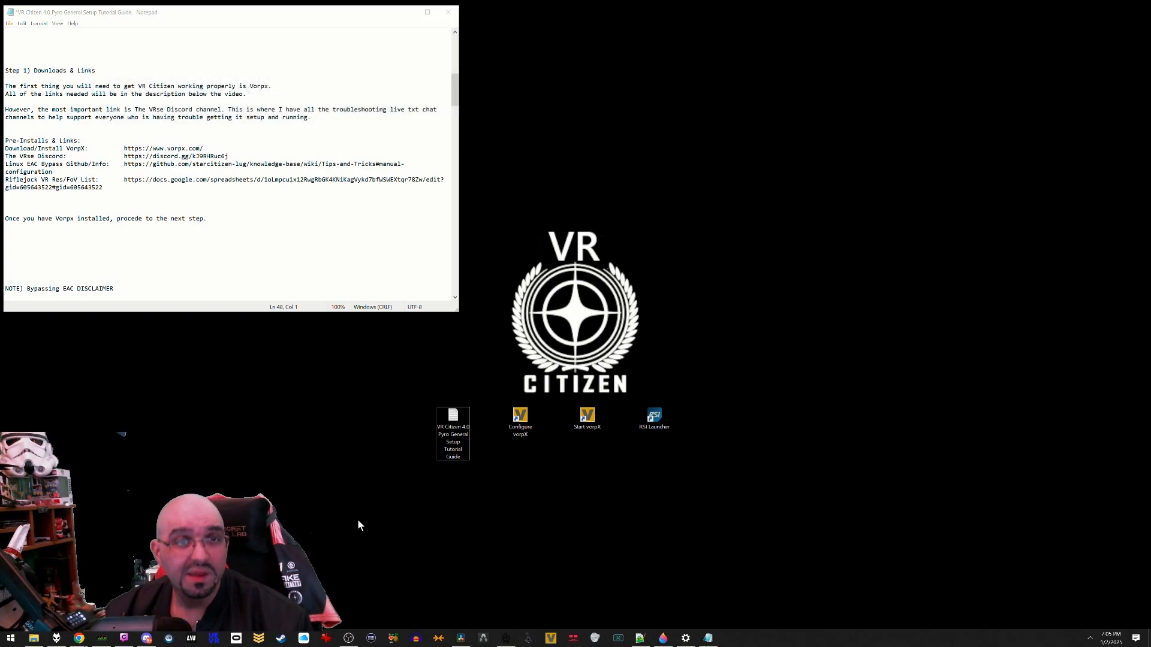
pyautogui.moveTo(334, 464)
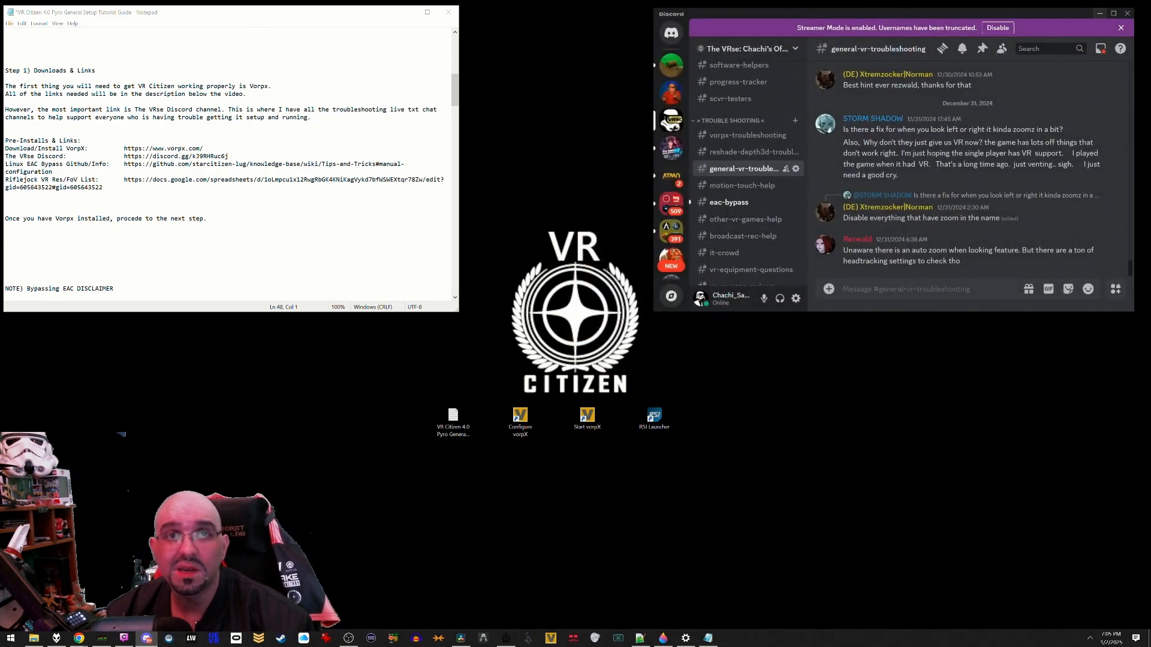
# - View the VRse server's vorpx-troubleshooting channel, then put Discord away to show the guide
pyautogui.click(747, 134)
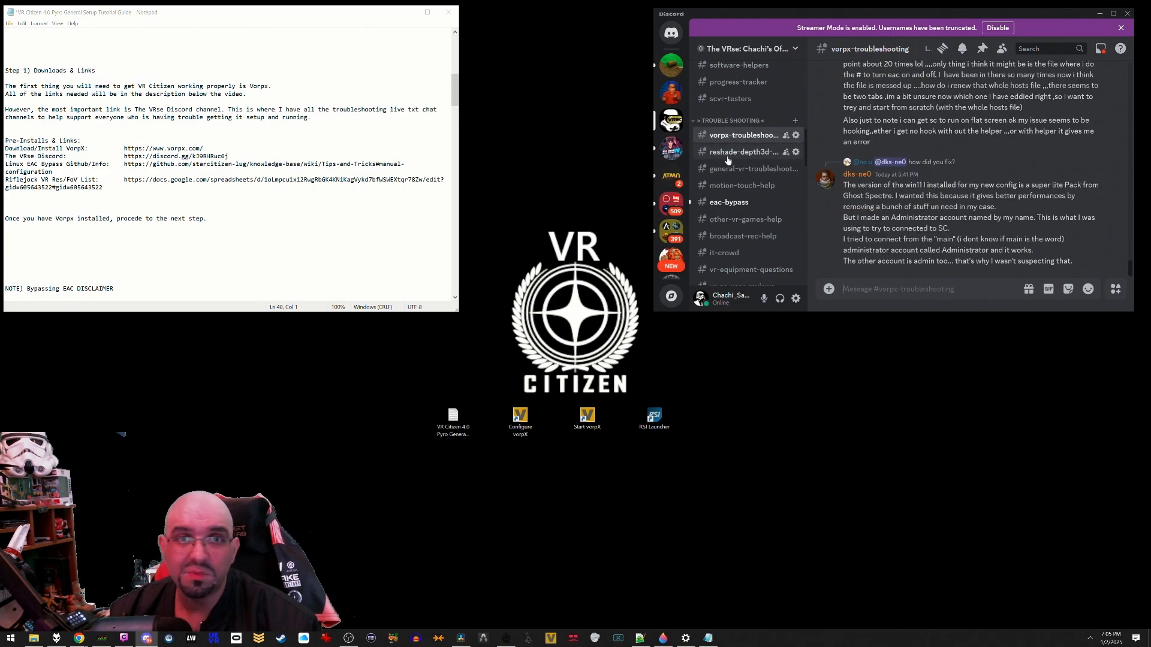
pyautogui.moveTo(744, 153)
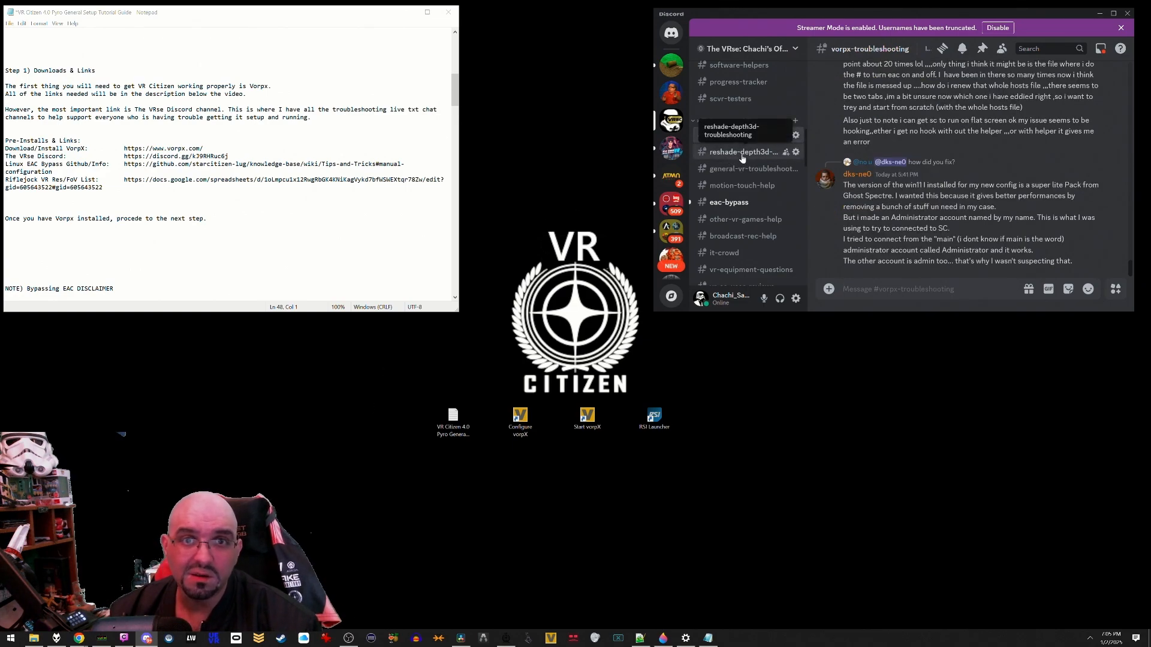
pyautogui.click(743, 151)
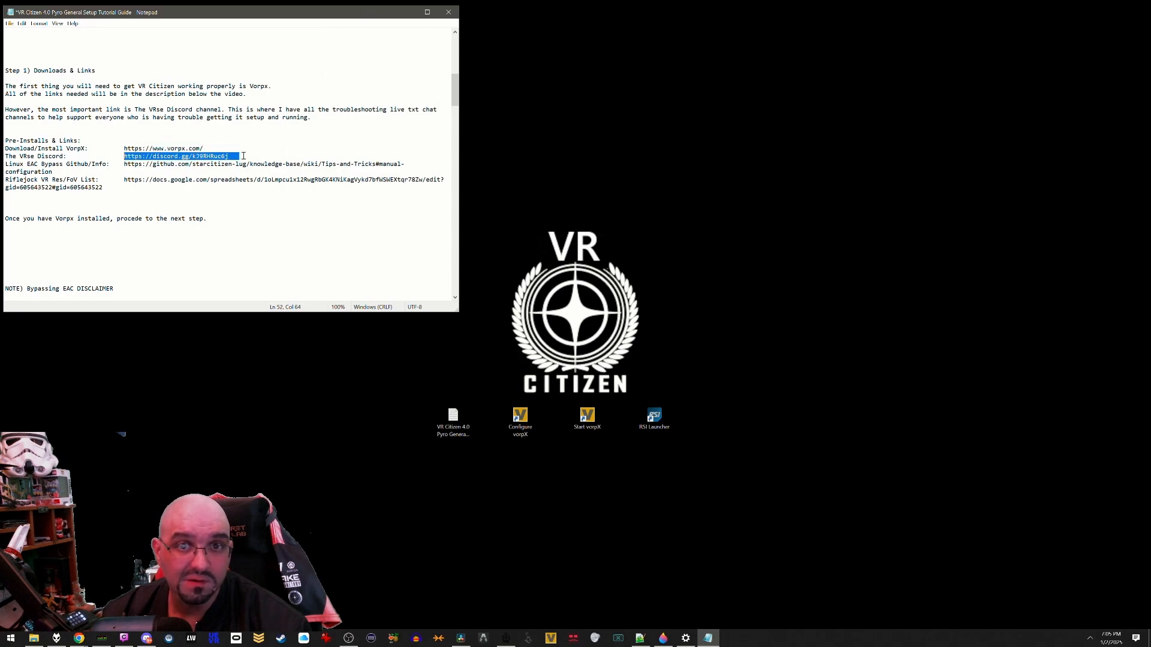
pyautogui.click(125, 164)
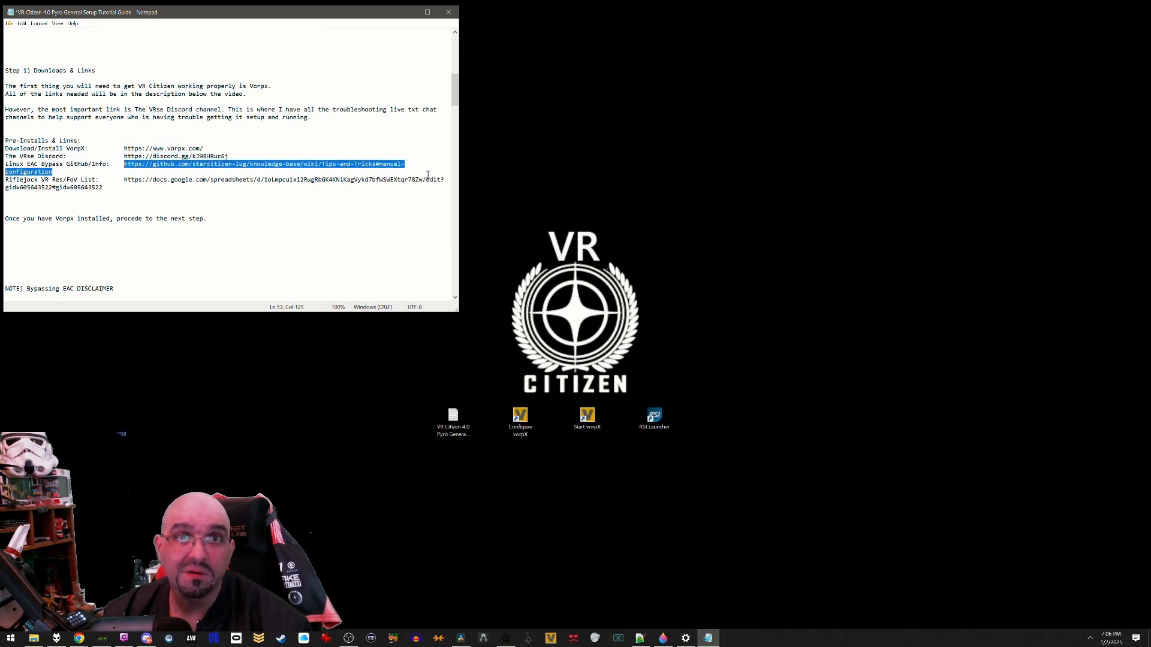
pyautogui.click(148, 179)
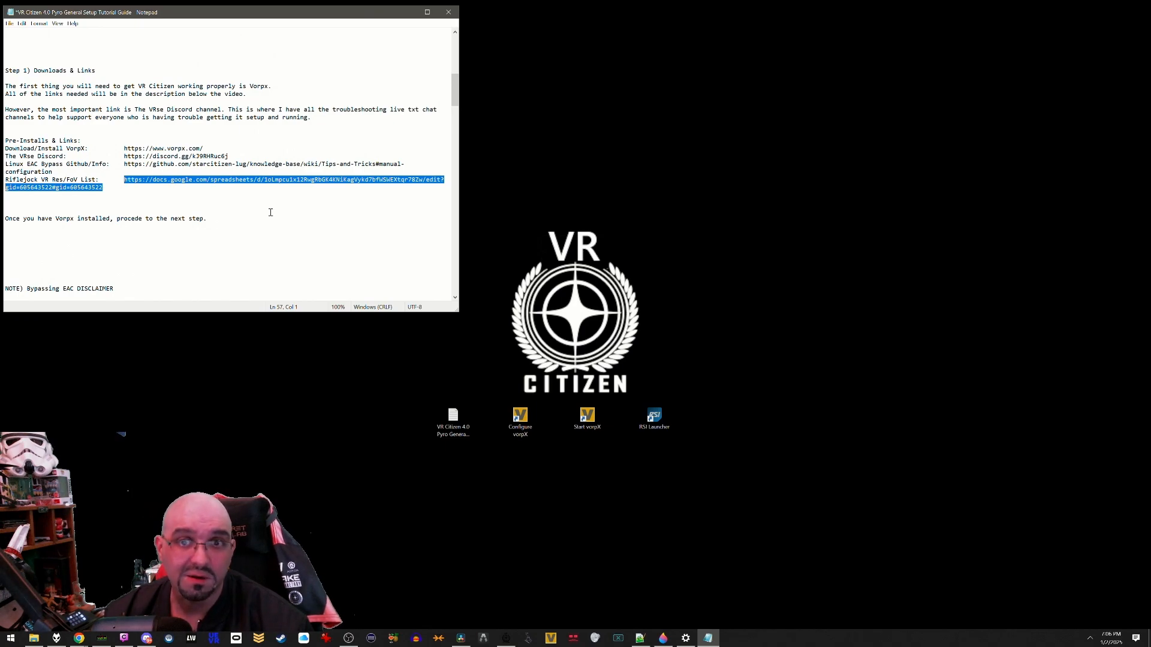
pyautogui.click(269, 214)
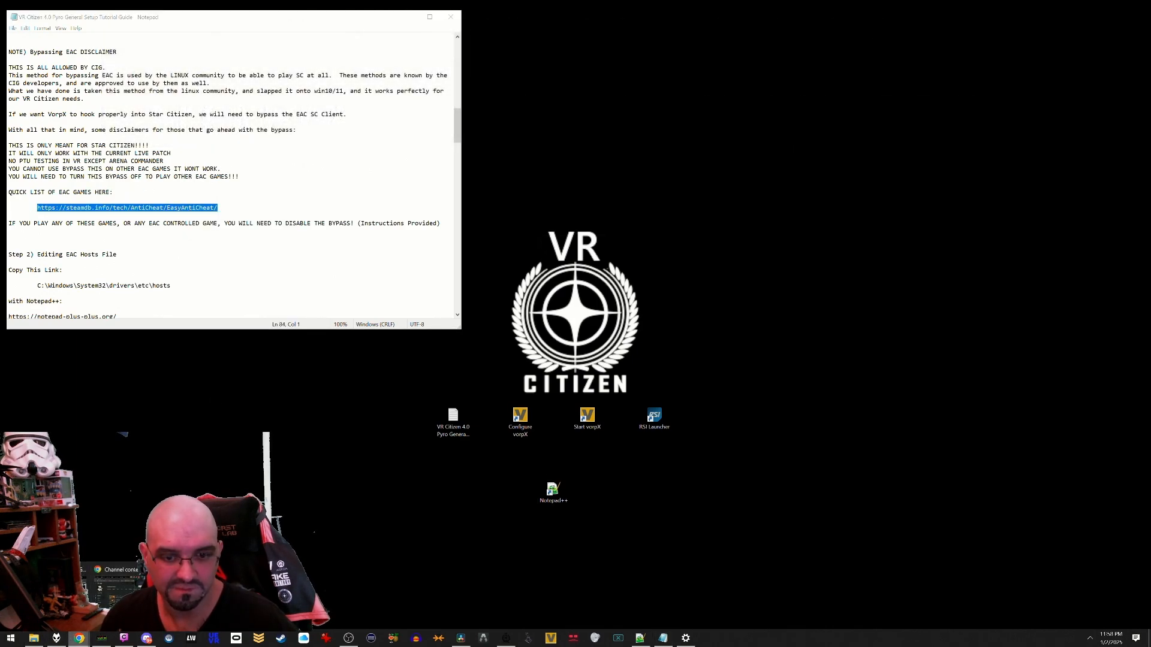
# - Highlight the disable-bypass warning and move down to Step 2's hosts file path
pyautogui.click(126, 208)
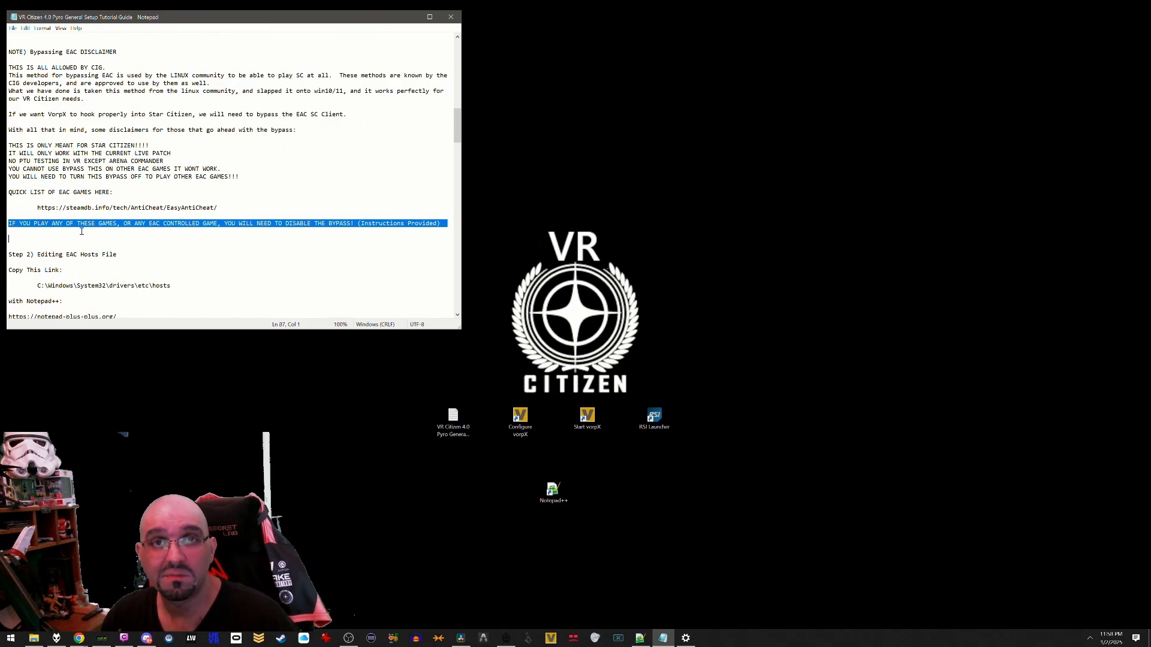
pyautogui.scroll(-3)
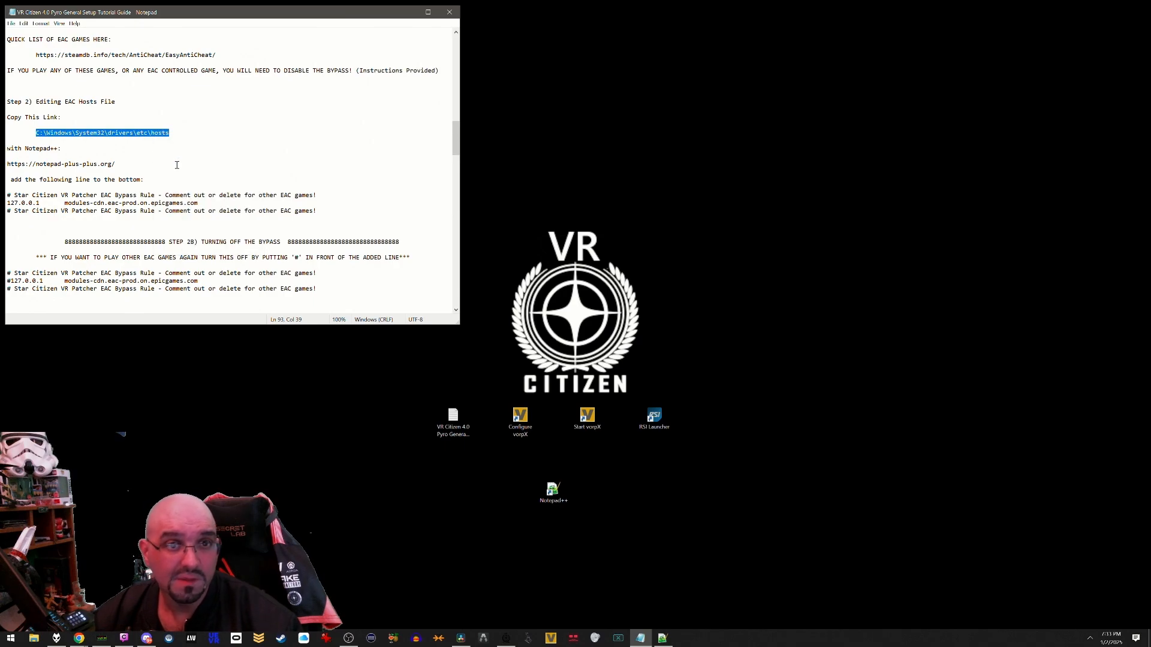
# - Start Notepad++ and open the Windows hosts file at C:\Windows\System32\drivers\etc\hosts
pyautogui.doubleClick(553, 492)
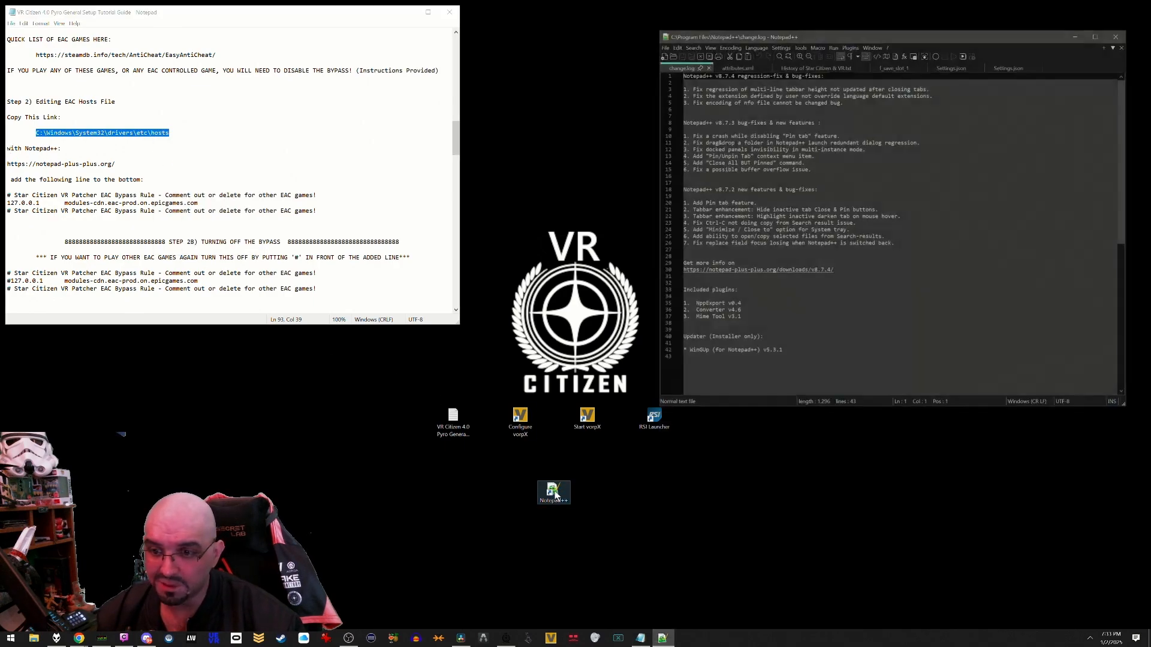
pyautogui.click(665, 24)
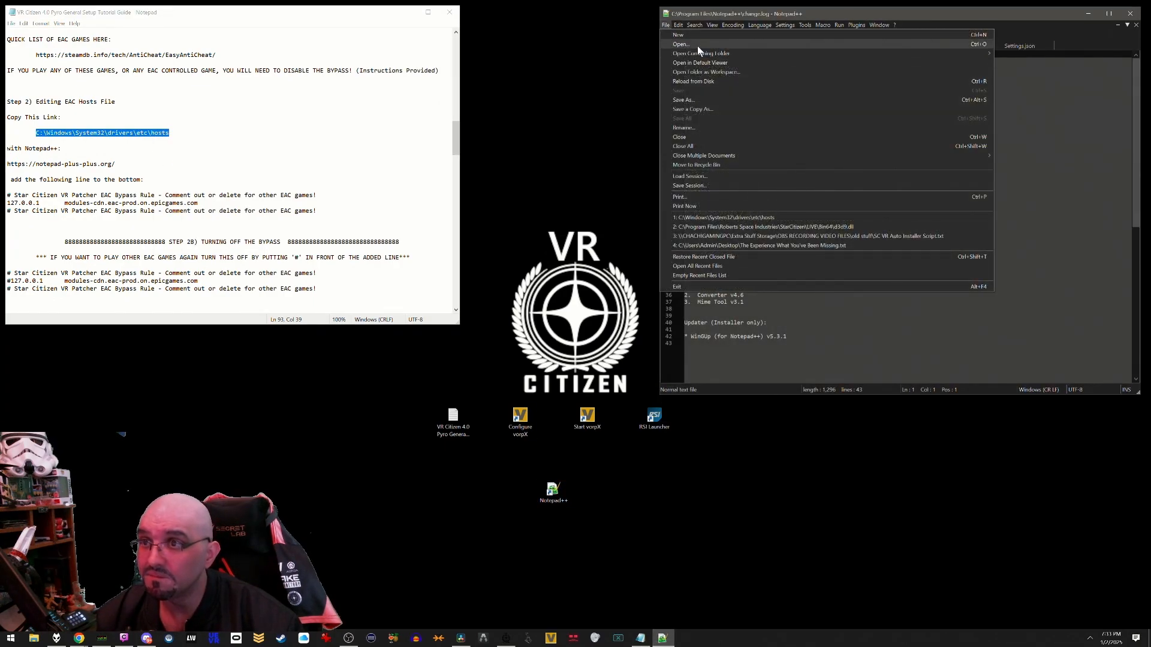
pyautogui.click(681, 45)
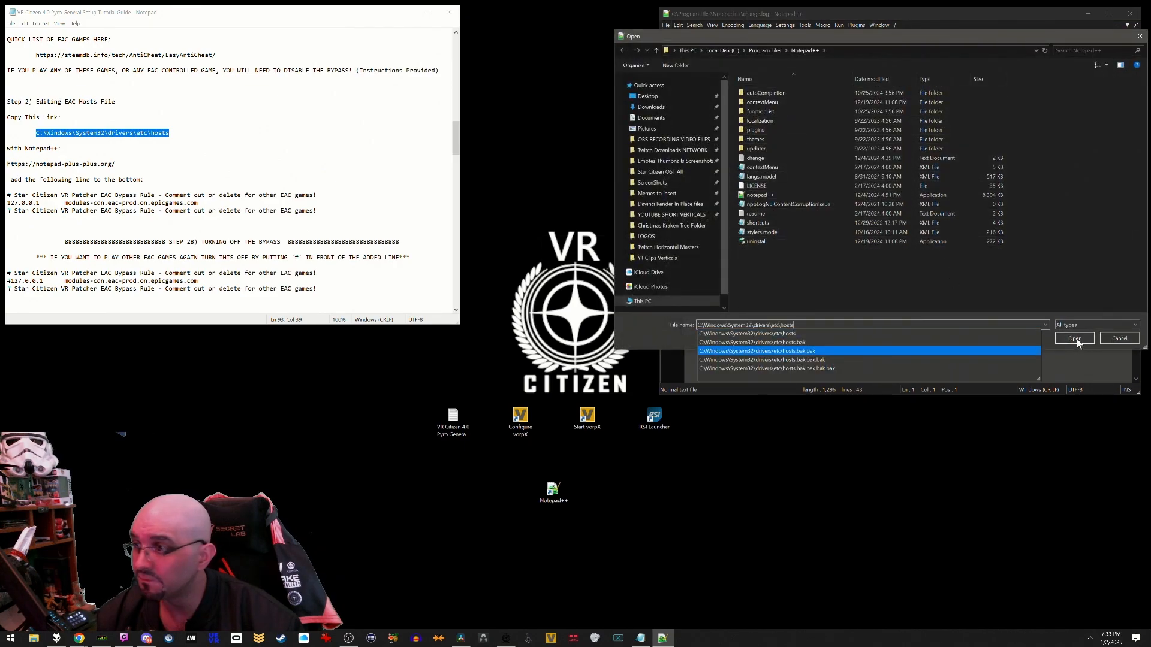
pyautogui.click(1073, 338)
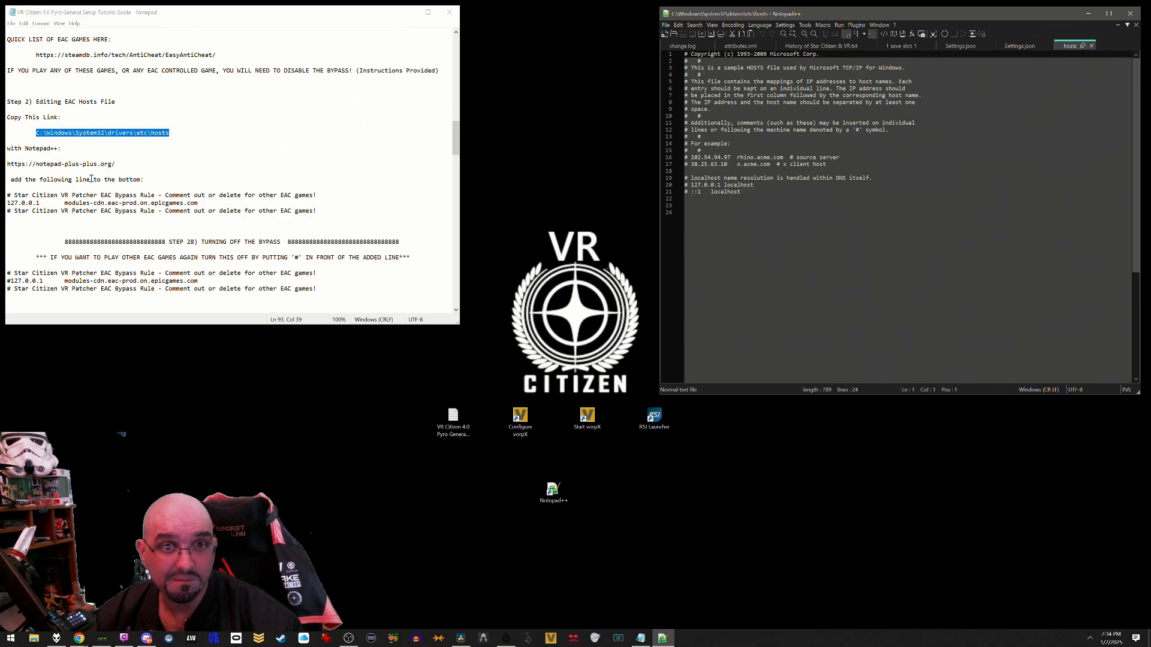
# - Copy the three EAC bypass lines from the guide into the hosts file and save, relaunching as administrator
pyautogui.rightClick(146, 202)
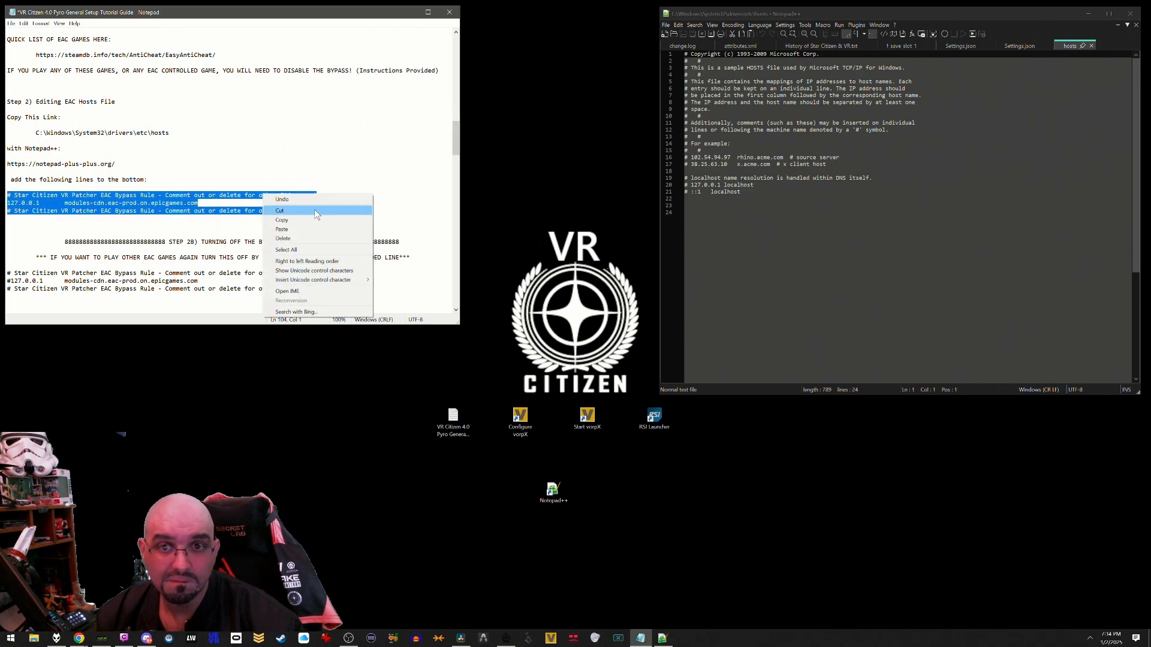
pyautogui.click(281, 219)
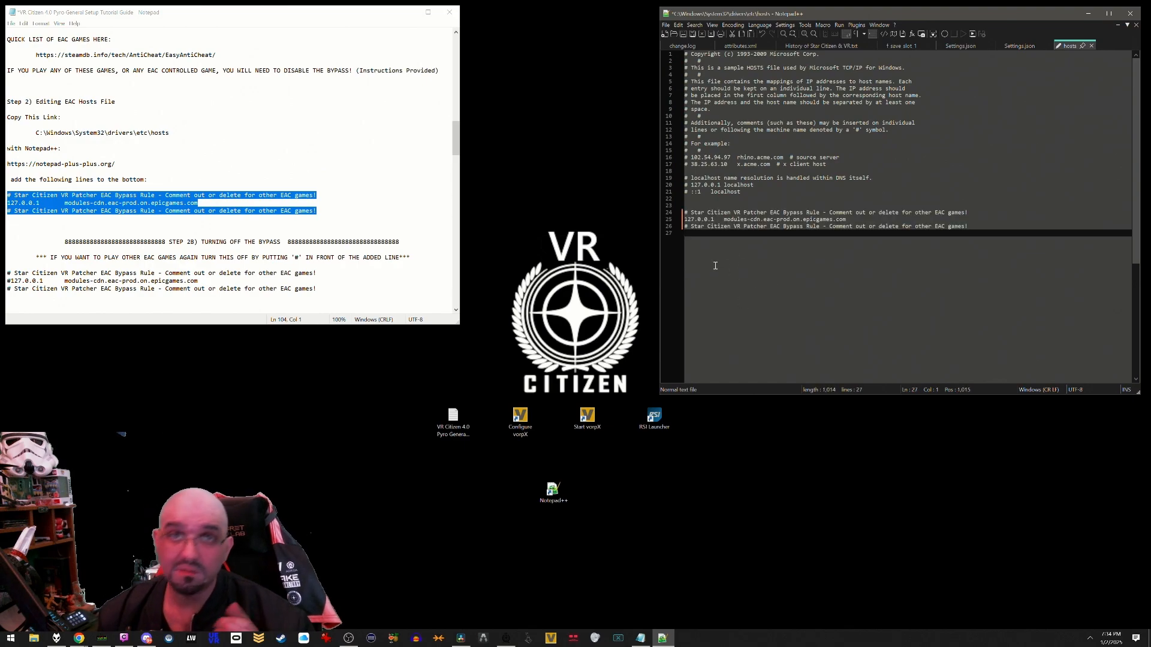
pyautogui.click(665, 24)
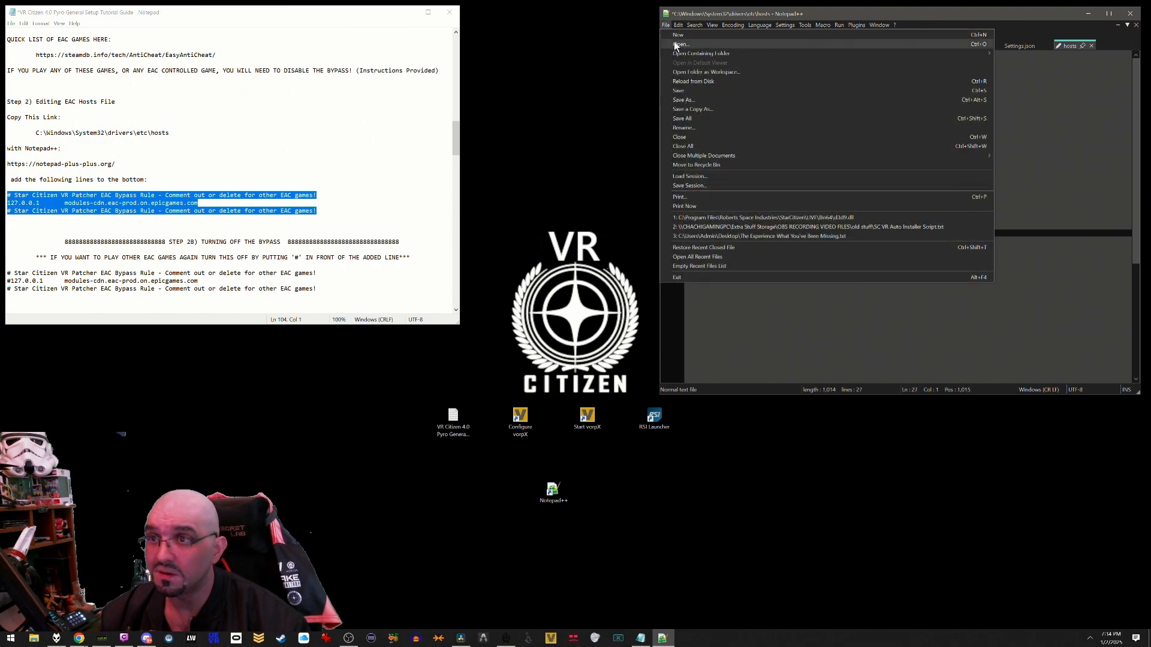
pyautogui.click(677, 90)
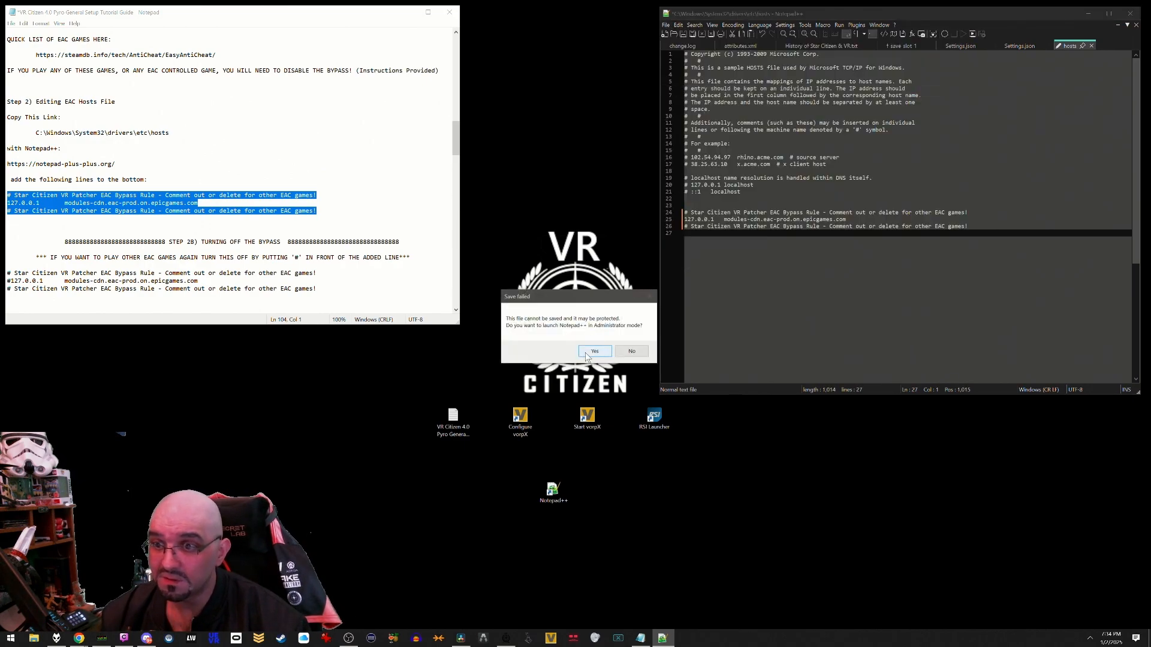
pyautogui.click(593, 352)
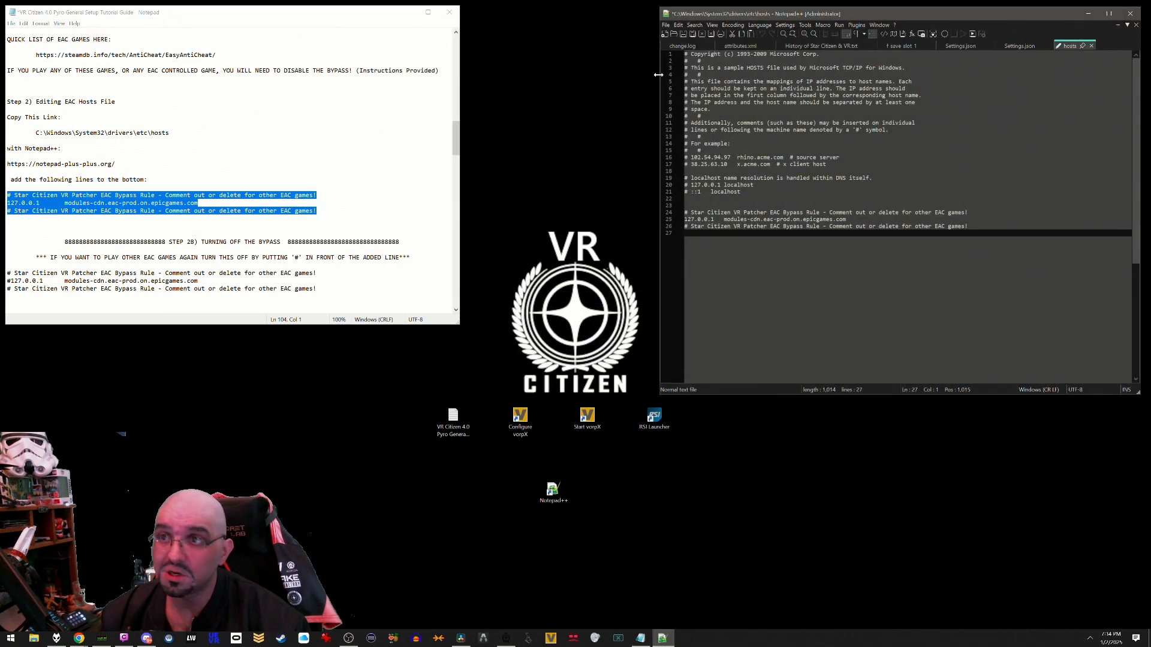
pyautogui.click(665, 24)
pyautogui.write('# ')
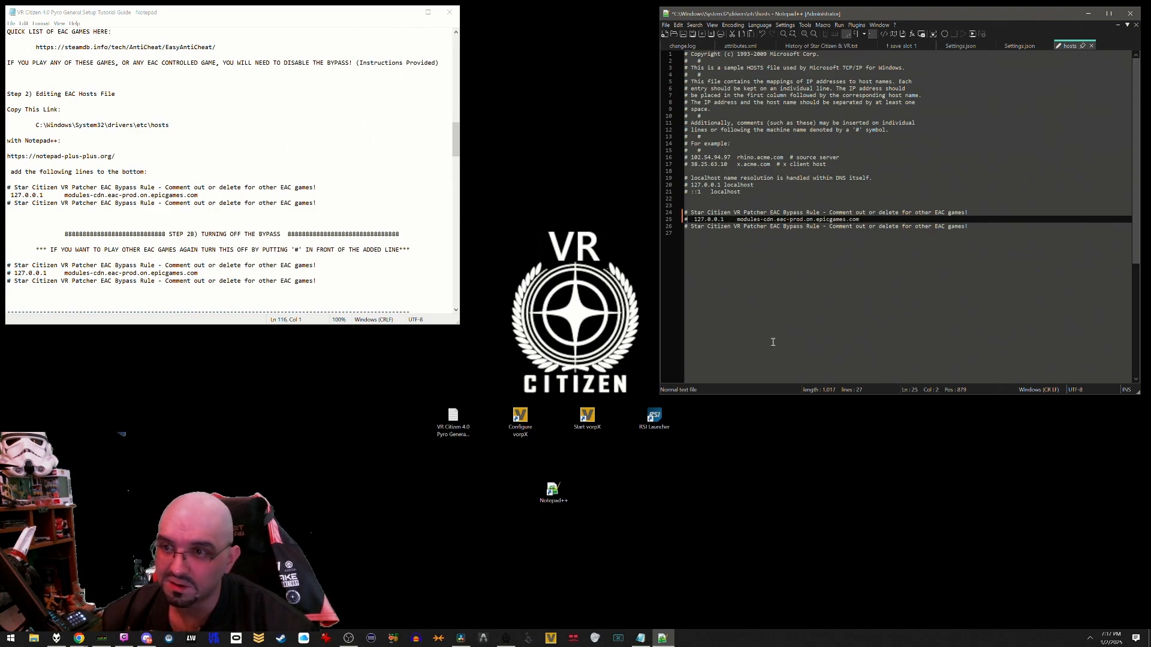
# - Save the hosts file with the 127.0.0.1 bypass line commented out by #
pyautogui.click(665, 24)
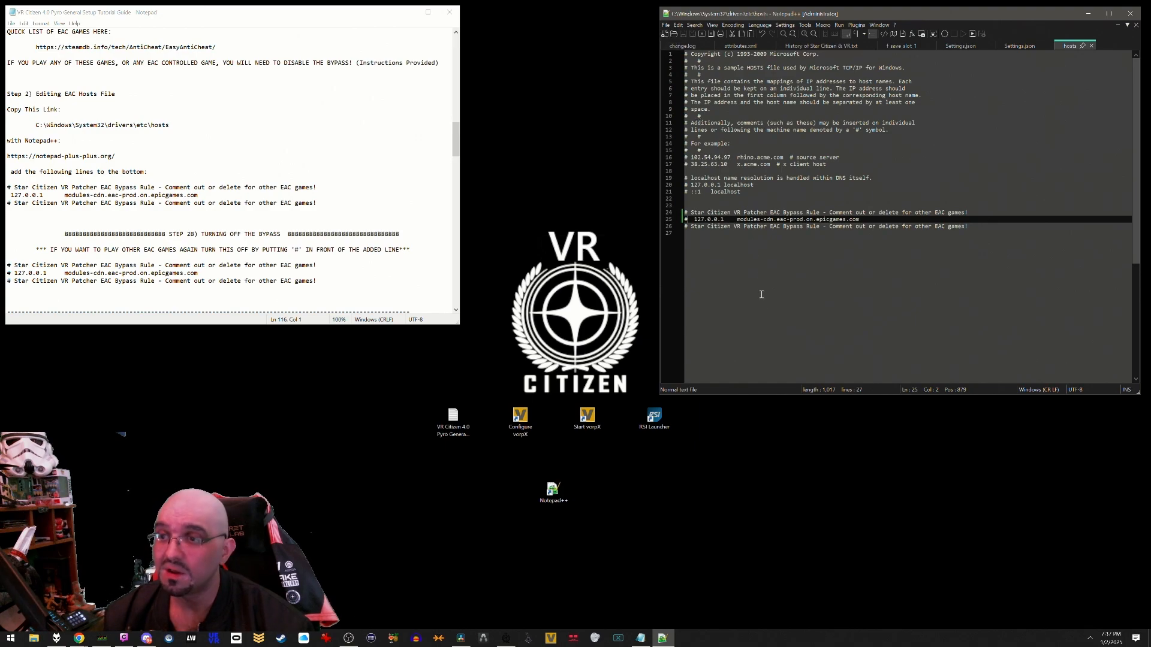
pyautogui.moveTo(747, 311)
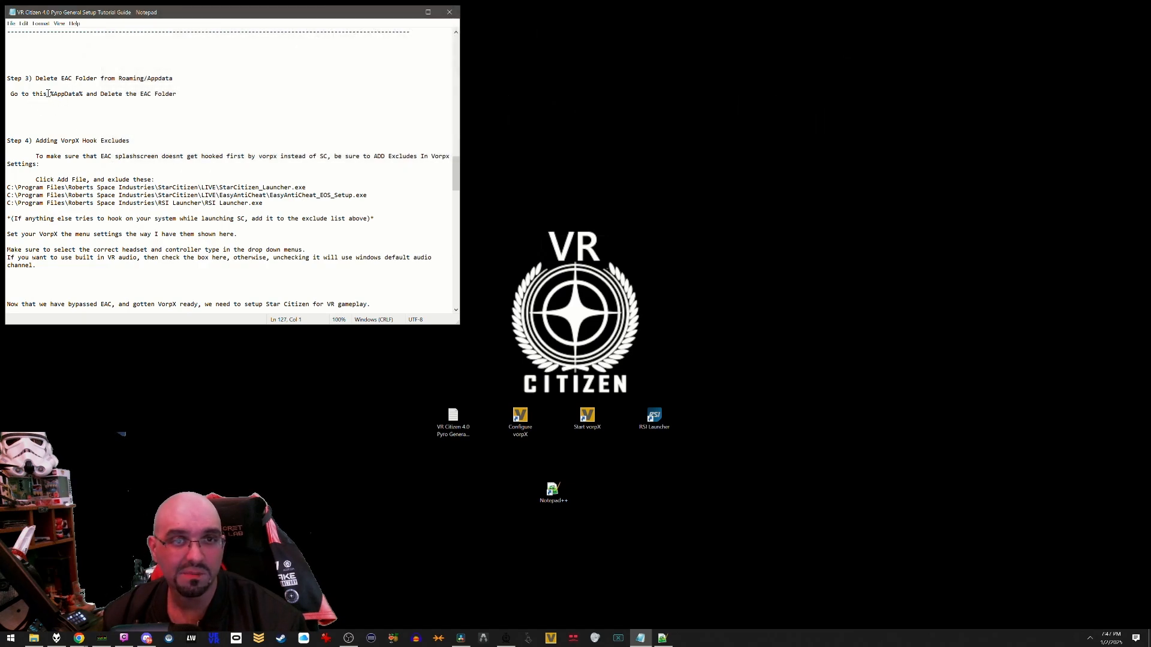
# - Go to the %AppData% Roaming folder and delete the EasyAntiCheat folder
pyautogui.doubleClick(66, 94)
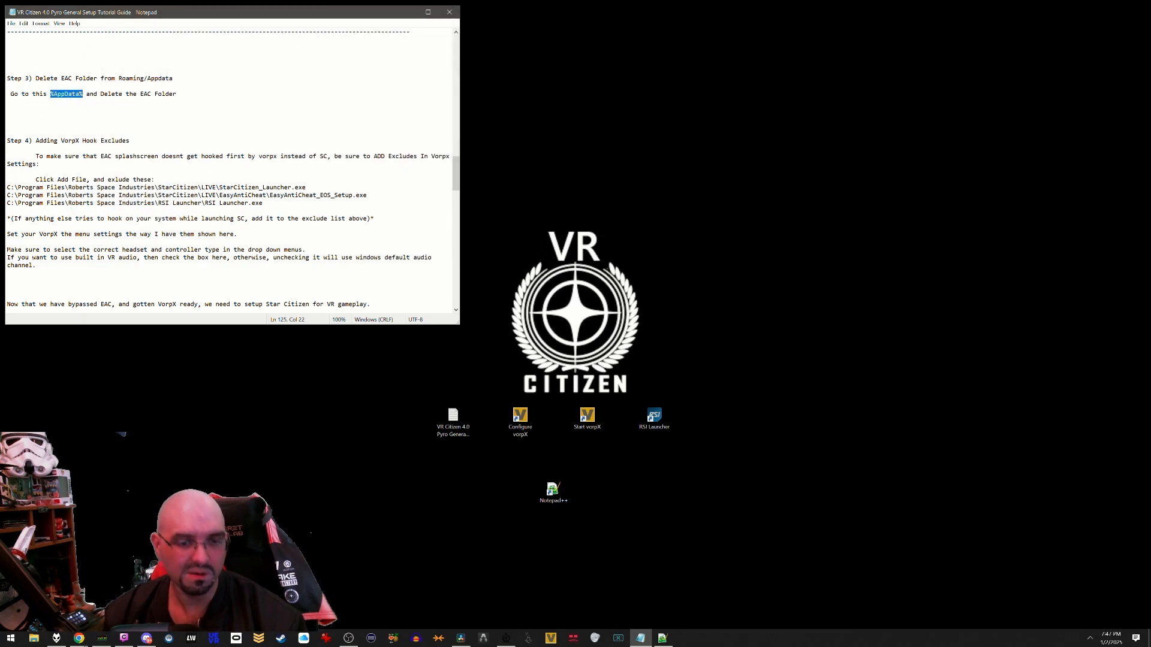
pyautogui.click(32, 636)
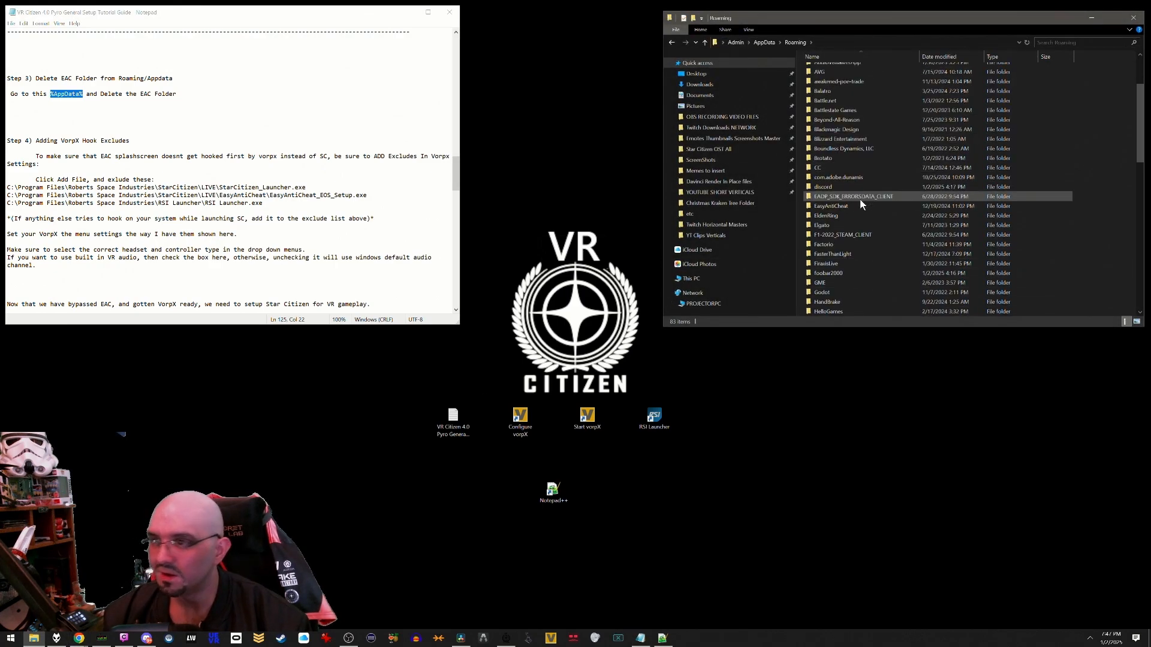
pyautogui.scroll(-3)
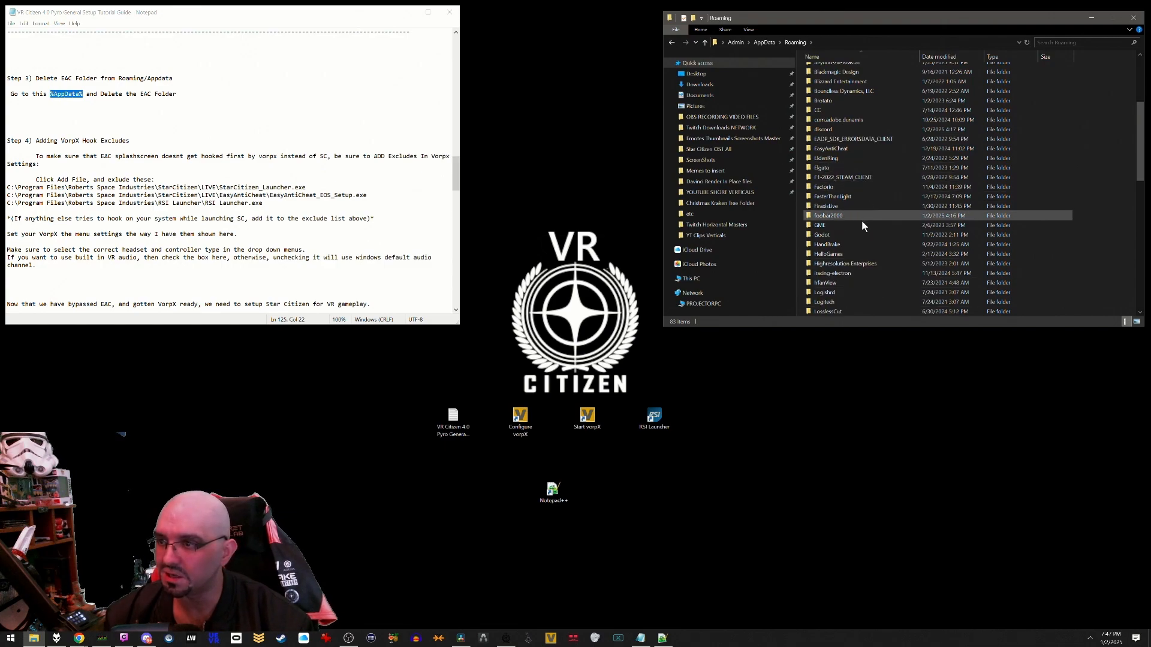
pyautogui.rightClick(829, 148)
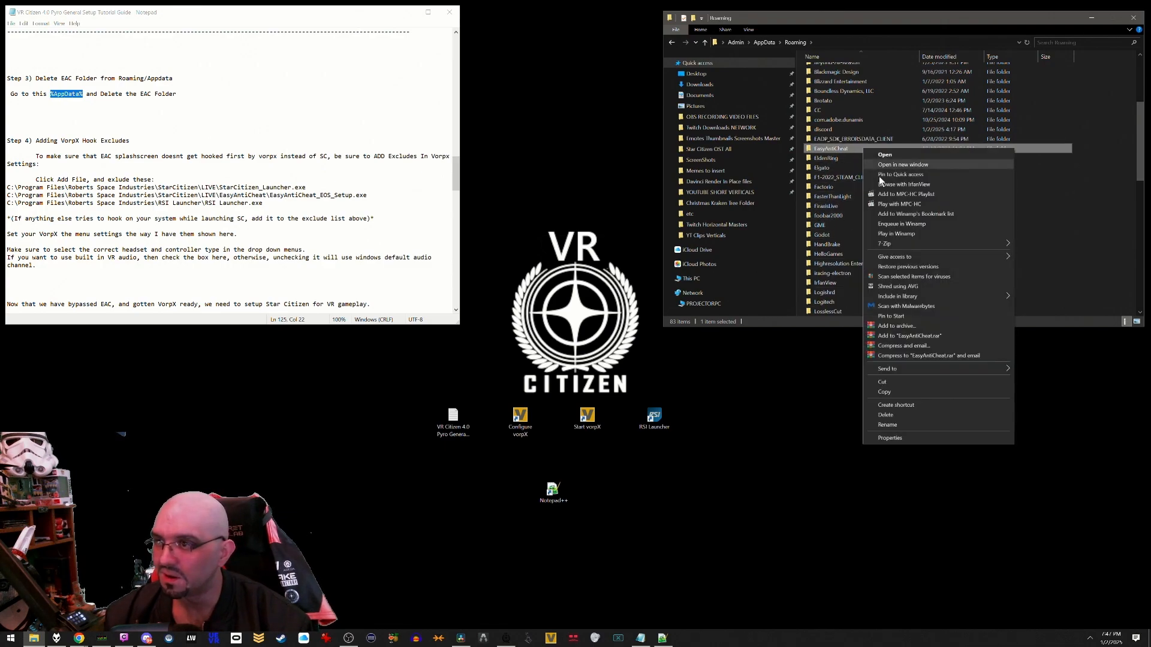
pyautogui.click(886, 414)
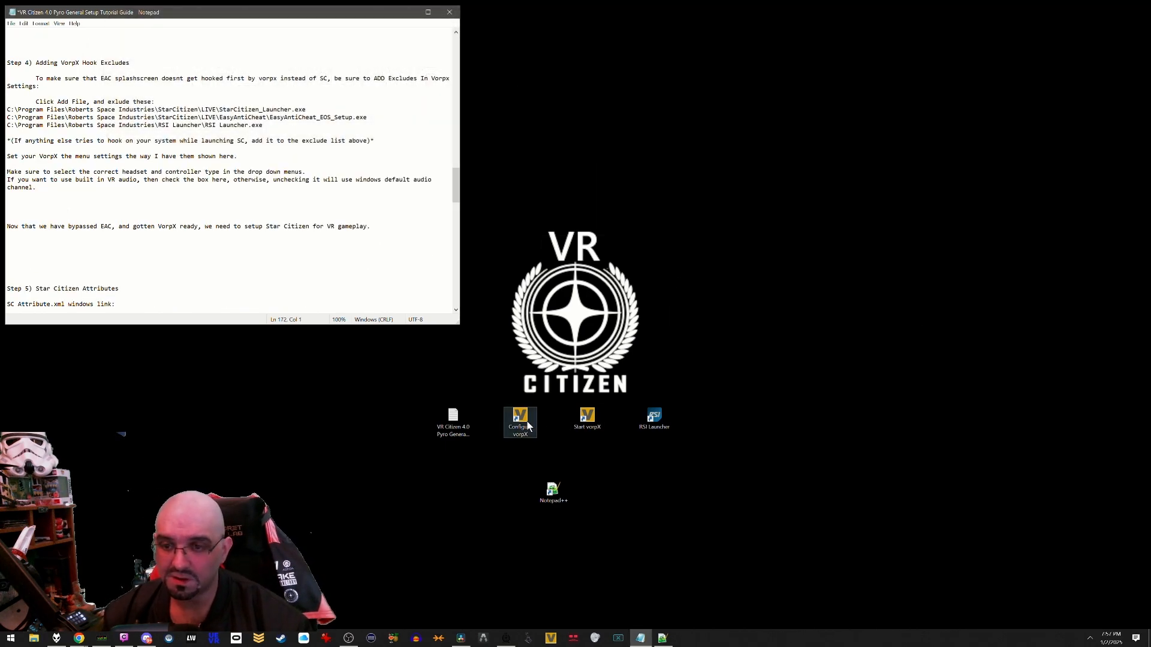
# - In vorpX Config General settings, set device SteamVR, hand controller Valve Index, built-in audio off
pyautogui.doubleClick(519, 418)
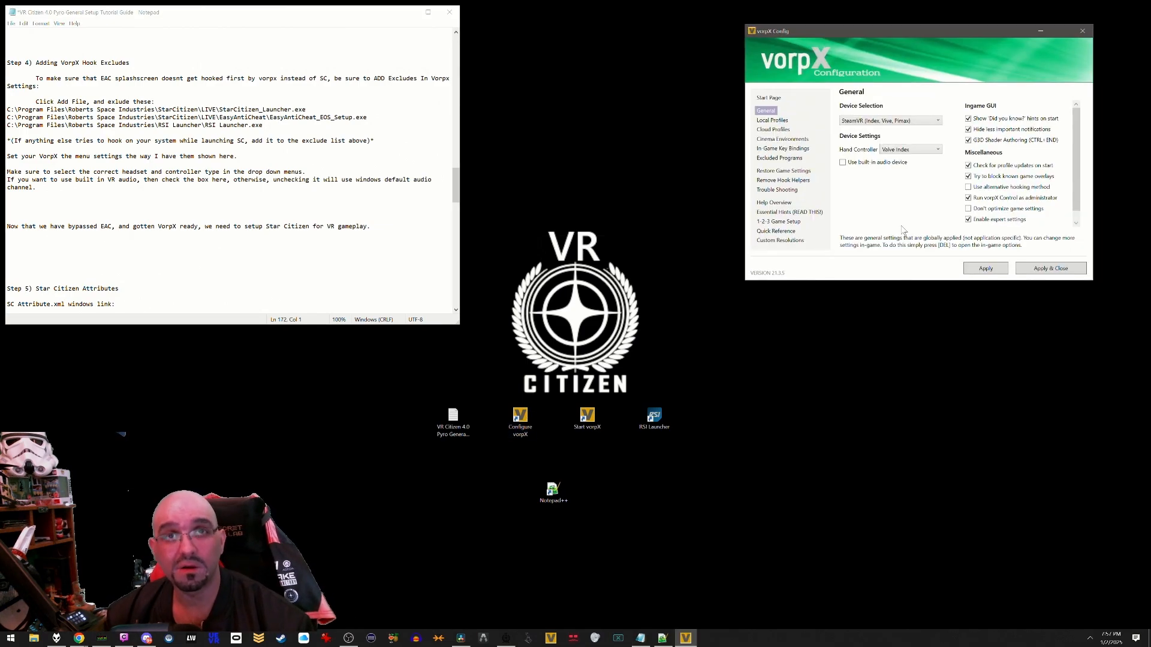
pyautogui.moveTo(987, 124)
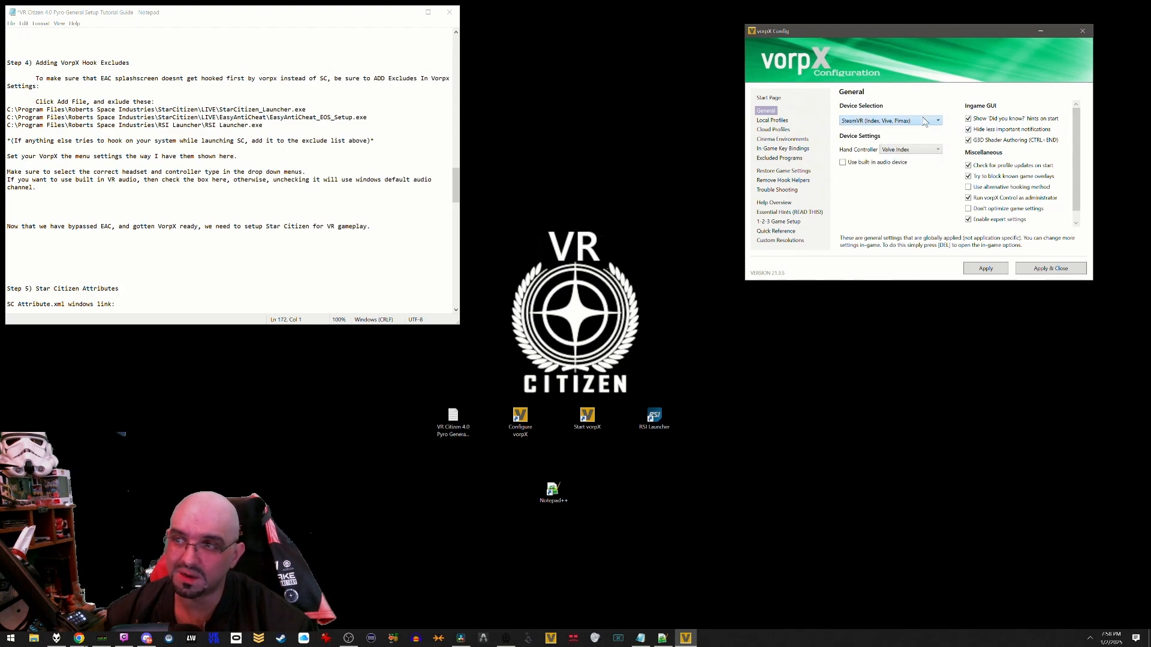
pyautogui.click(938, 148)
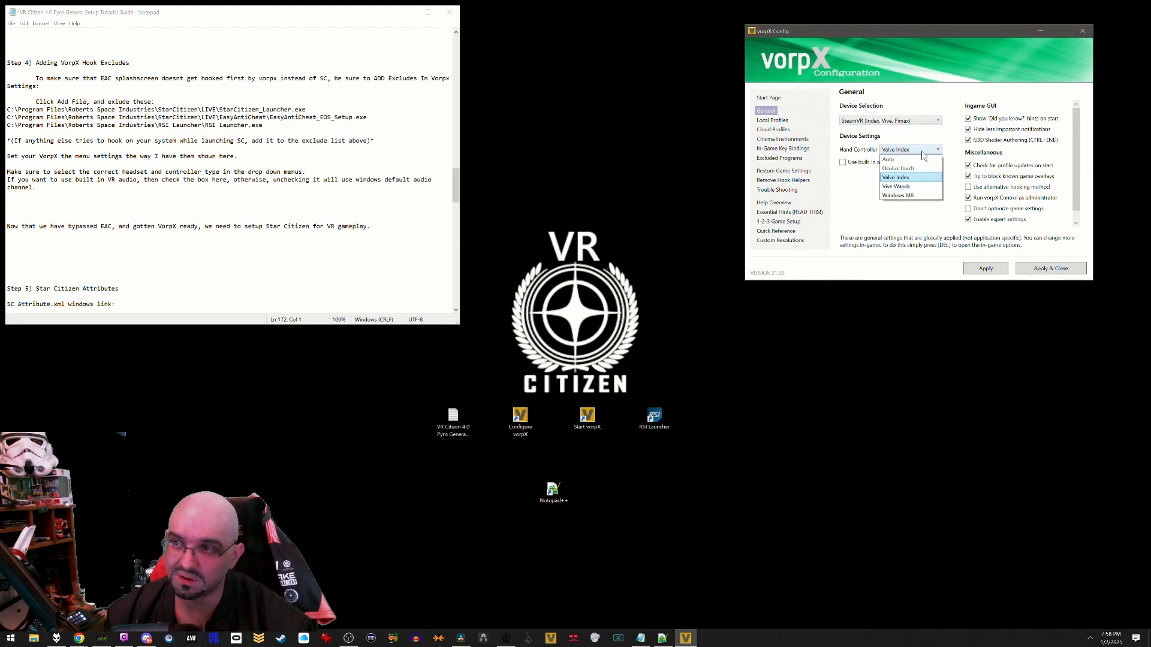
pyautogui.click(897, 177)
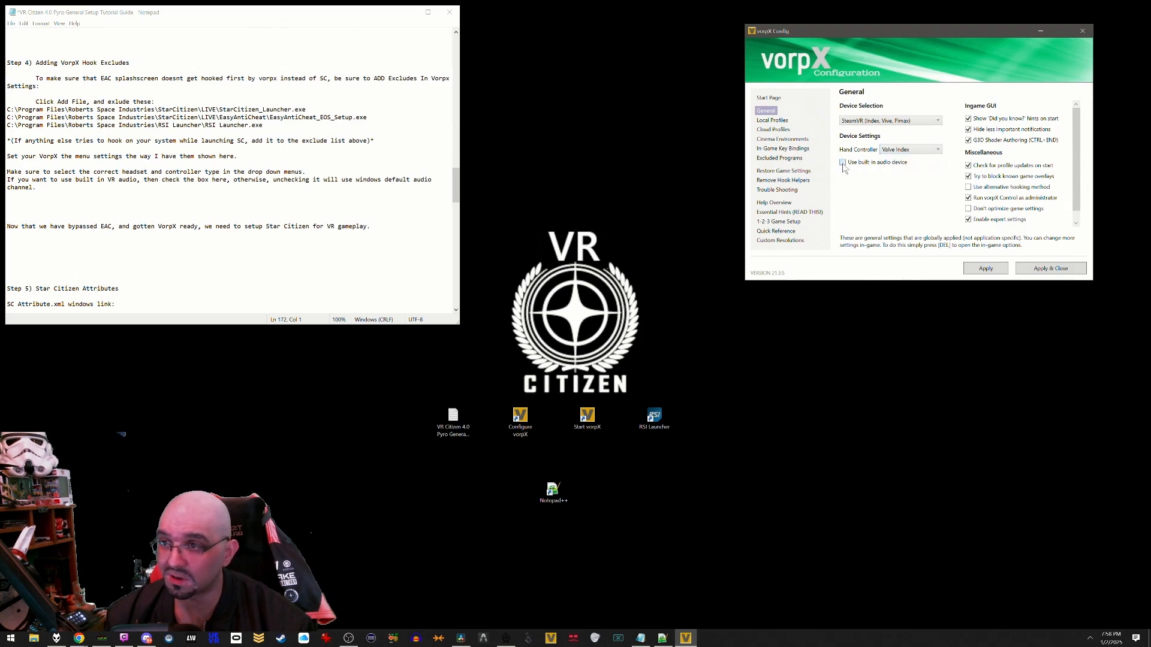
pyautogui.click(842, 162)
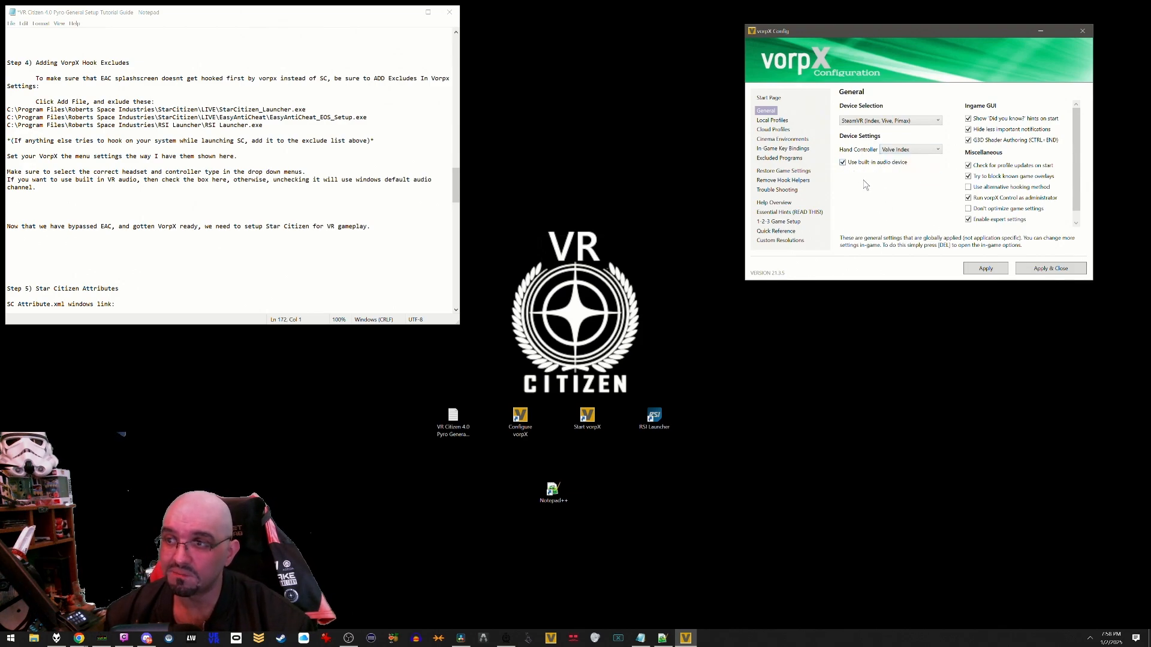
pyautogui.click(841, 162)
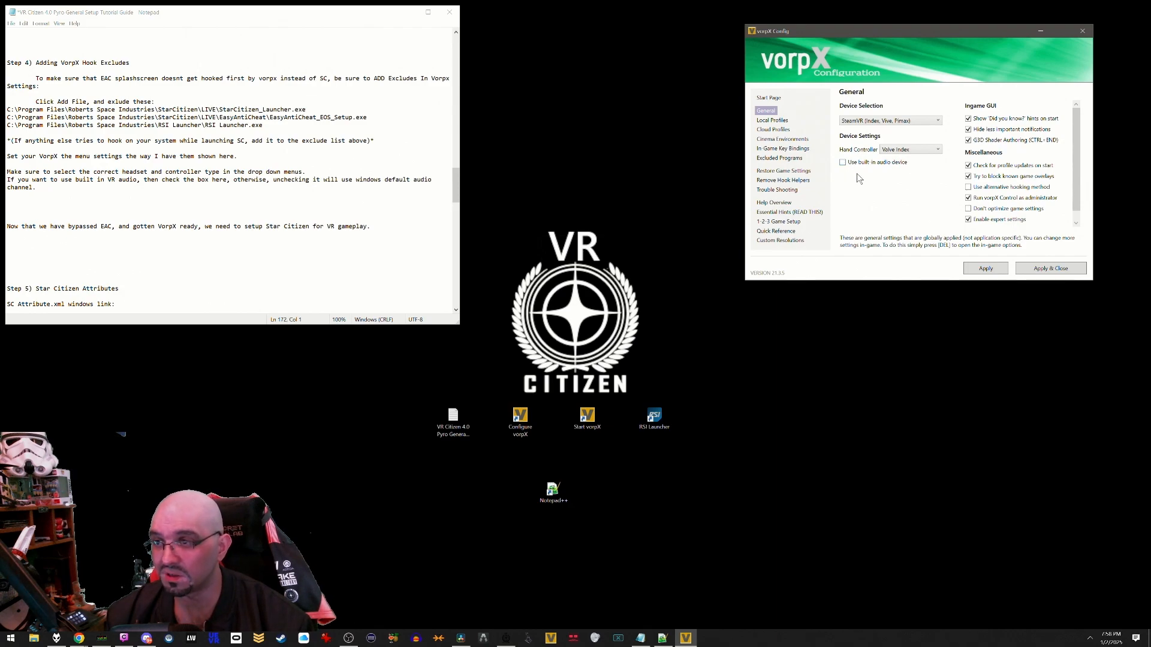
pyautogui.click(985, 267)
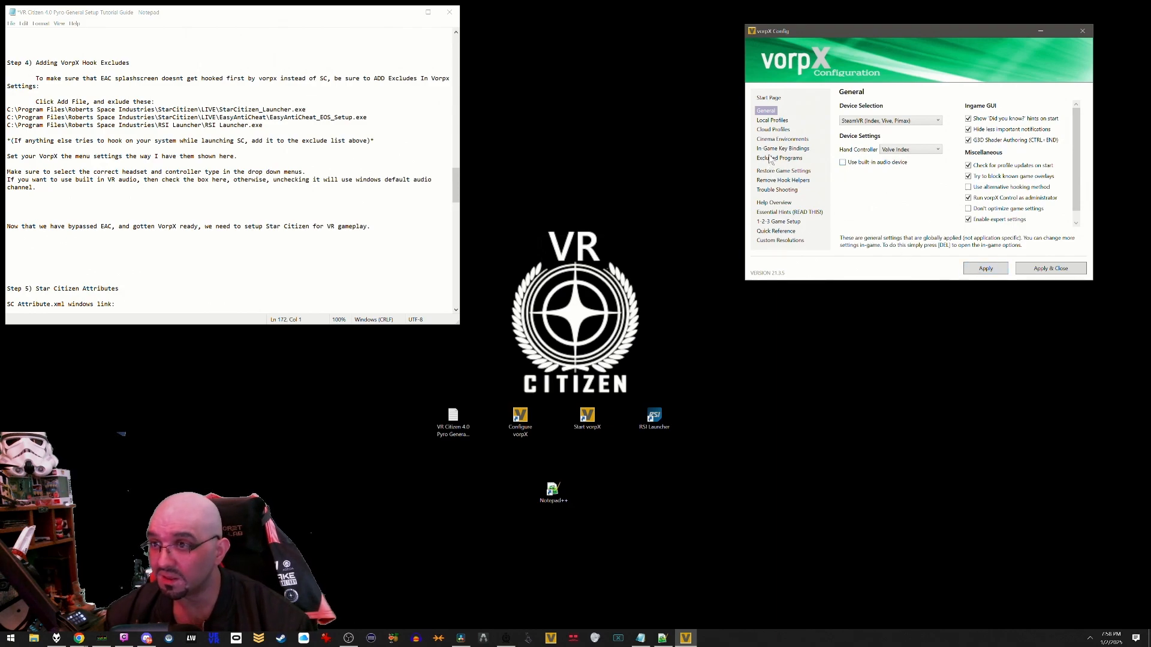
# - Exclude StarCitizen_Launcher.exe, EasyAntiCheat_EOS_Setup.exe and RSI Launcher.exe from hooking, then Apply & Close
pyautogui.click(779, 159)
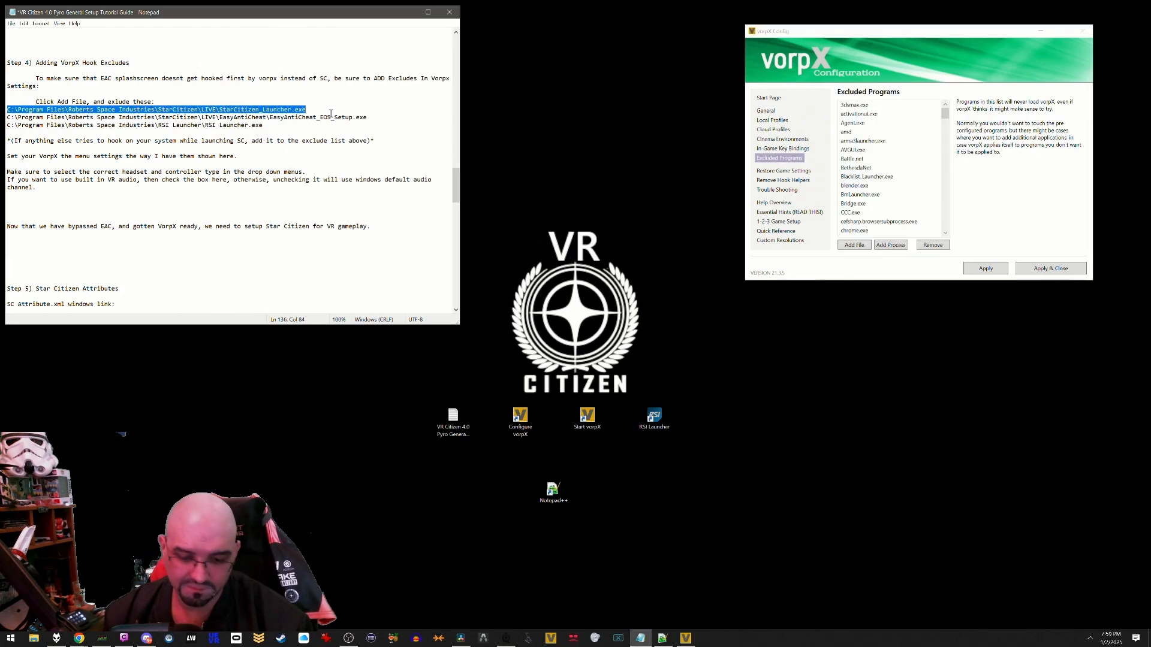
pyautogui.click(854, 245)
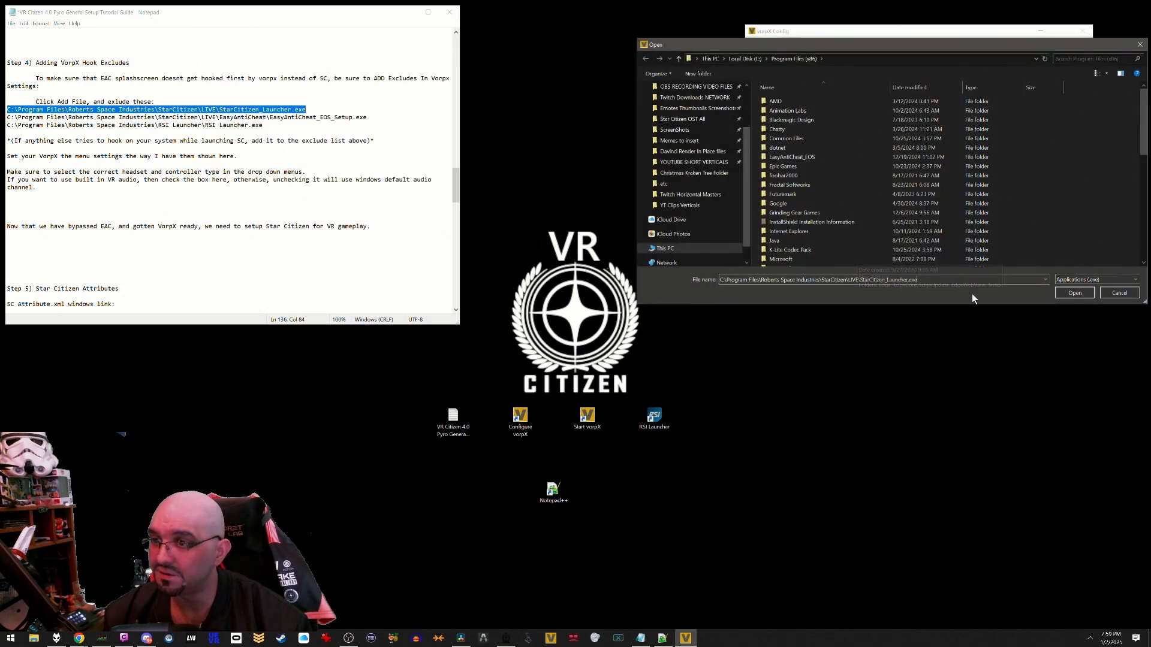
pyautogui.click(1074, 292)
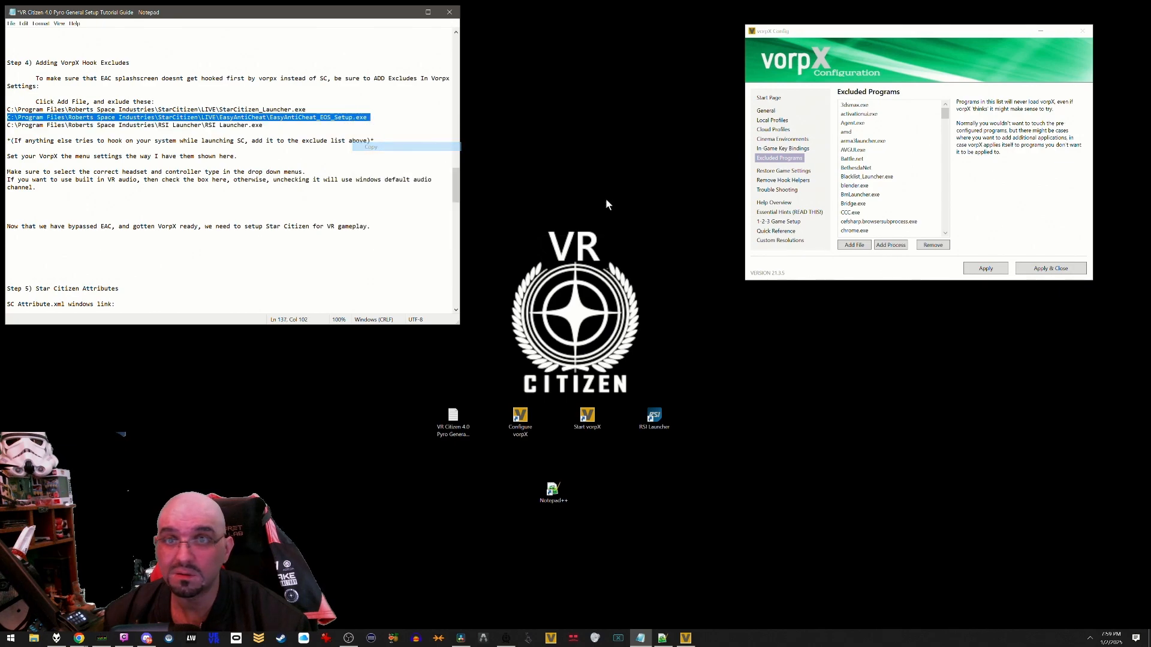
pyautogui.click(853, 244)
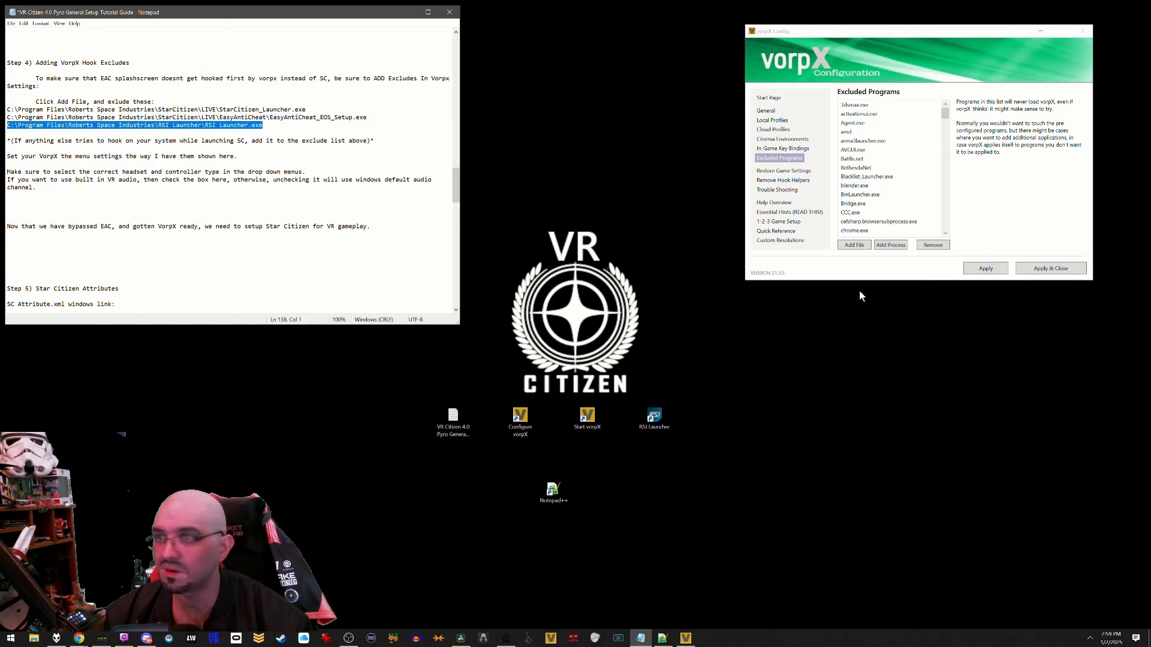
pyautogui.click(854, 245)
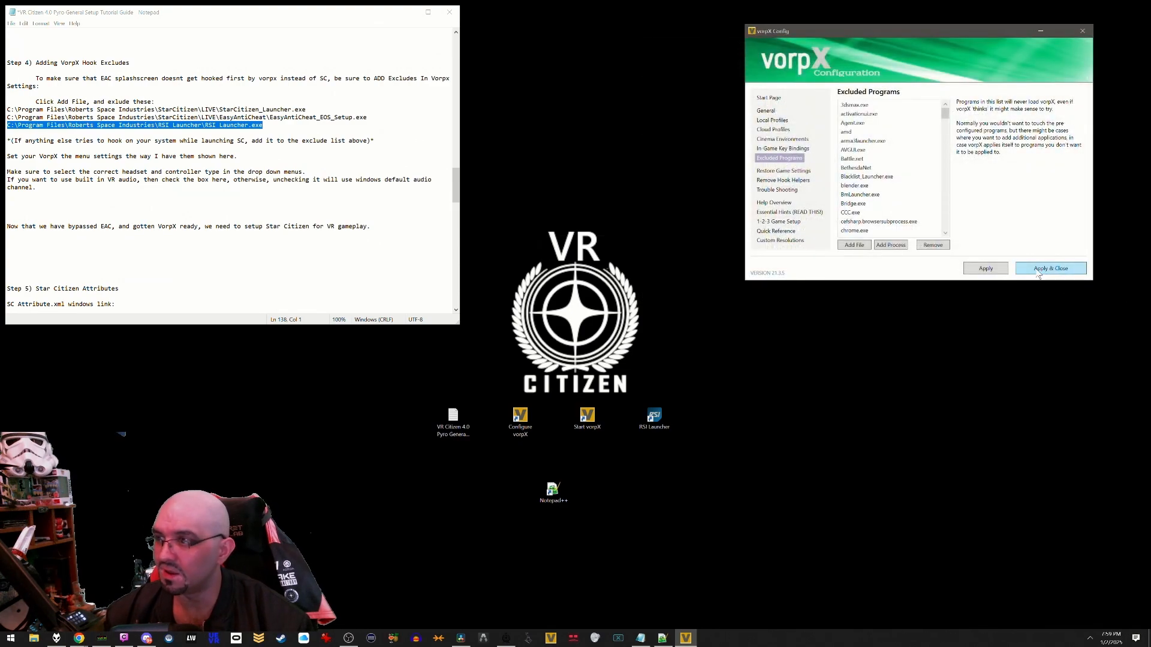
pyautogui.click(1050, 267)
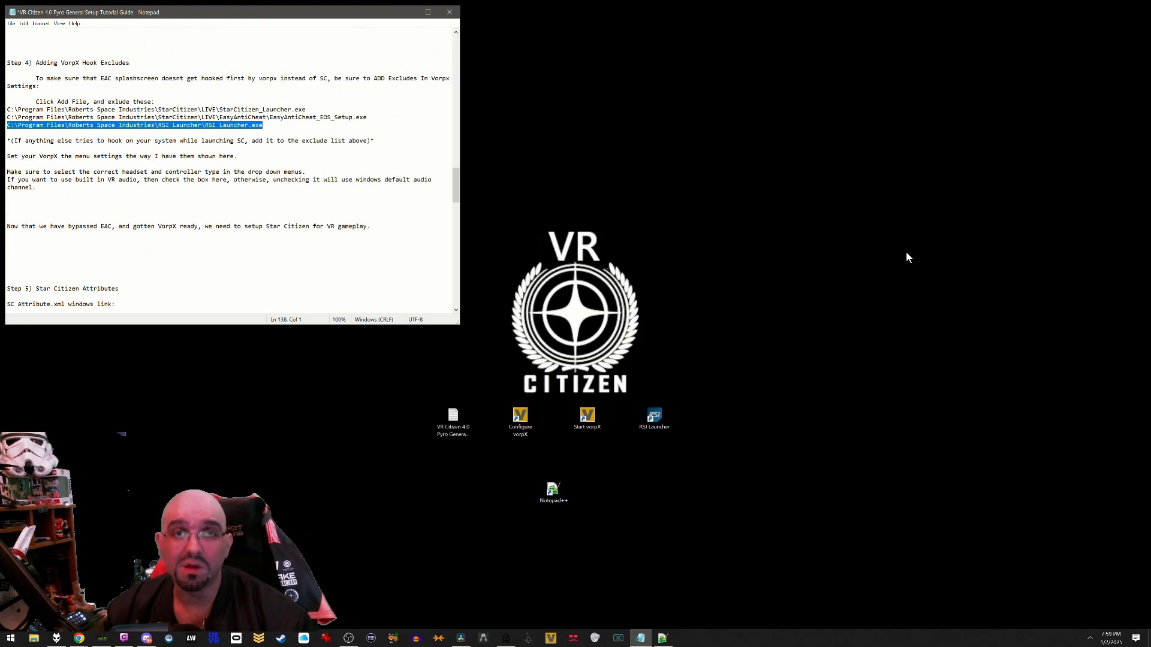
# - Move to Step 5 and browse to StarCitizen\LIVE\user\client\0\Profiles\default in File Explorer
pyautogui.scroll(-3)
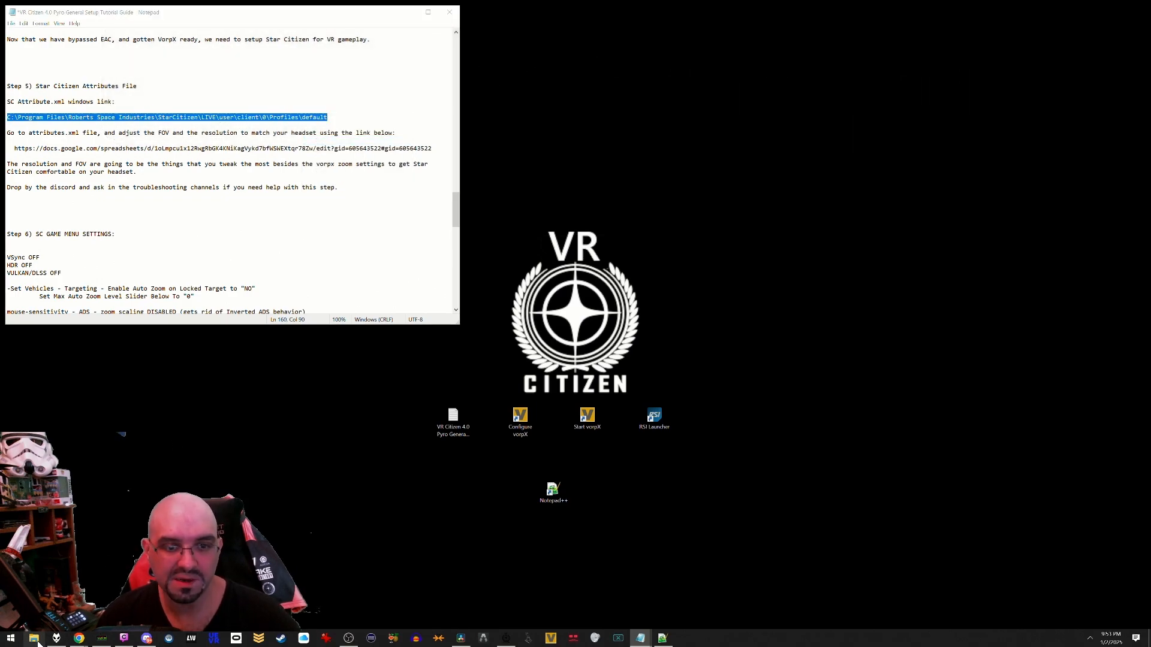
pyautogui.click(33, 637)
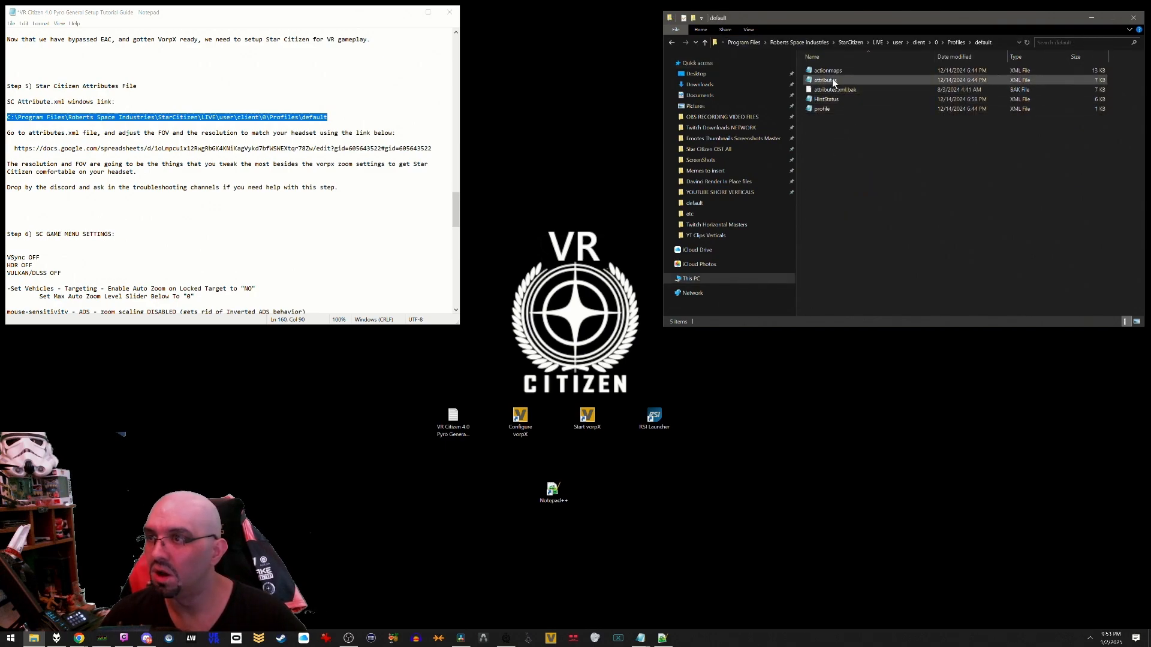
# - Open attributes.xml in Notepad and mark its FOV and Width setting lines
pyautogui.doubleClick(823, 80)
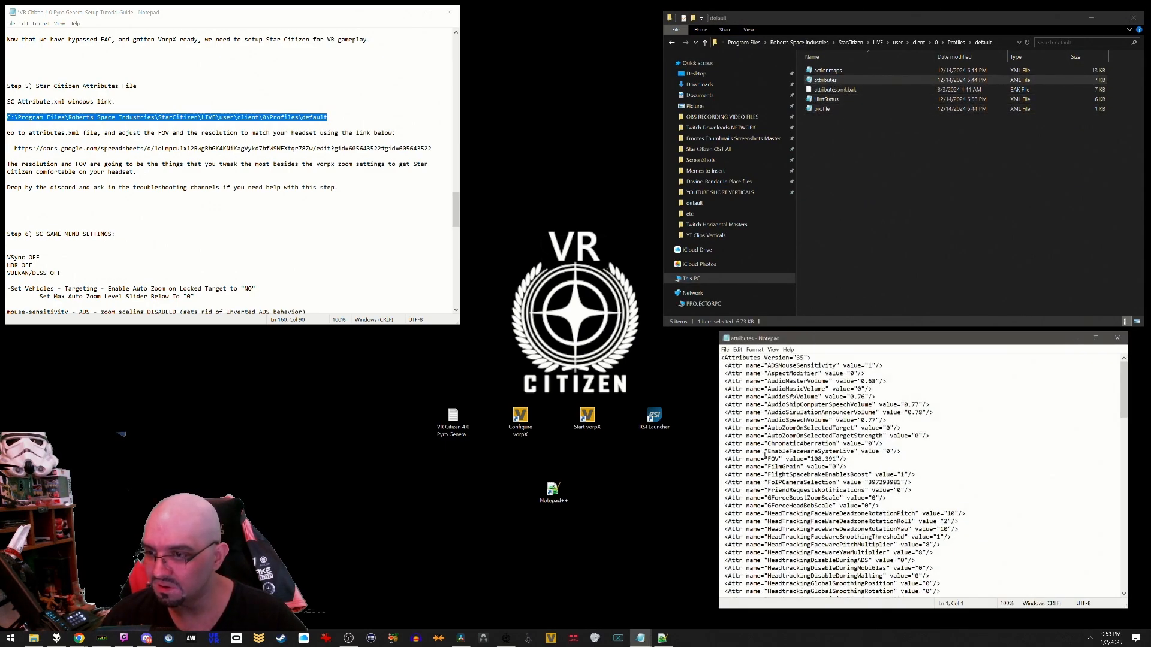
pyautogui.doubleClick(785, 458)
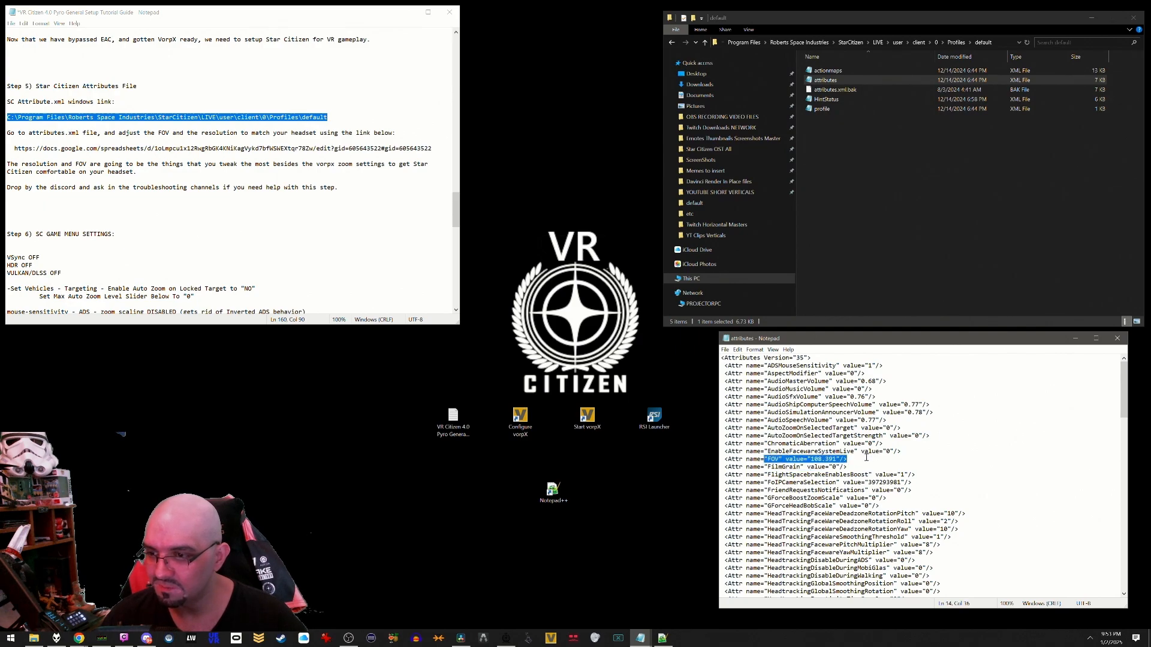
pyautogui.scroll(-3)
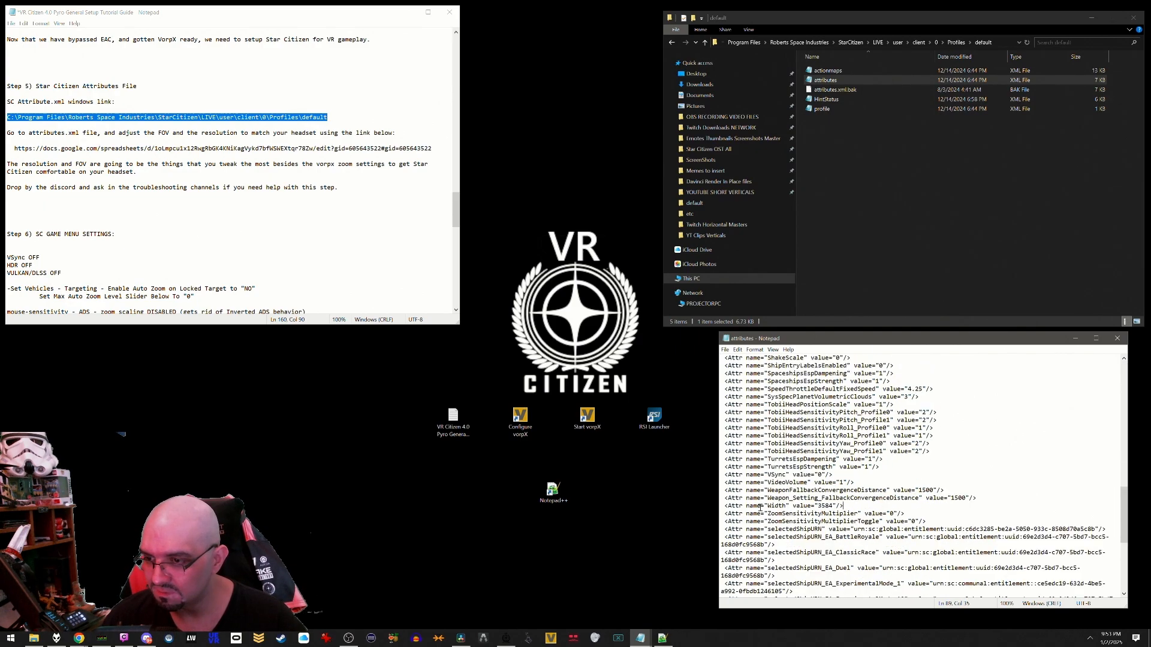
pyautogui.doubleClick(793, 505)
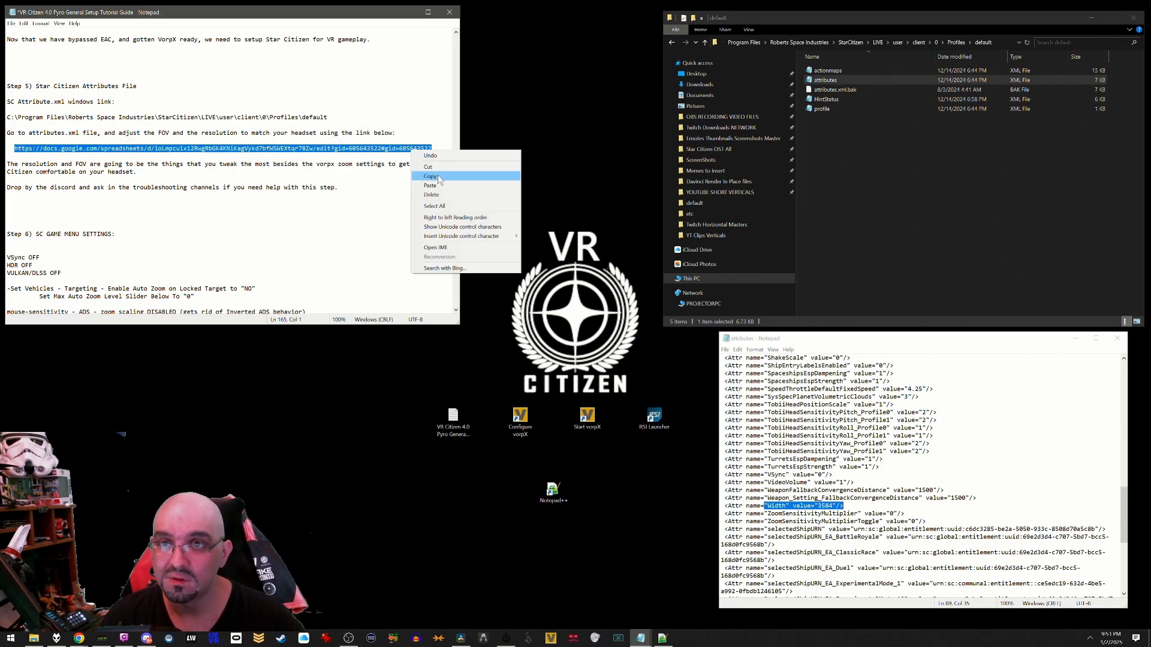
# - Copy the recommended VorpX settings spreadsheet link and scroll the sheet to the Oculus Quest 3 row
pyautogui.click(431, 176)
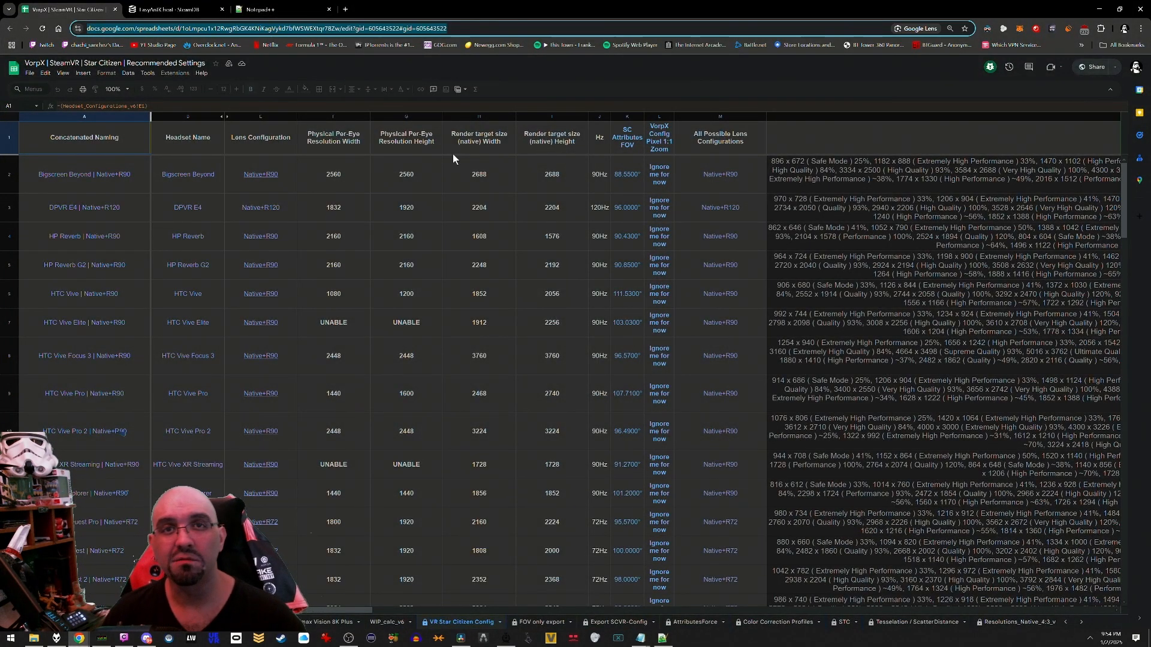
pyautogui.moveTo(448, 261)
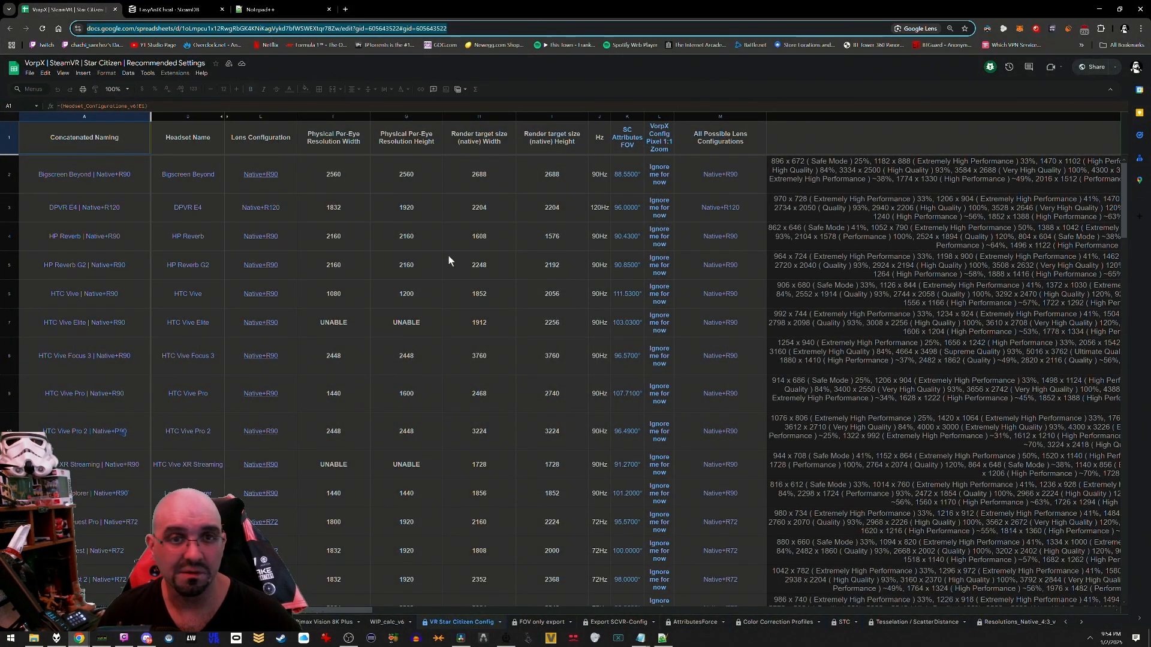
pyautogui.scroll(-3)
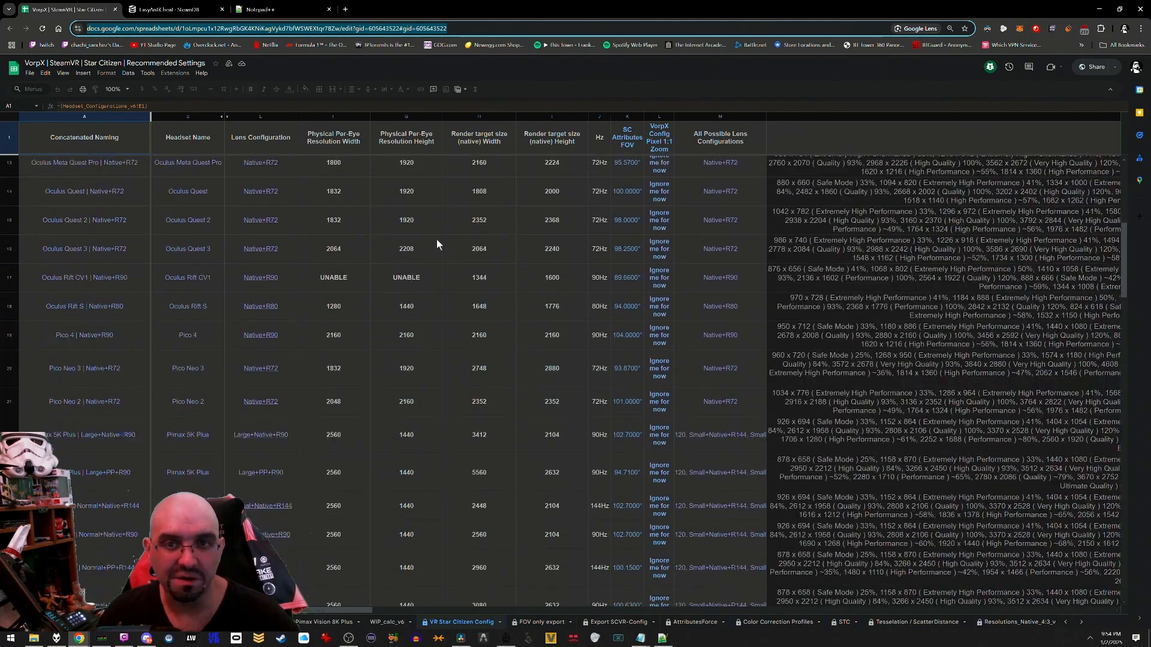
pyautogui.scroll(-3)
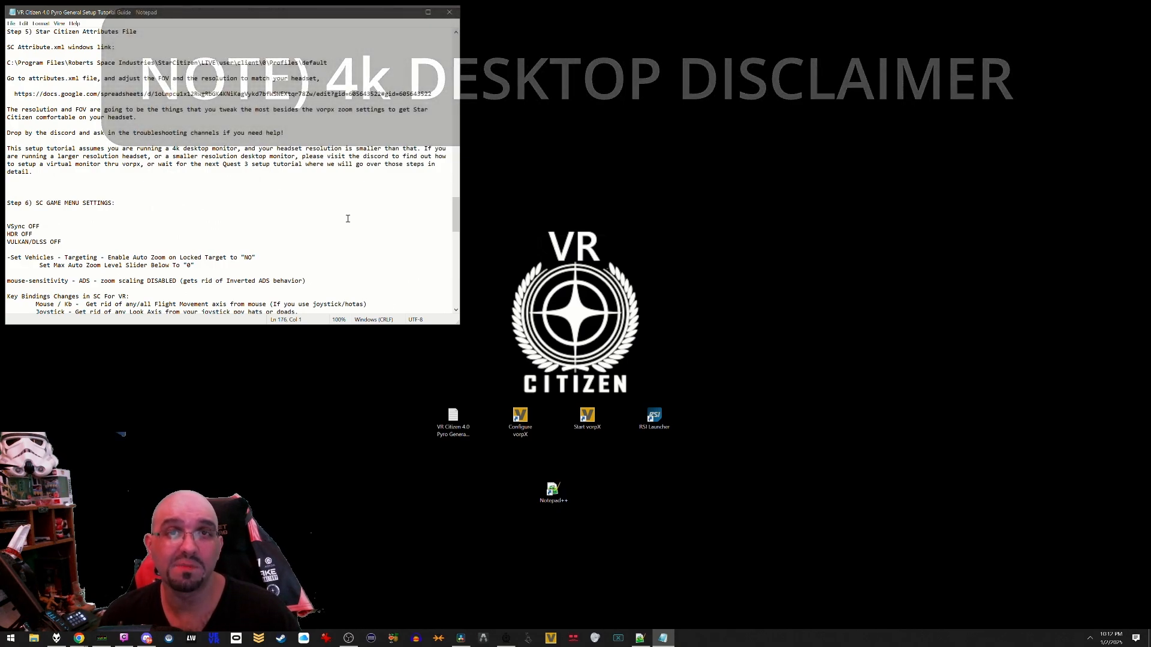
# - Scroll the Notepad guide down to the Step 6 SC Game Menu Settings notes
pyautogui.scroll(-3)
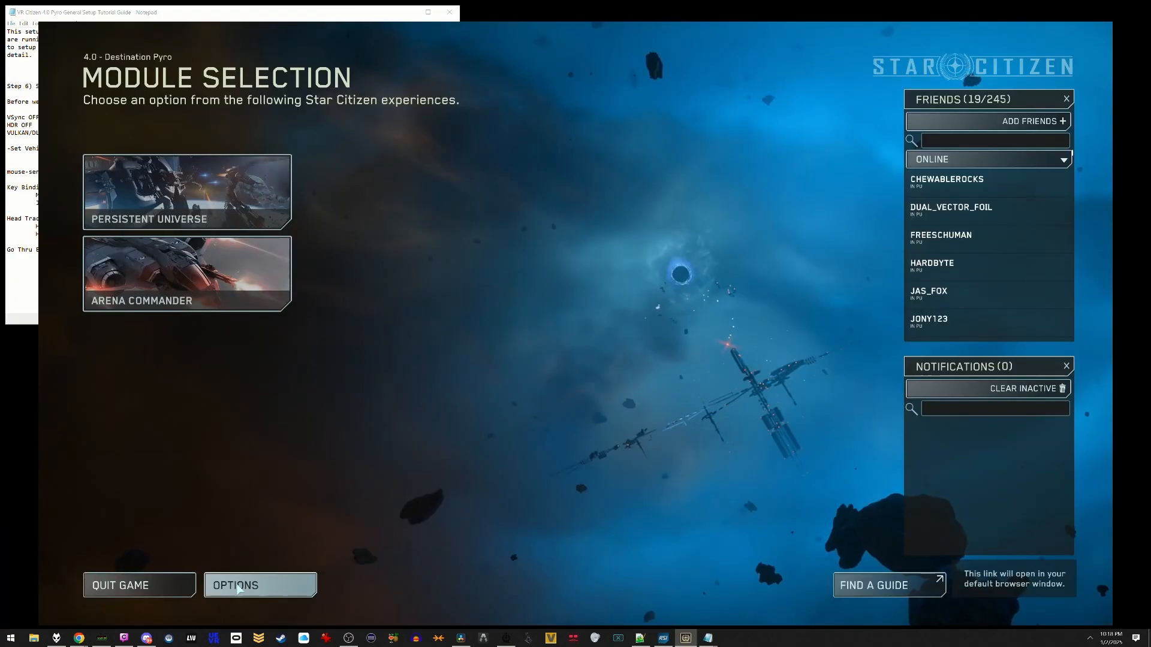
# - Check the Graphics options show Direct3D 11 with no upscaling or HDR, then reach Vehicles - Targeting
pyautogui.click(235, 585)
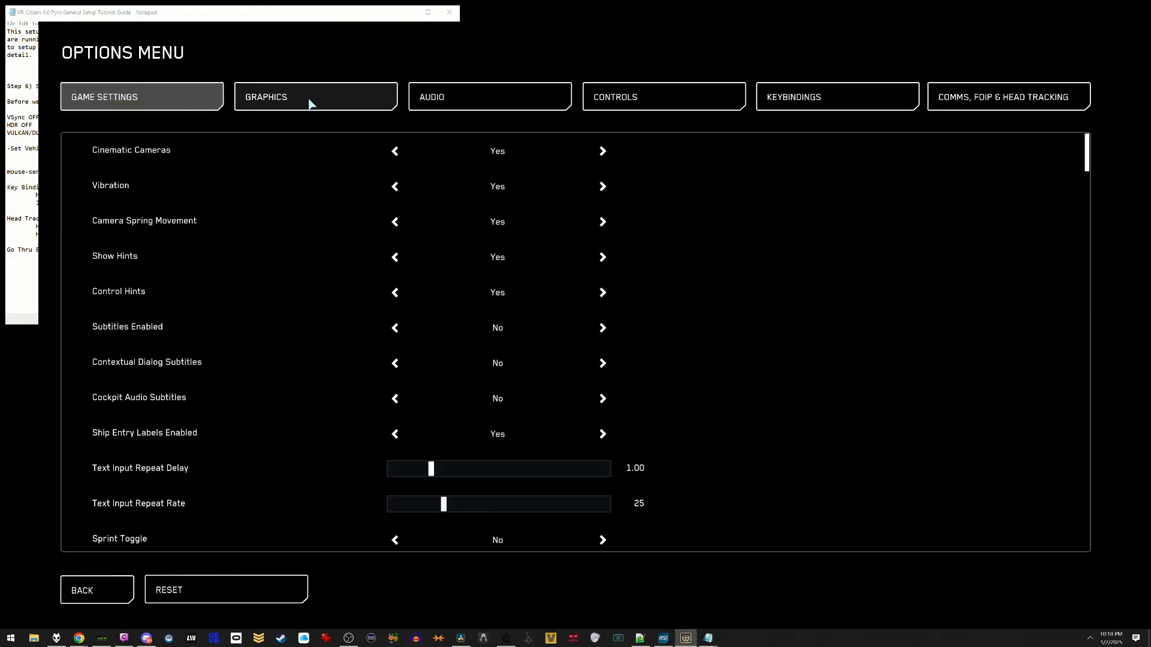
pyautogui.click(315, 96)
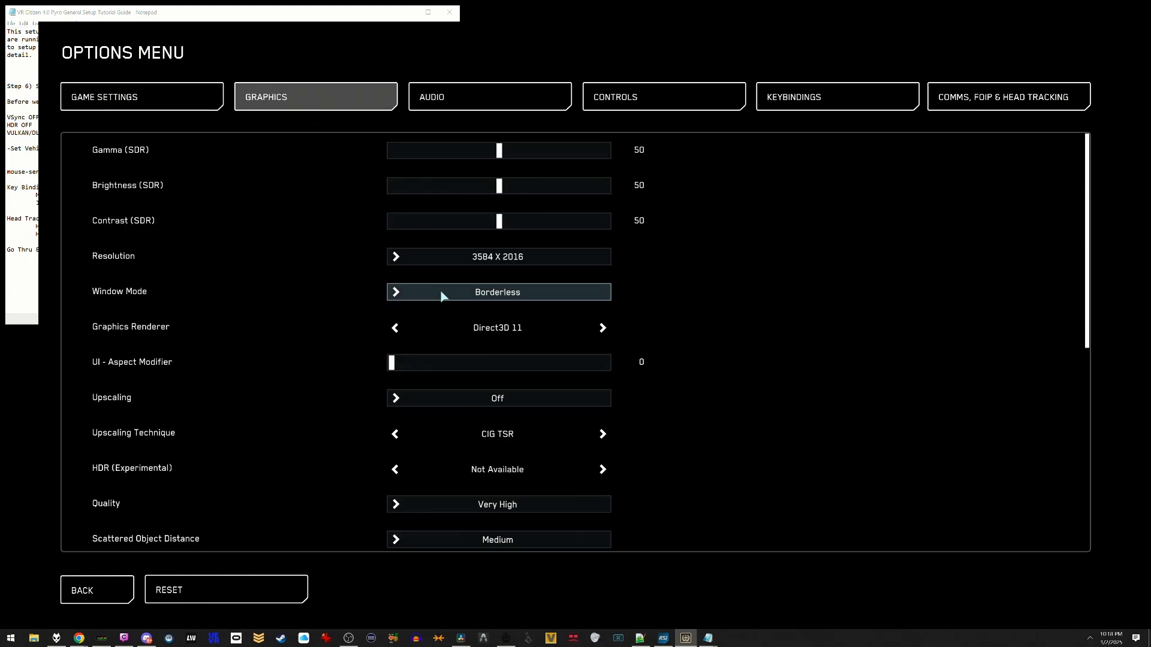
pyautogui.scroll(-3)
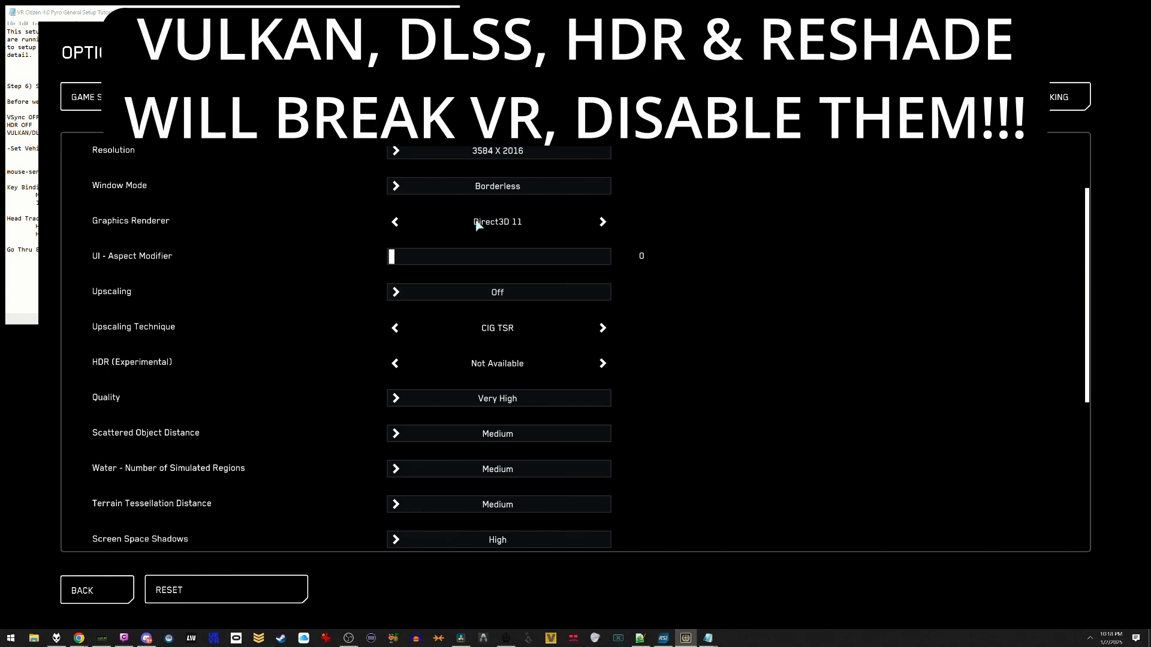
pyautogui.scroll(-3)
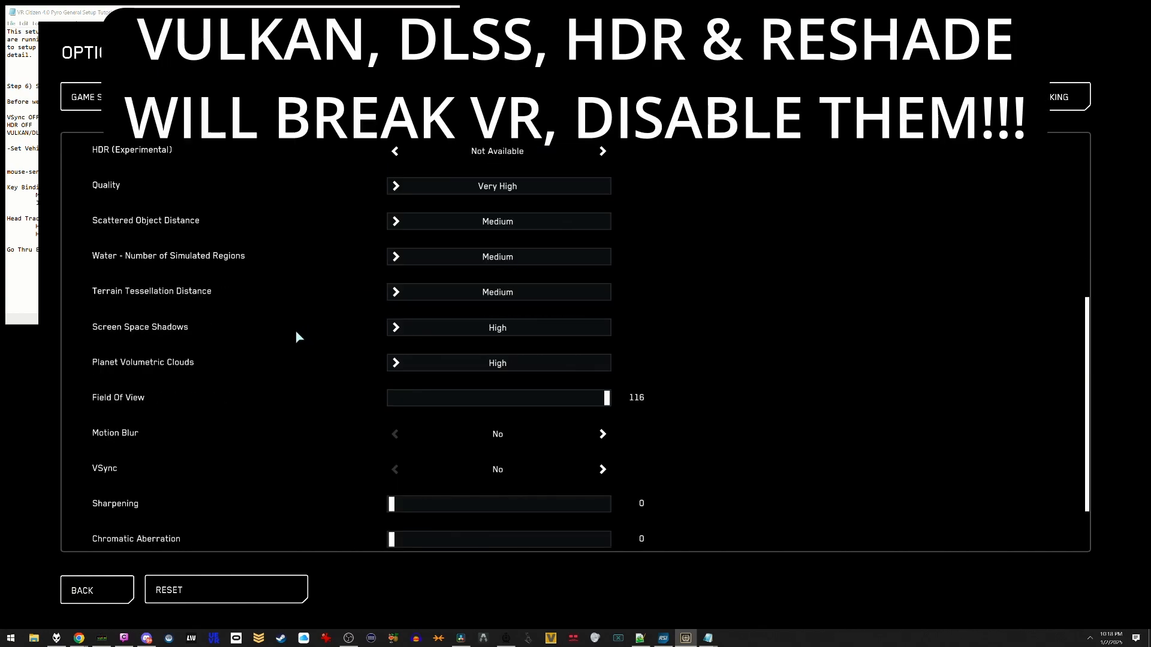
pyautogui.scroll(-3)
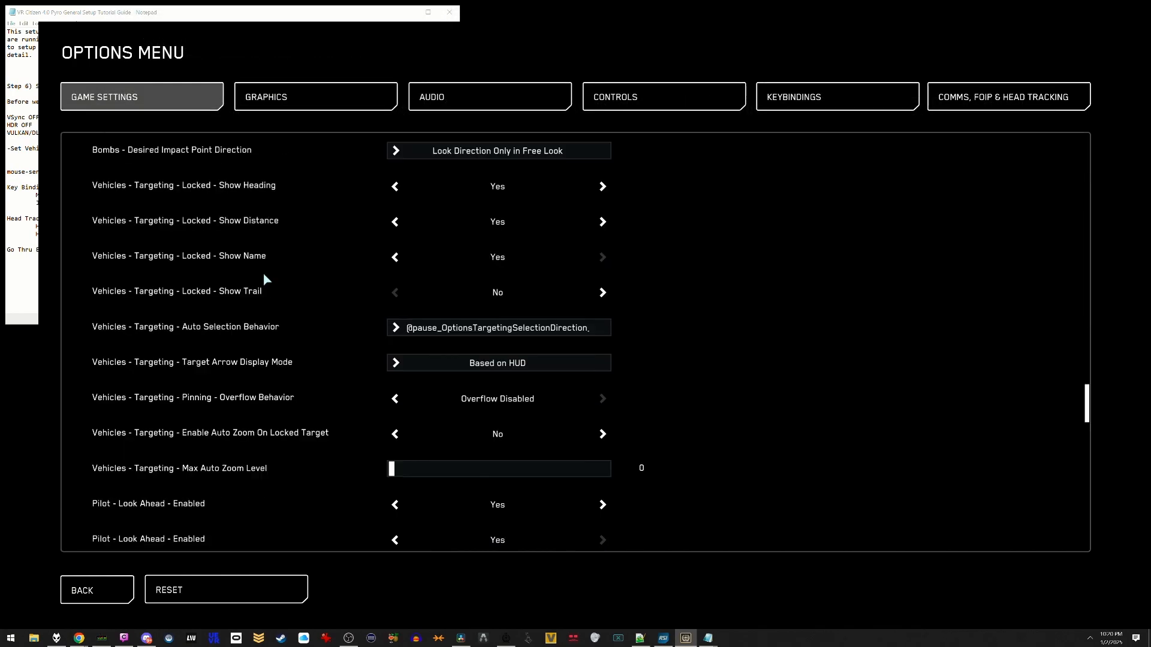
# - Confirm locked-target auto zoom is off at level 0, then move to the Controls mouse settings
pyautogui.scroll(-3)
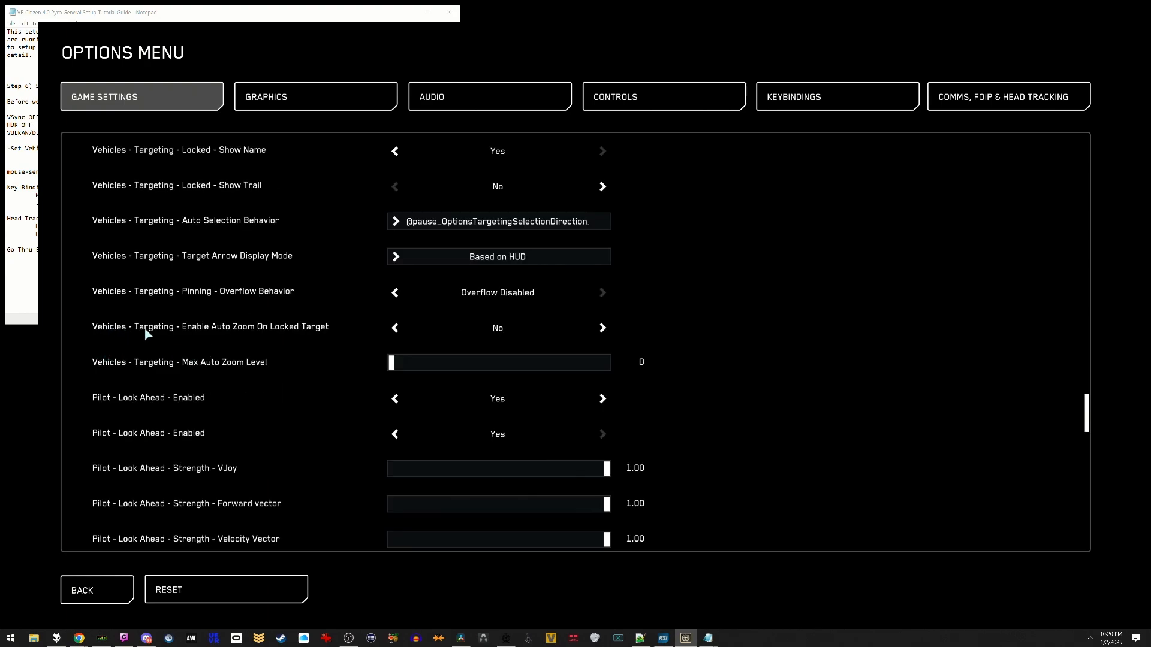
pyautogui.moveTo(294, 333)
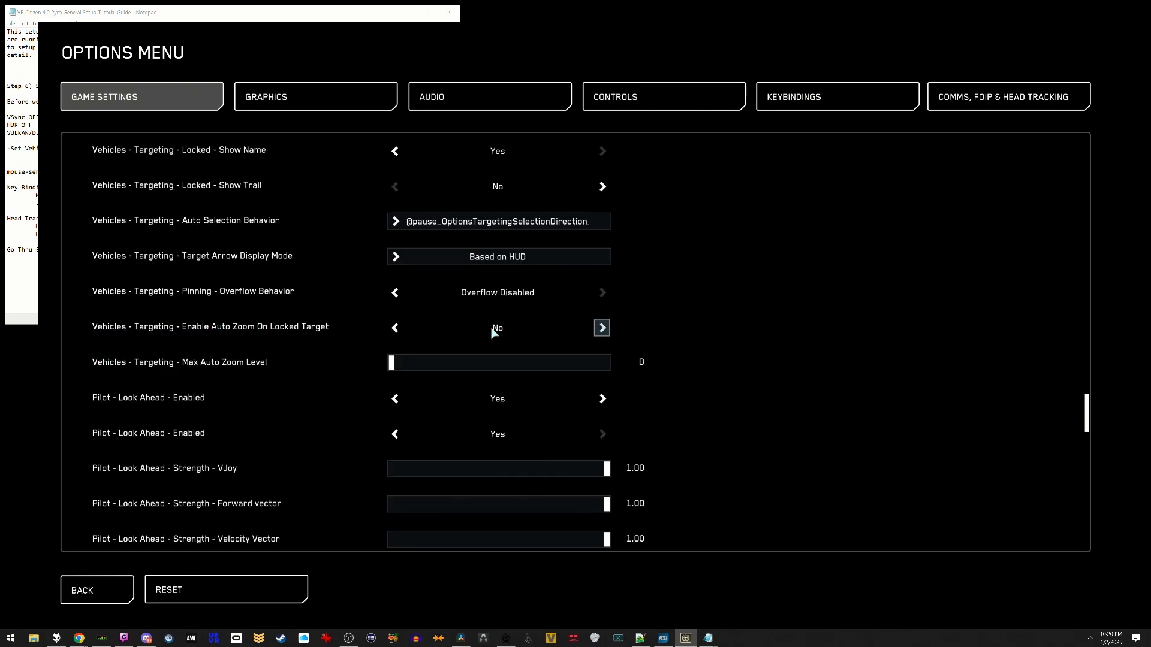
pyautogui.moveTo(107, 373)
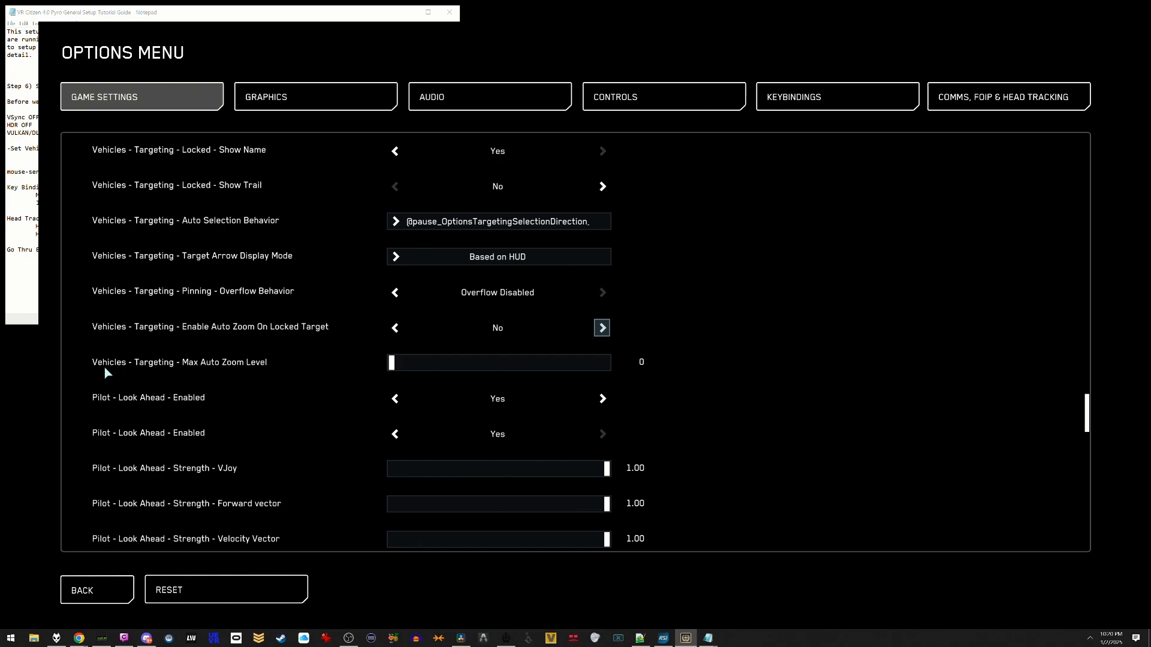
pyautogui.moveTo(237, 370)
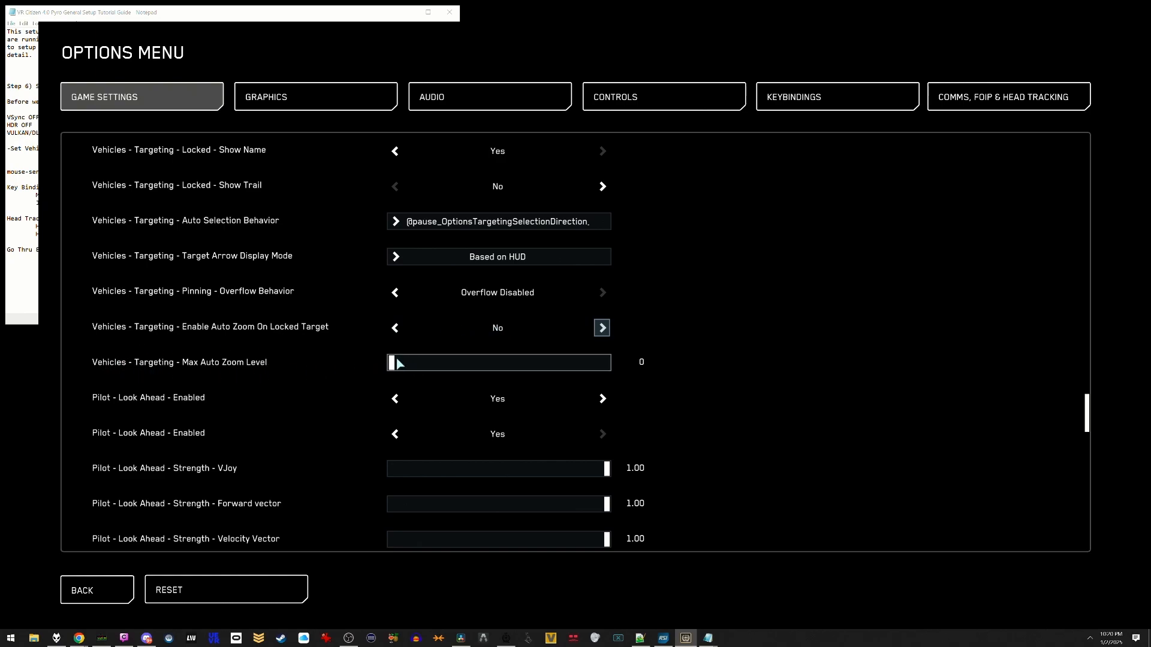
pyautogui.click(663, 96)
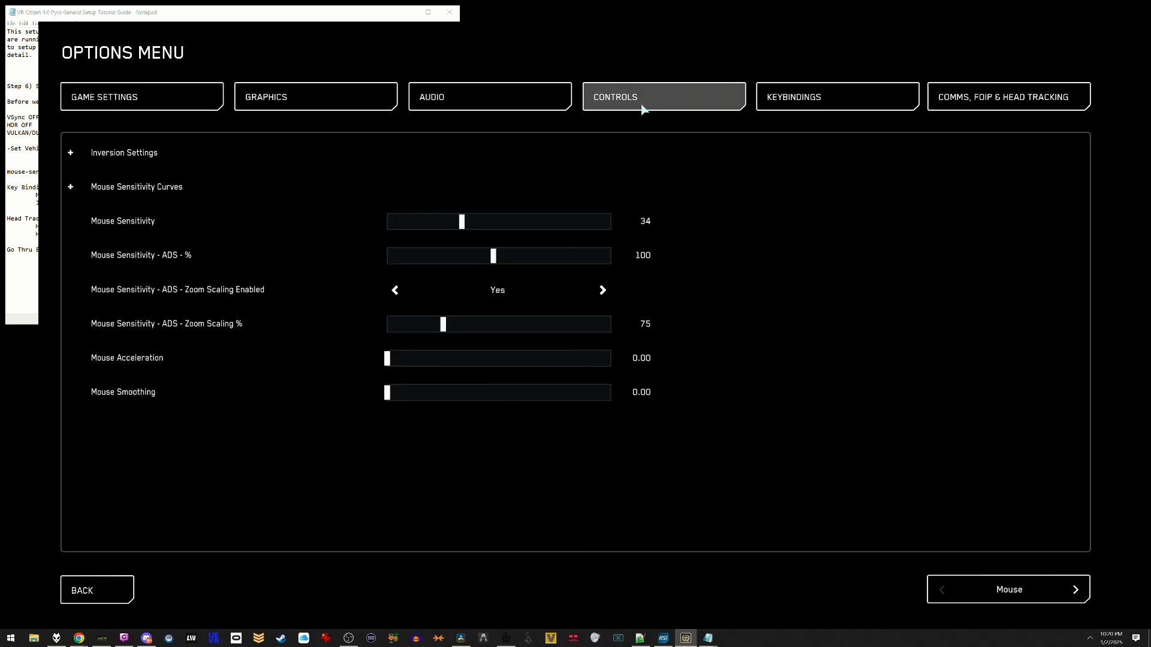
pyautogui.moveTo(154, 293)
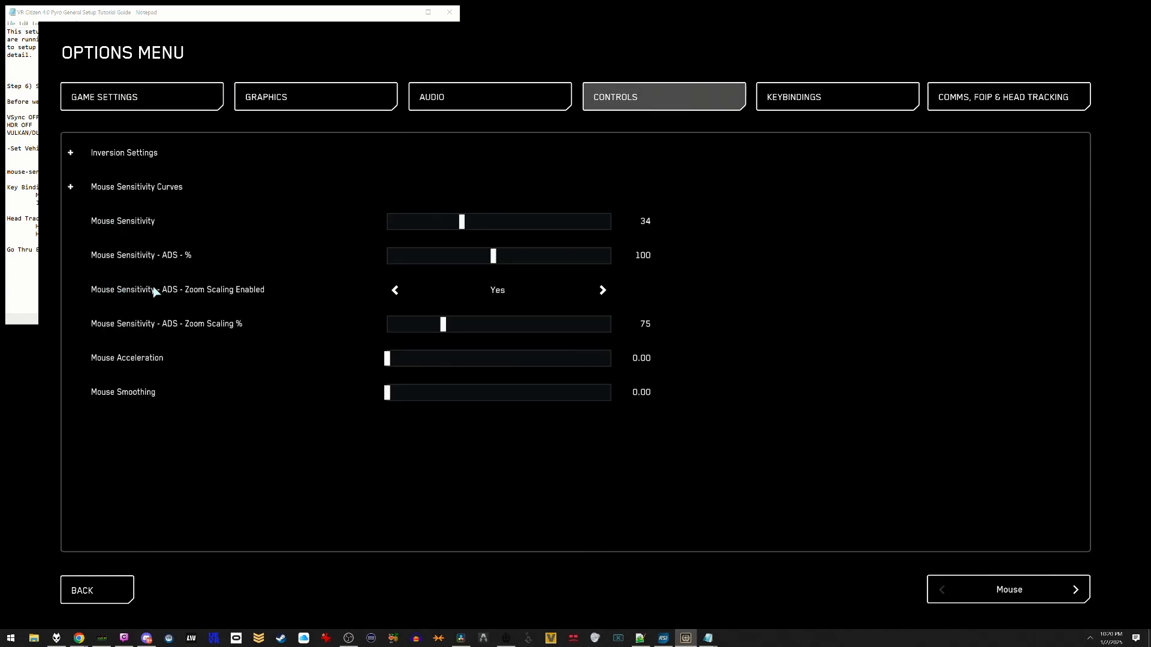
pyautogui.moveTo(246, 297)
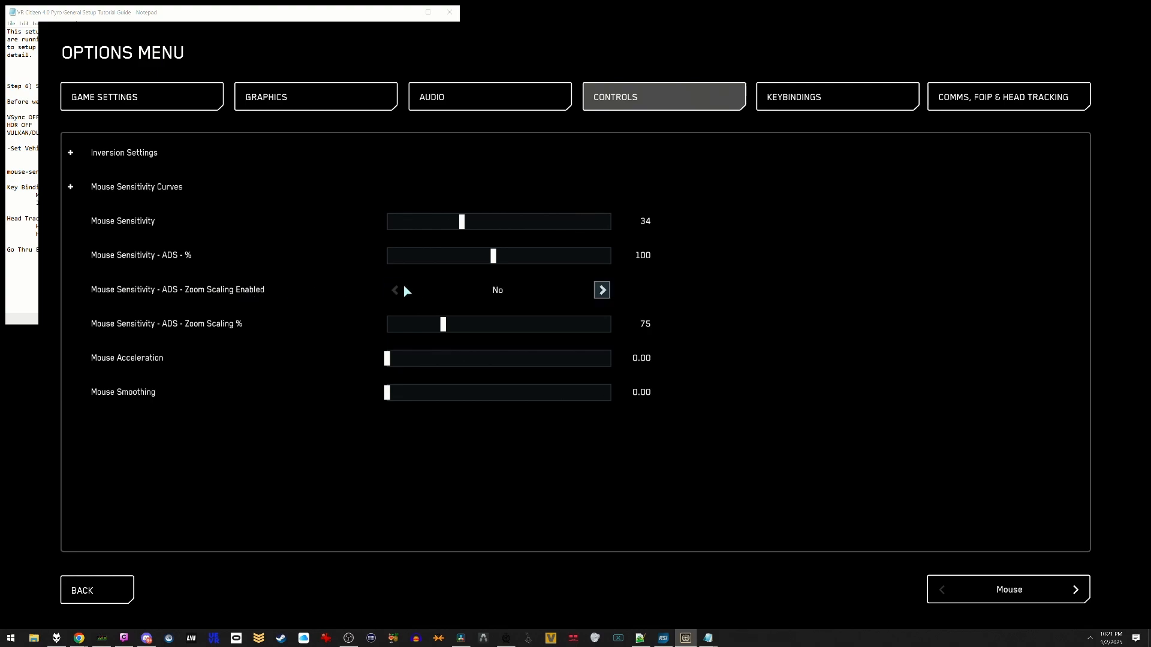
pyautogui.moveTo(397, 290)
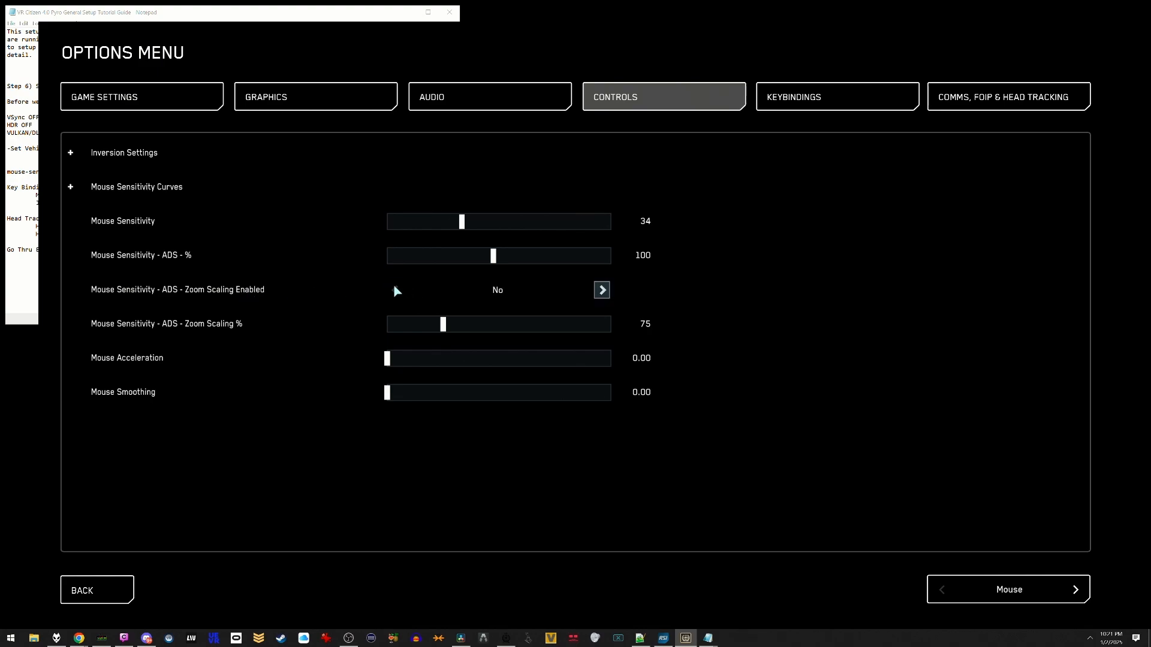
pyautogui.moveTo(402, 291)
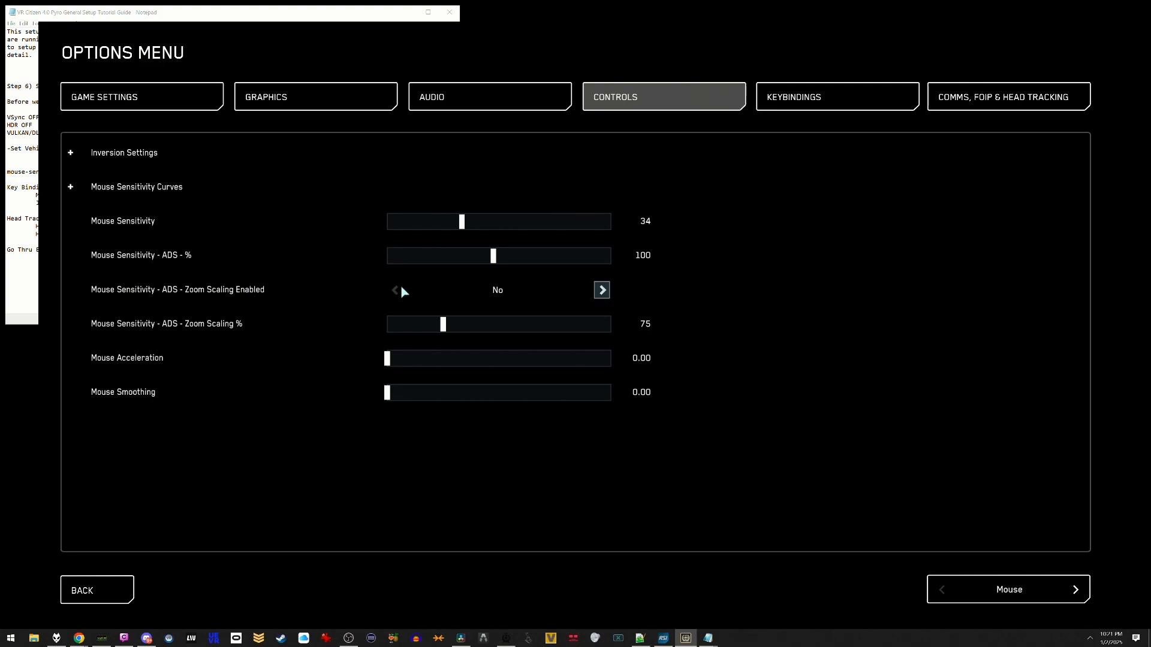
# - Show the keybindings as a category list and expand the Vehicles - View bindings for Joystick/HOTAS
pyautogui.click(836, 96)
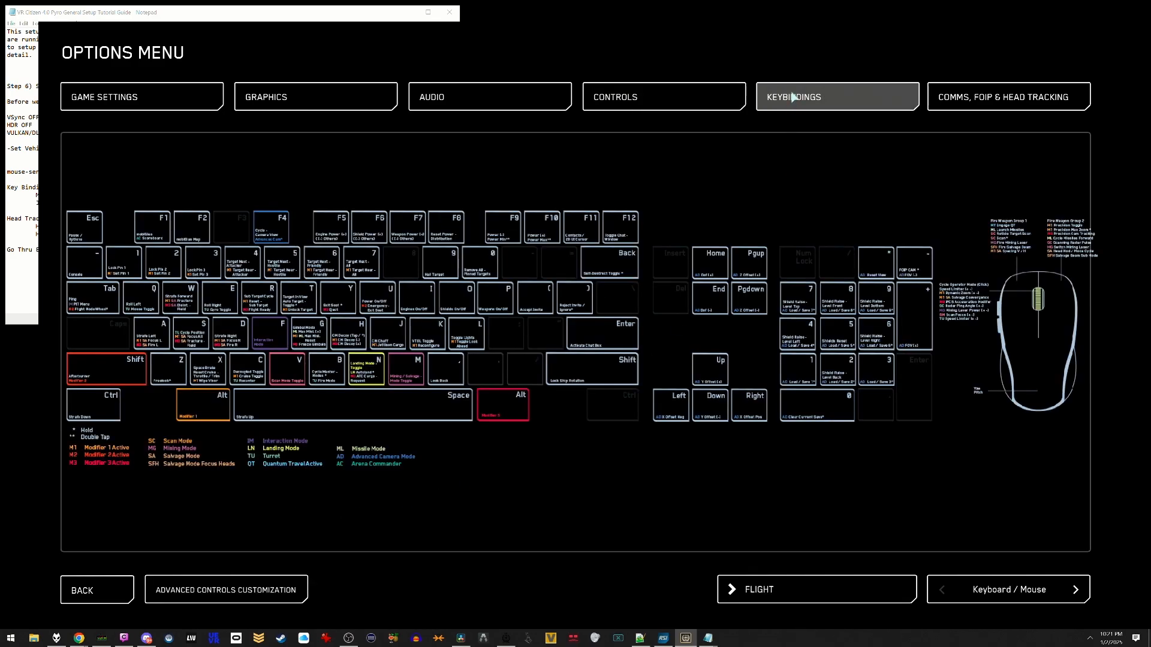
pyautogui.click(836, 95)
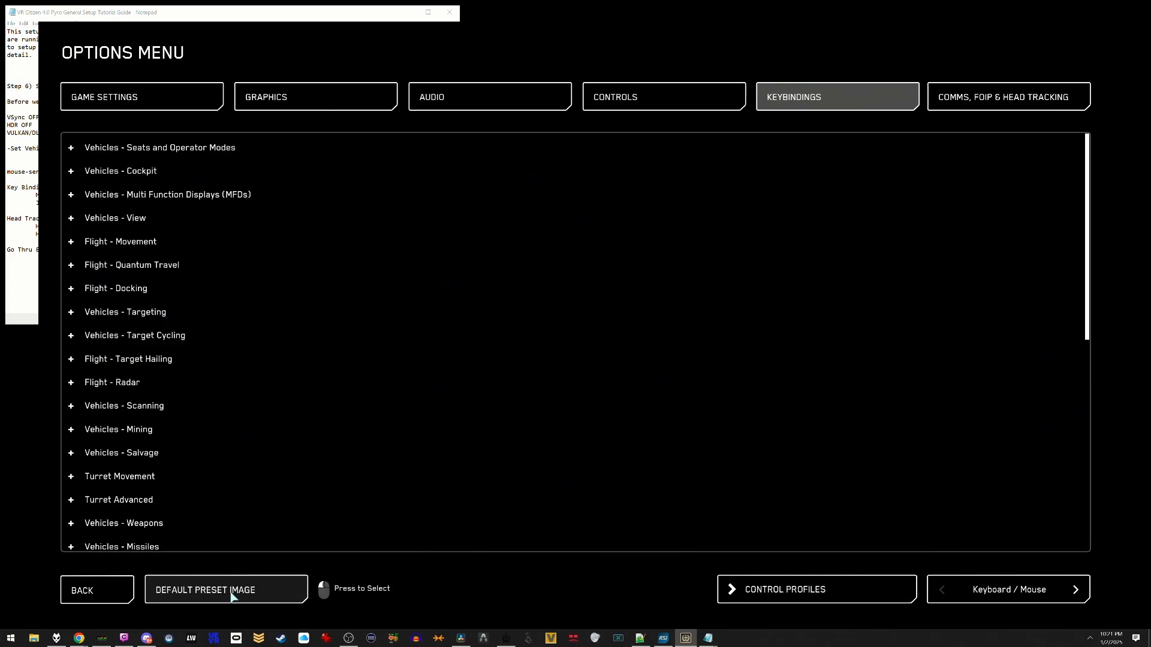
pyautogui.moveTo(1008, 590)
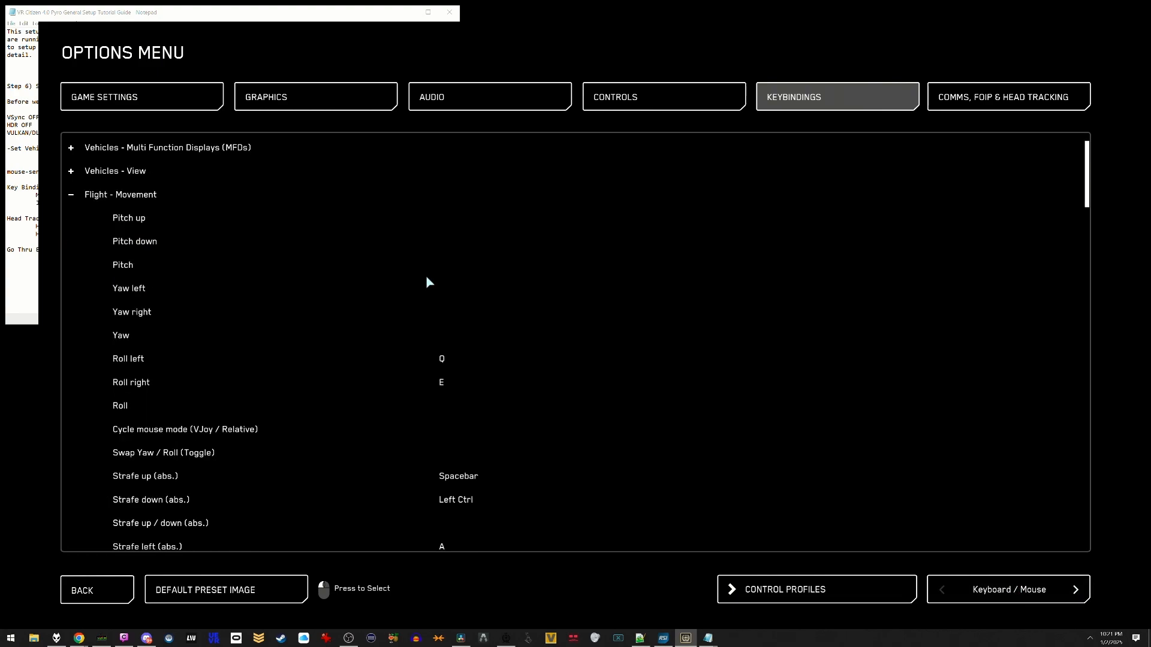
pyautogui.moveTo(393, 383)
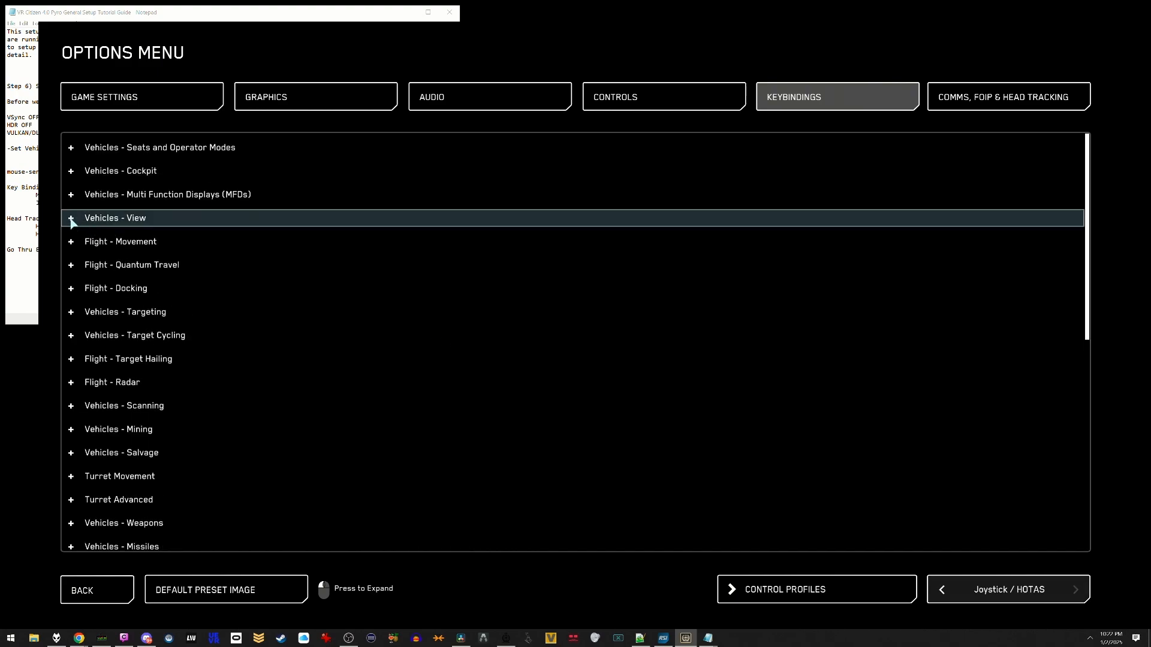
pyautogui.click(71, 219)
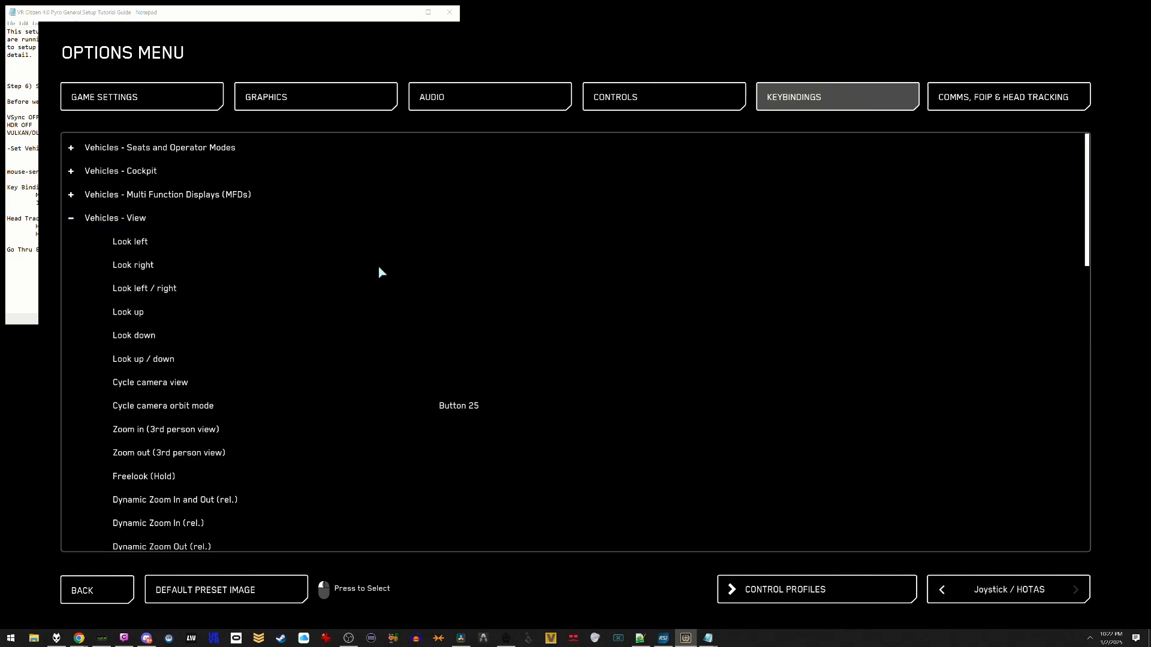
pyautogui.moveTo(400, 253)
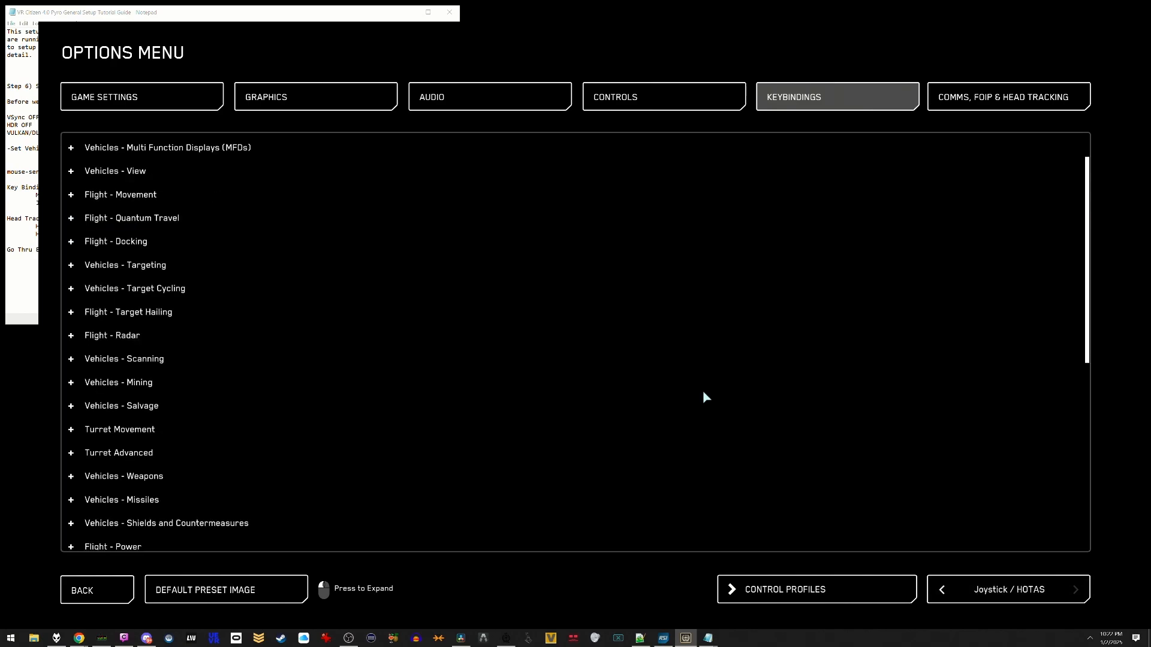
pyautogui.click(1008, 96)
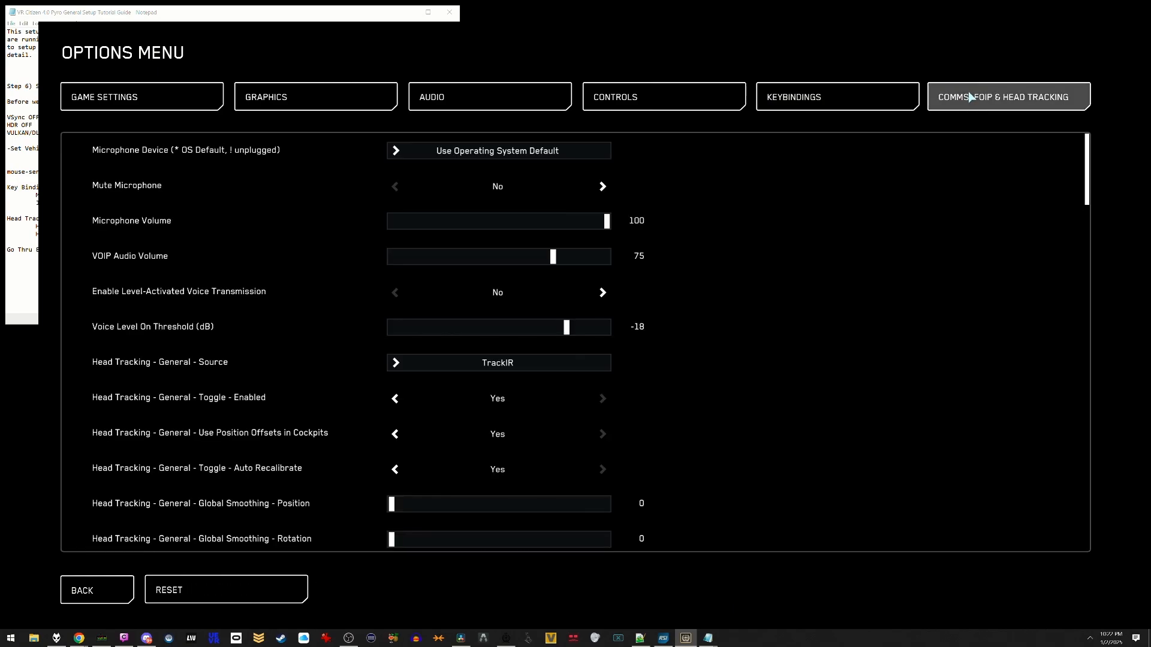
pyautogui.moveTo(497, 362)
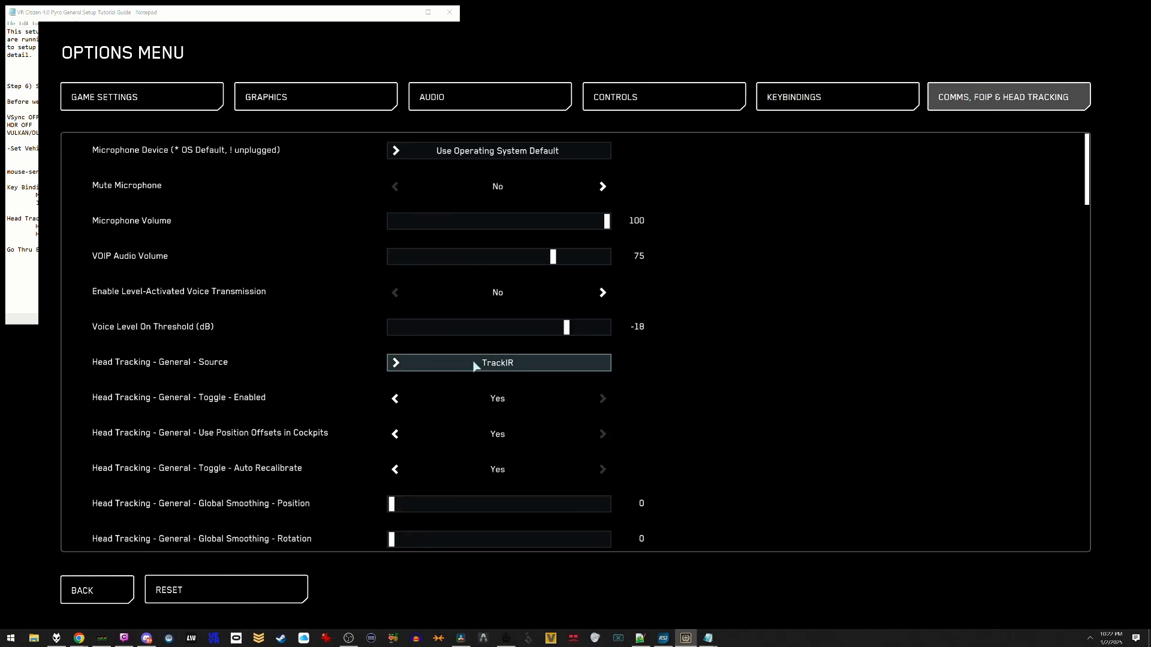
pyautogui.click(497, 362)
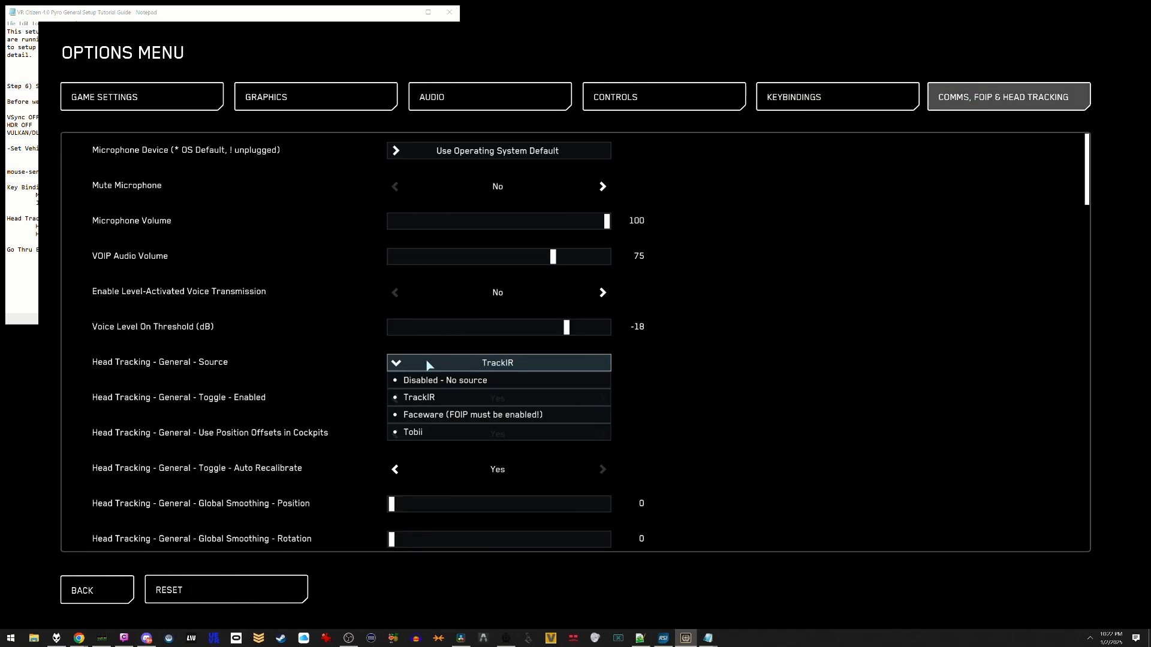
pyautogui.click(418, 396)
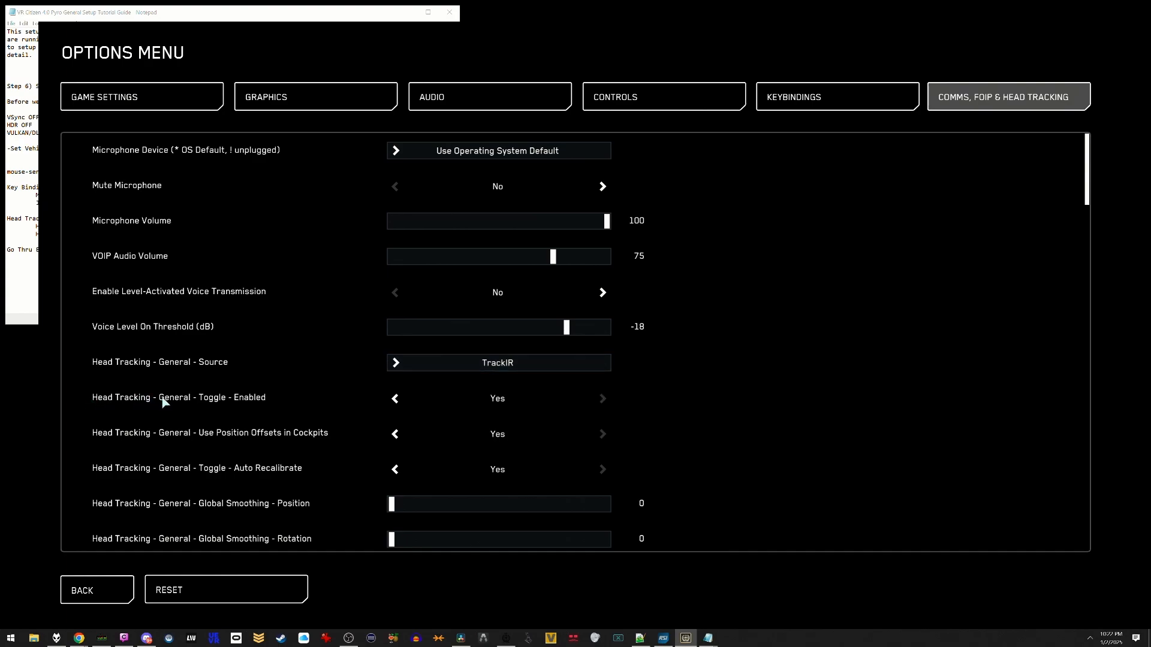
pyautogui.moveTo(518, 398)
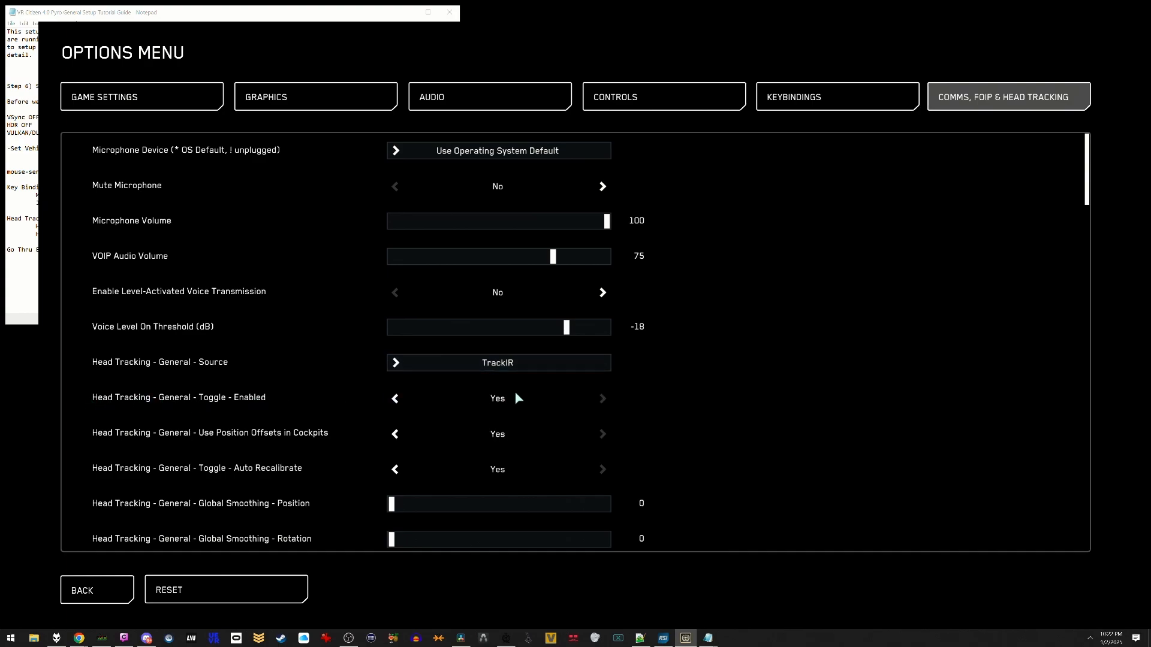
pyautogui.scroll(-3)
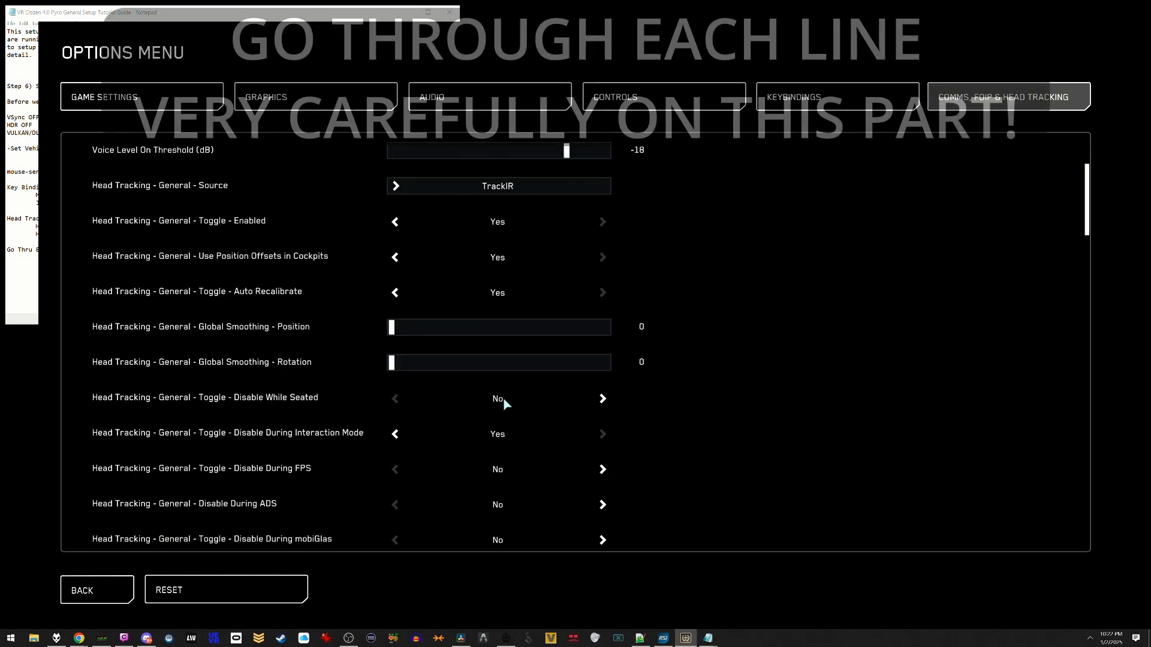
pyautogui.scroll(-3)
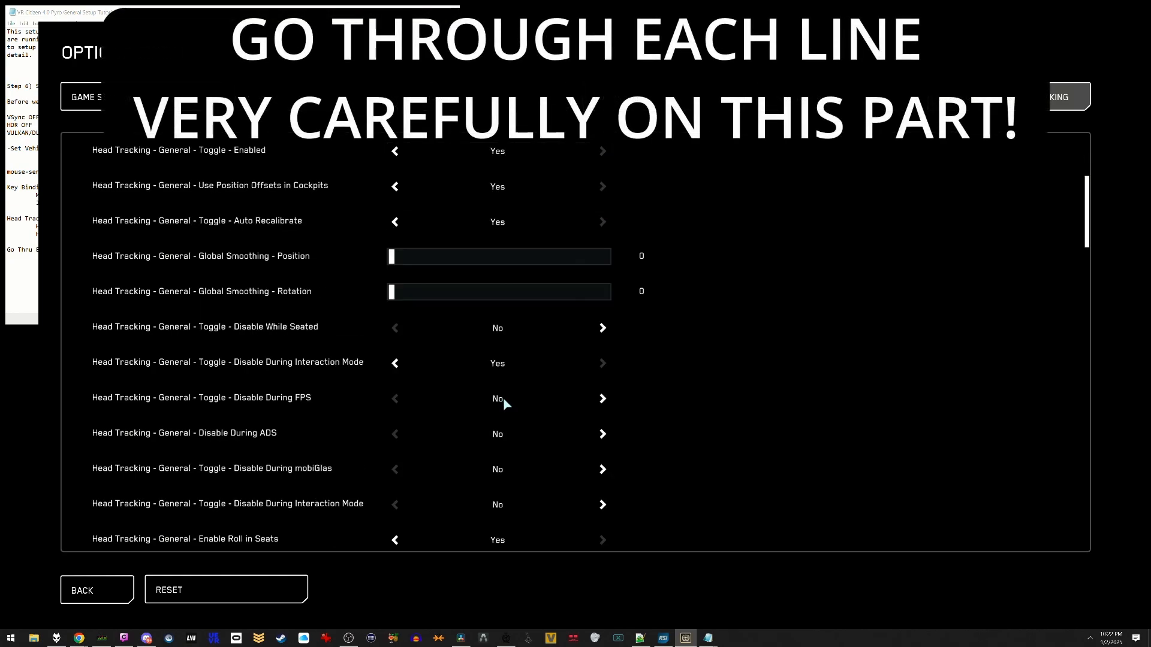
pyautogui.scroll(-3)
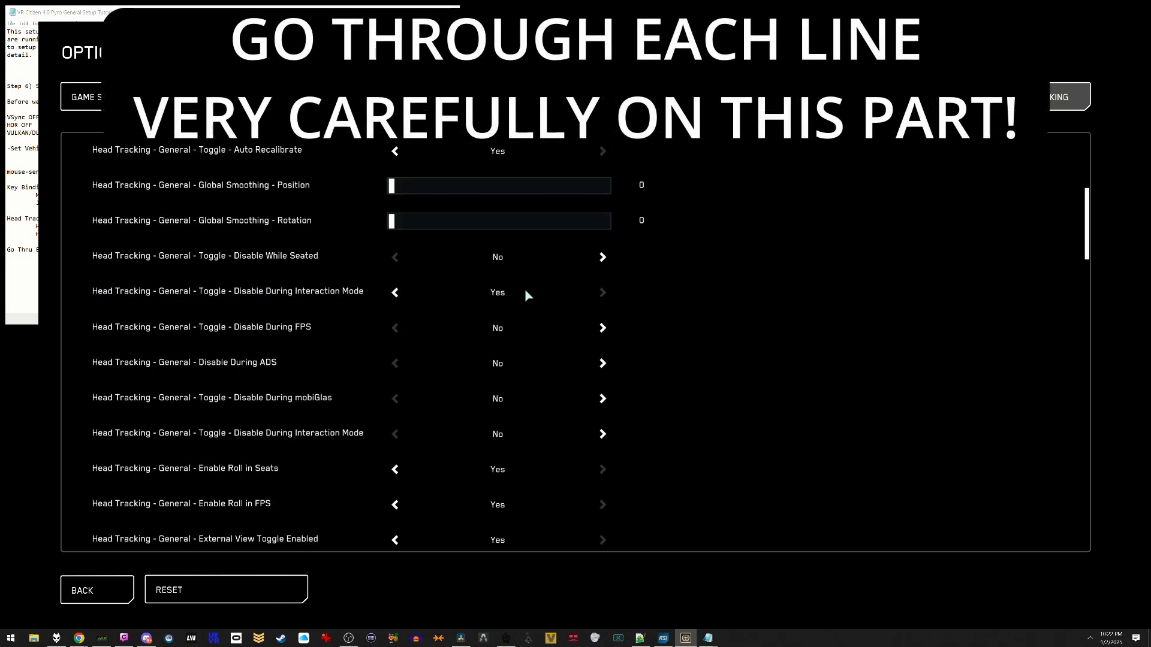
pyautogui.moveTo(125, 358)
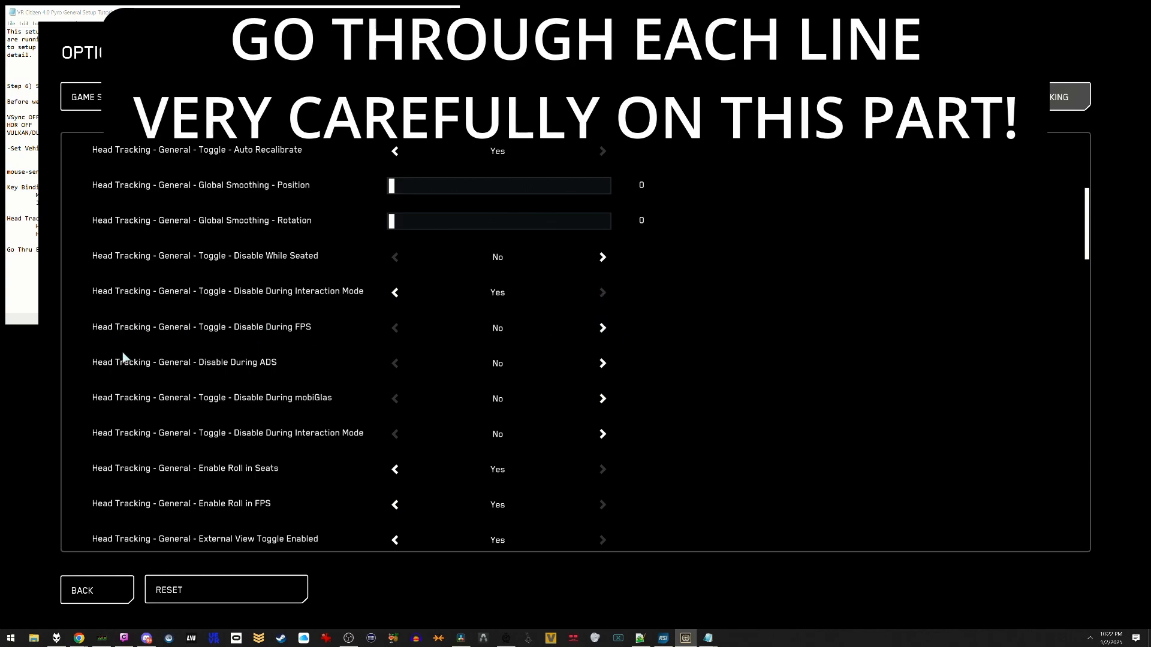
pyautogui.moveTo(122, 402)
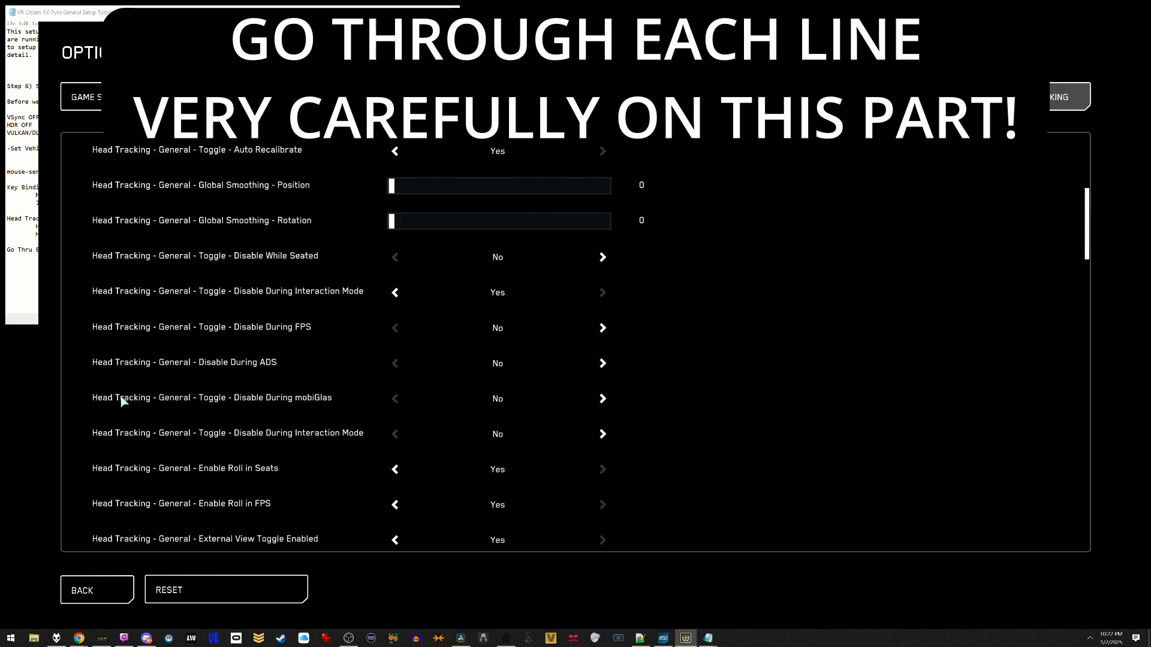
pyautogui.moveTo(602, 398)
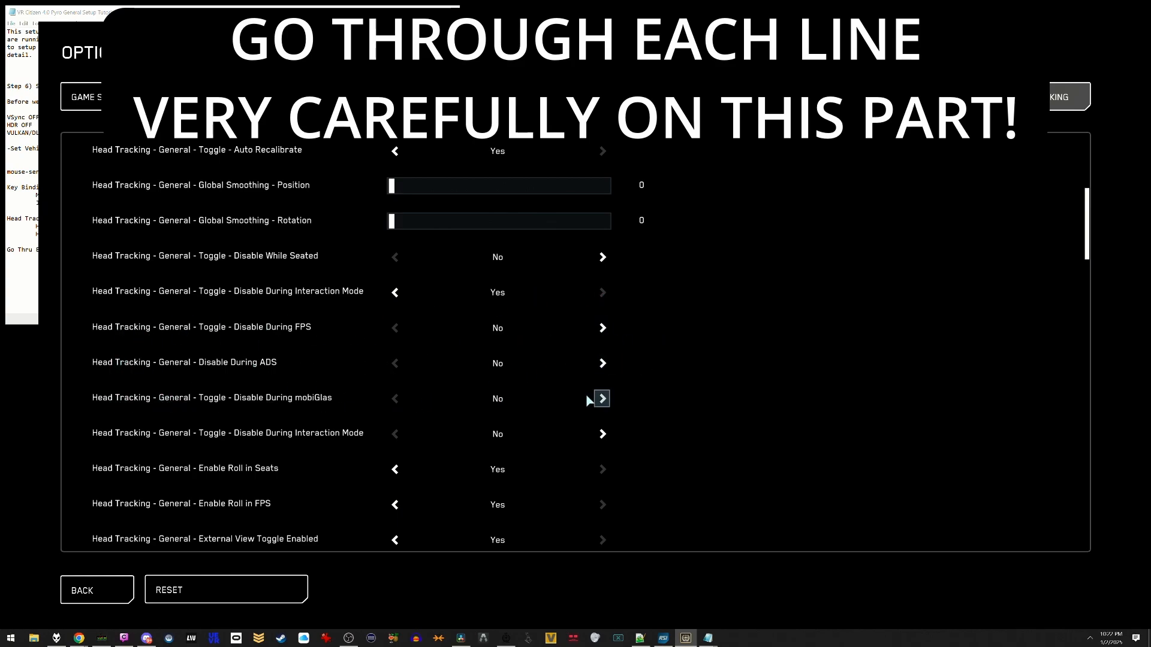
pyautogui.scroll(-3)
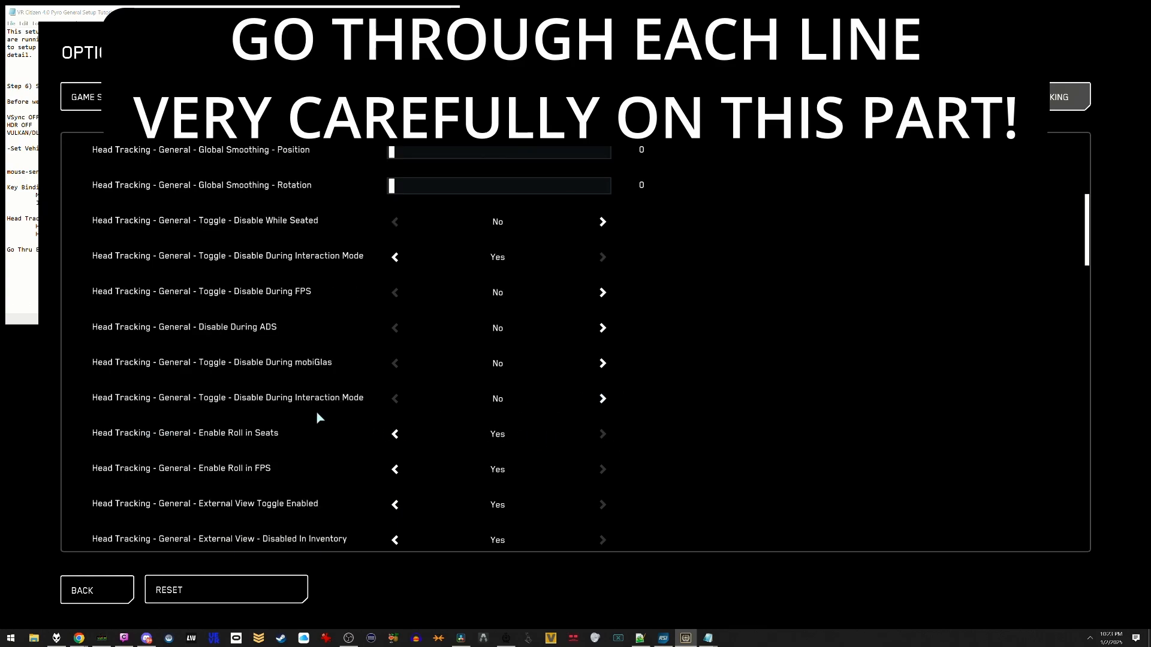
pyautogui.moveTo(270, 403)
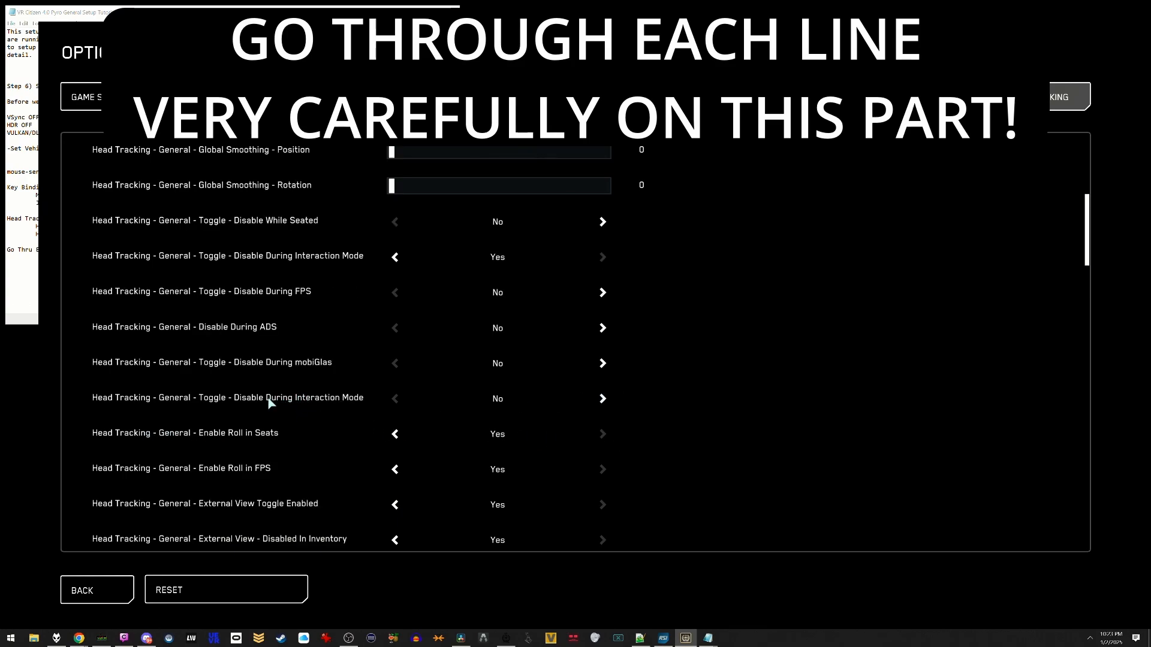
pyautogui.moveTo(204, 331)
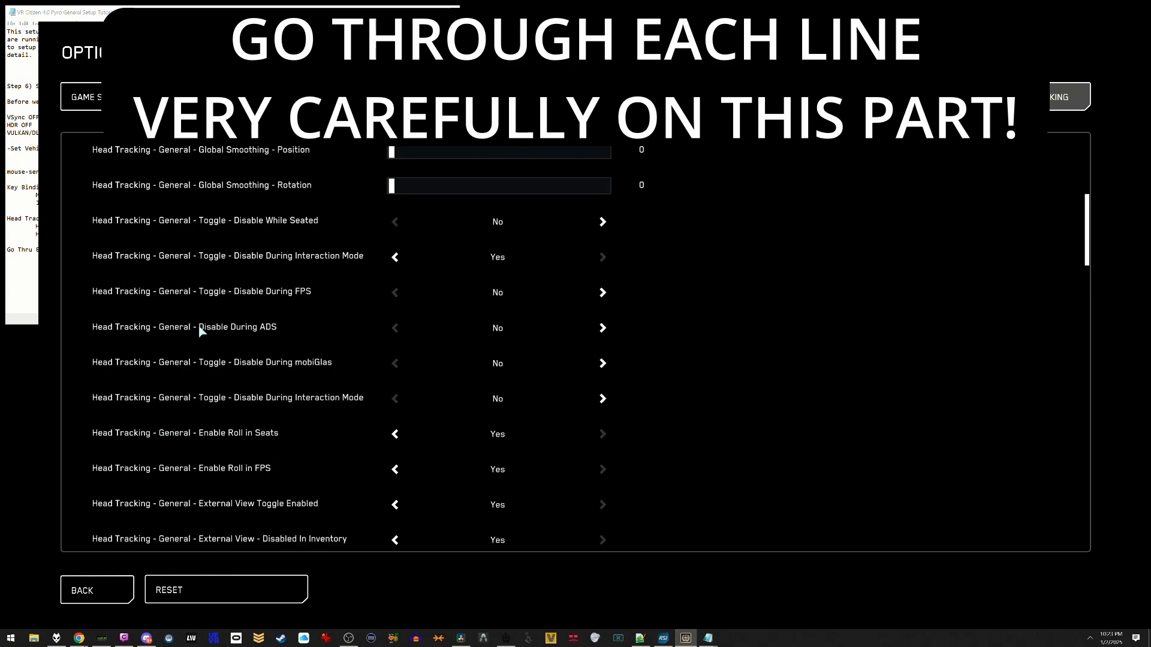
pyautogui.moveTo(208, 430)
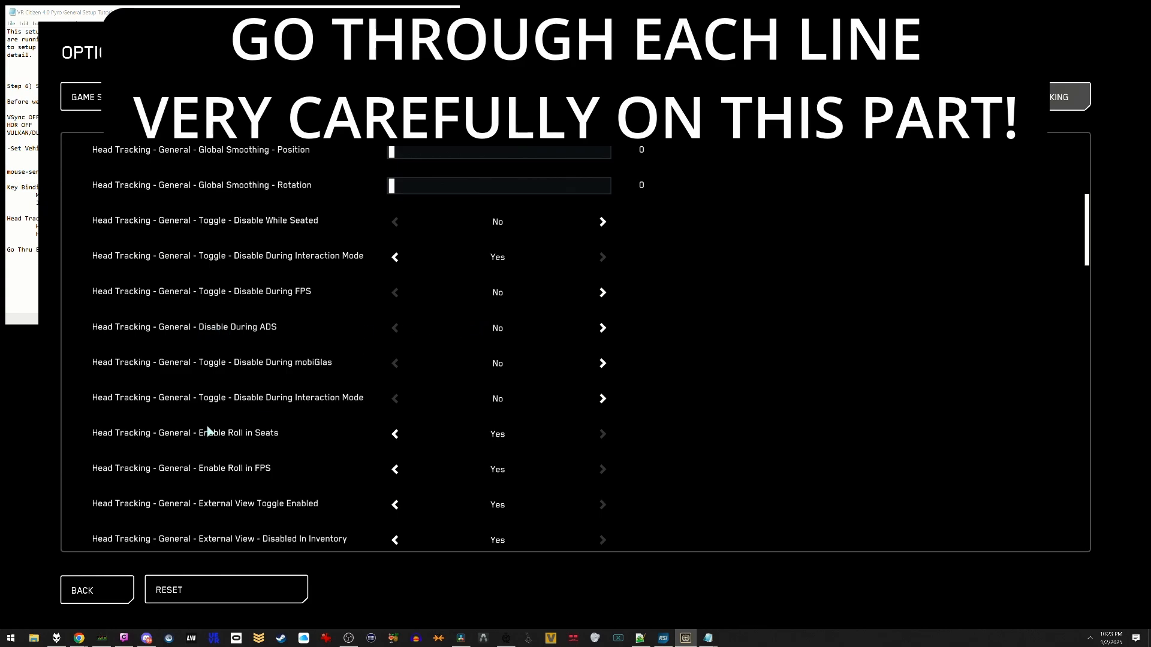
pyautogui.moveTo(506, 434)
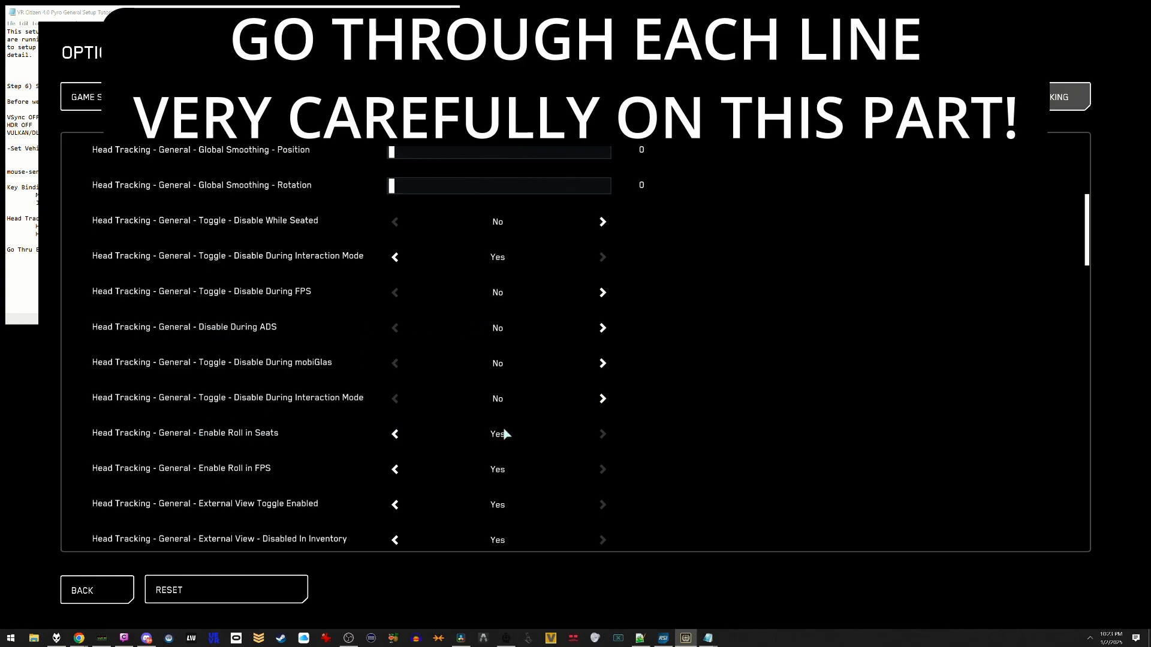
pyautogui.moveTo(317, 453)
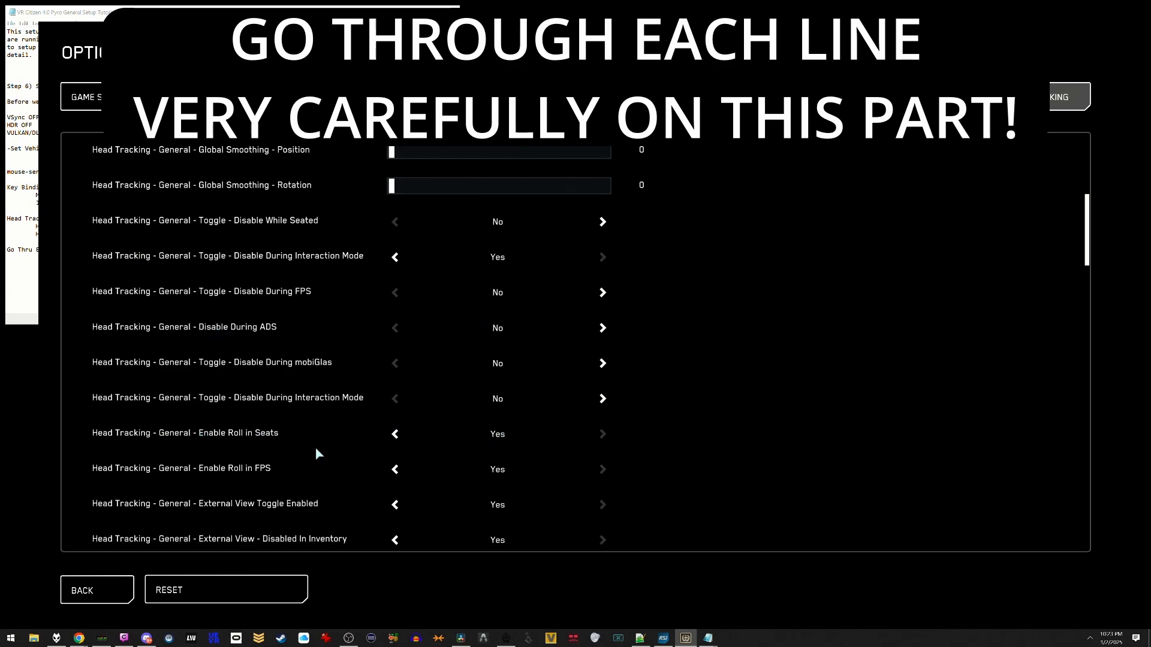
pyautogui.scroll(-3)
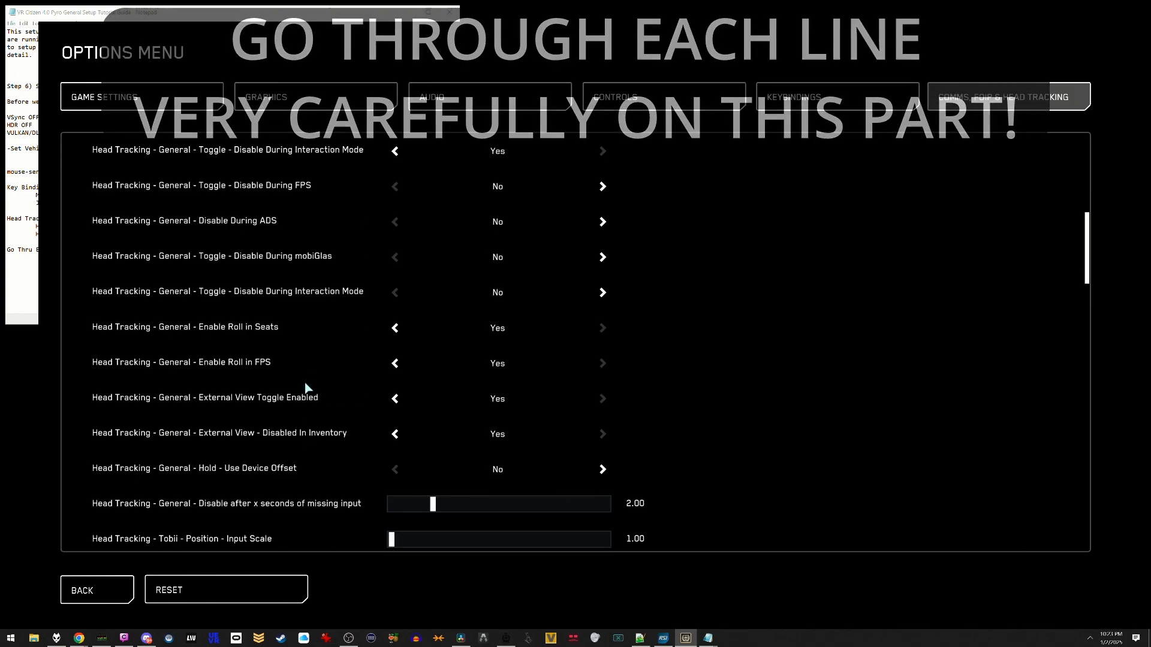
pyautogui.scroll(-3)
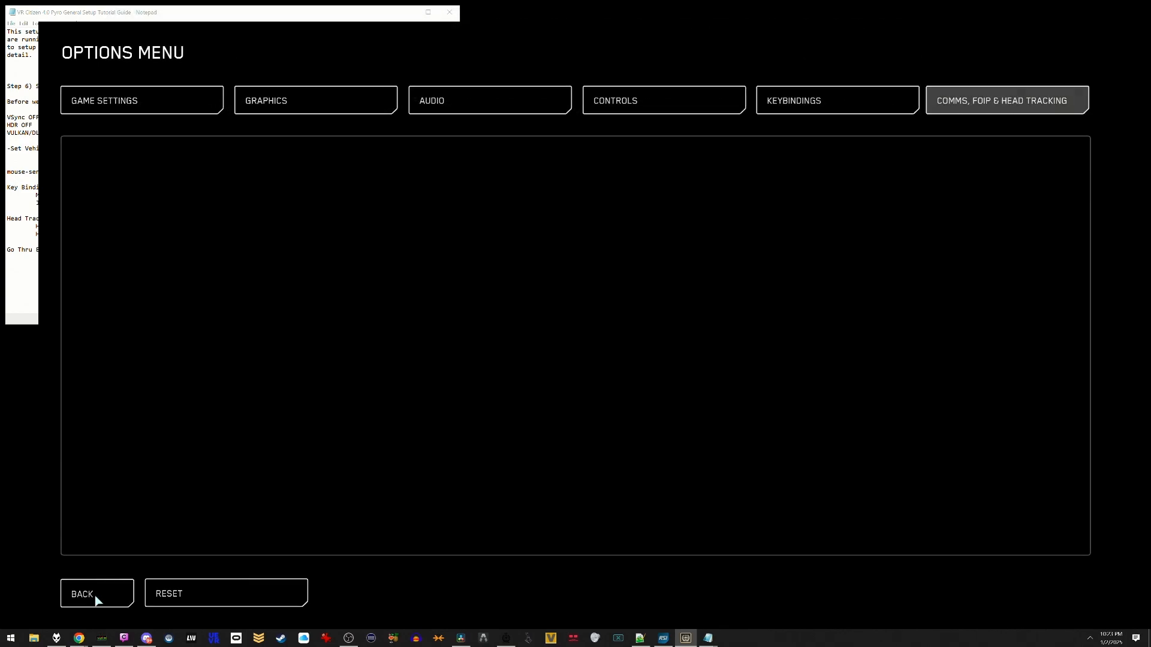
# - Leave the Options menu with BACK, returning to Module Selection
pyautogui.click(81, 593)
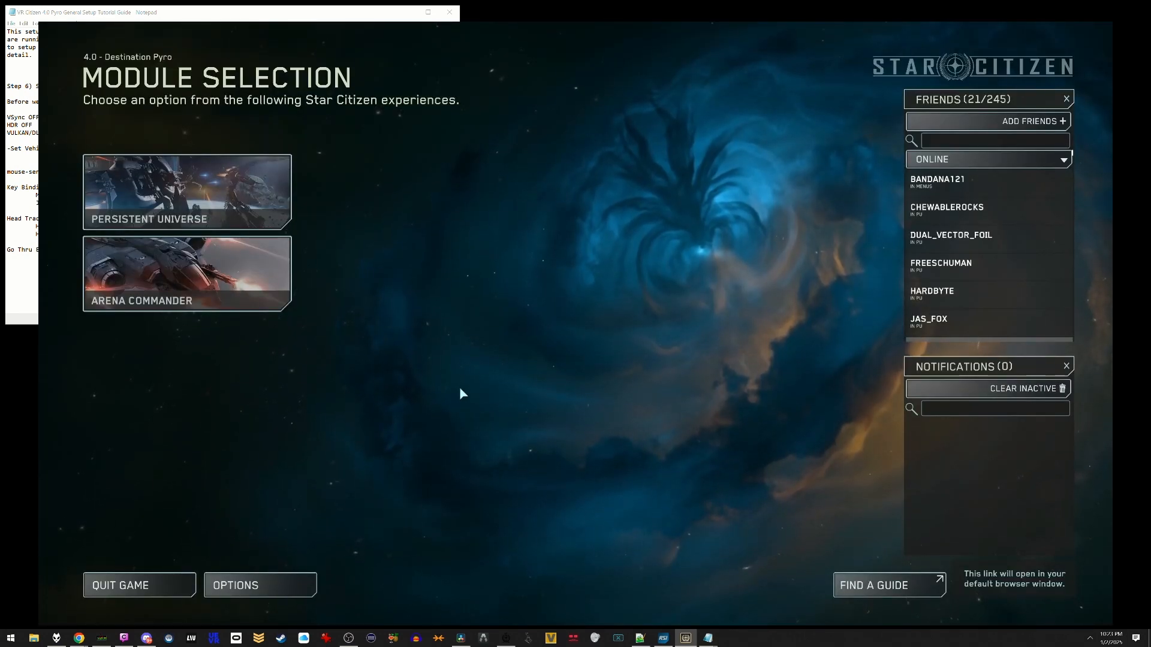
pyautogui.moveTo(131, 591)
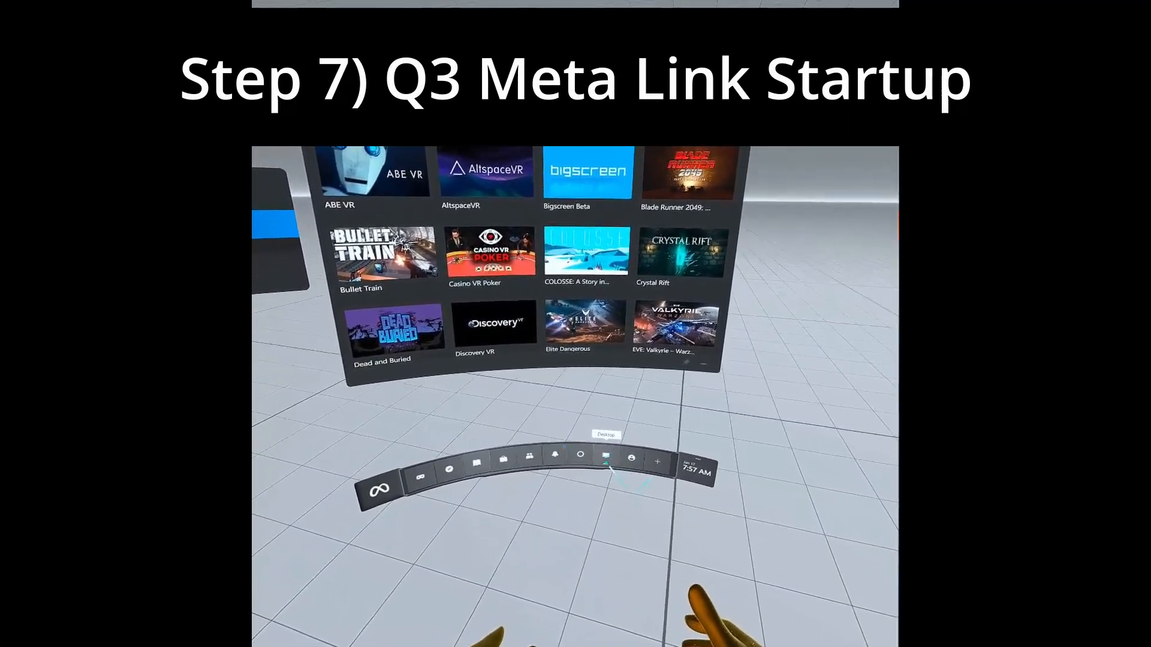
# - Mirror the PC desktop into the headset from the Quest Link dock, showing the RSI Launcher
pyautogui.click(604, 459)
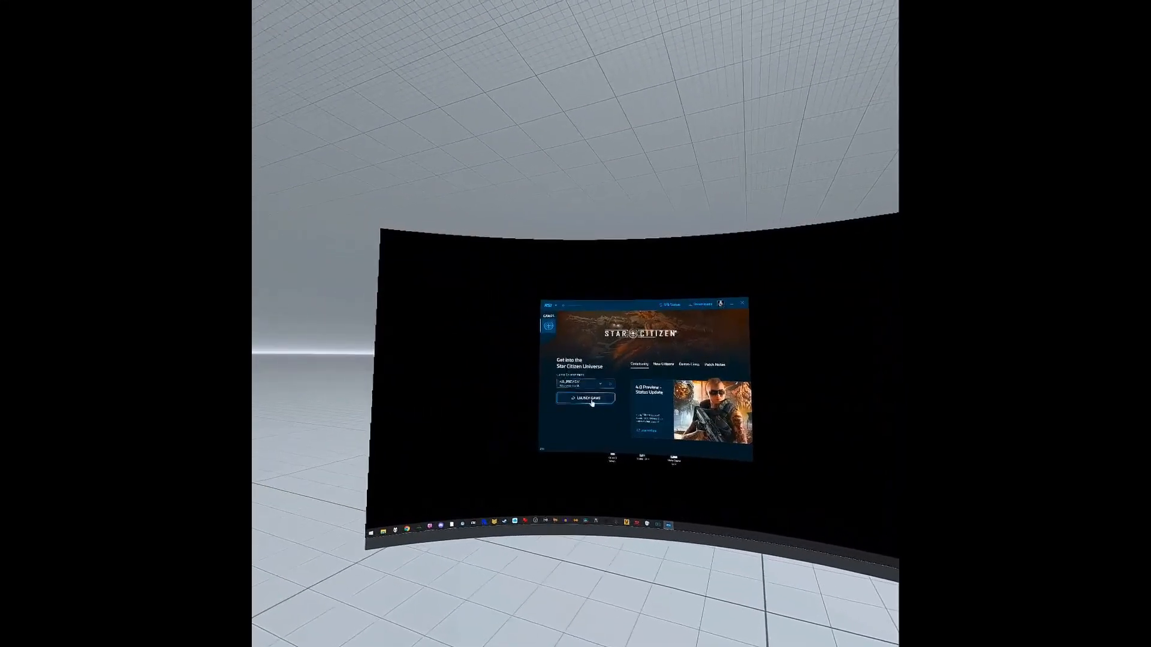
# - Launch Star Citizen from the RSI Launcher and accept the Early Access notice
pyautogui.click(585, 397)
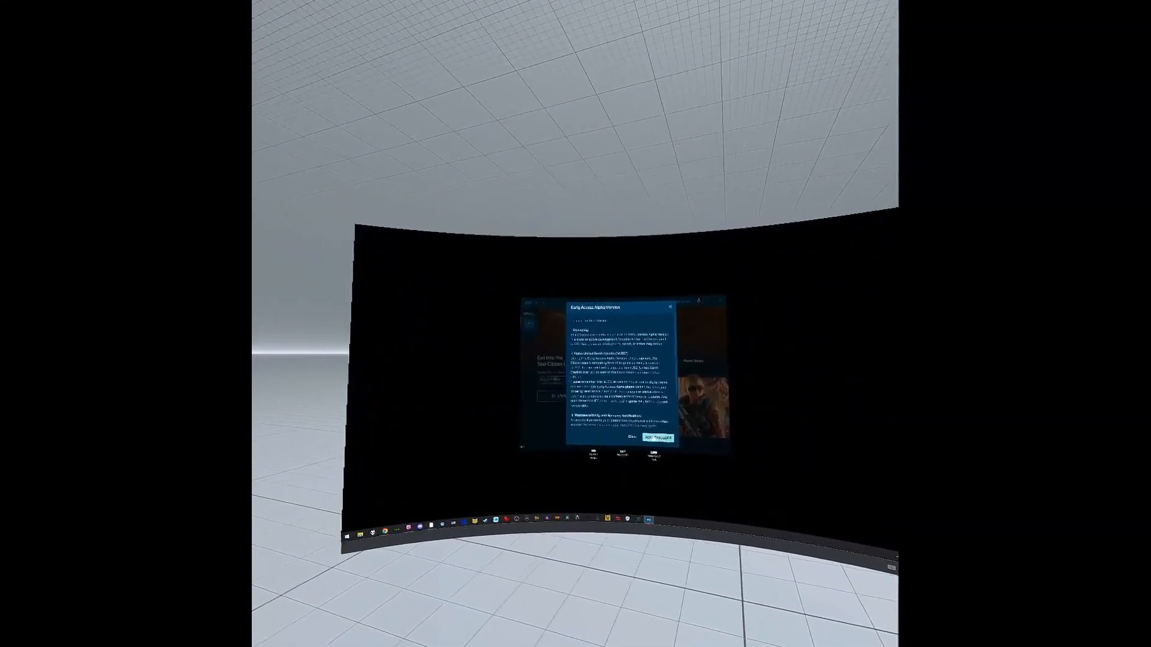
pyautogui.click(655, 437)
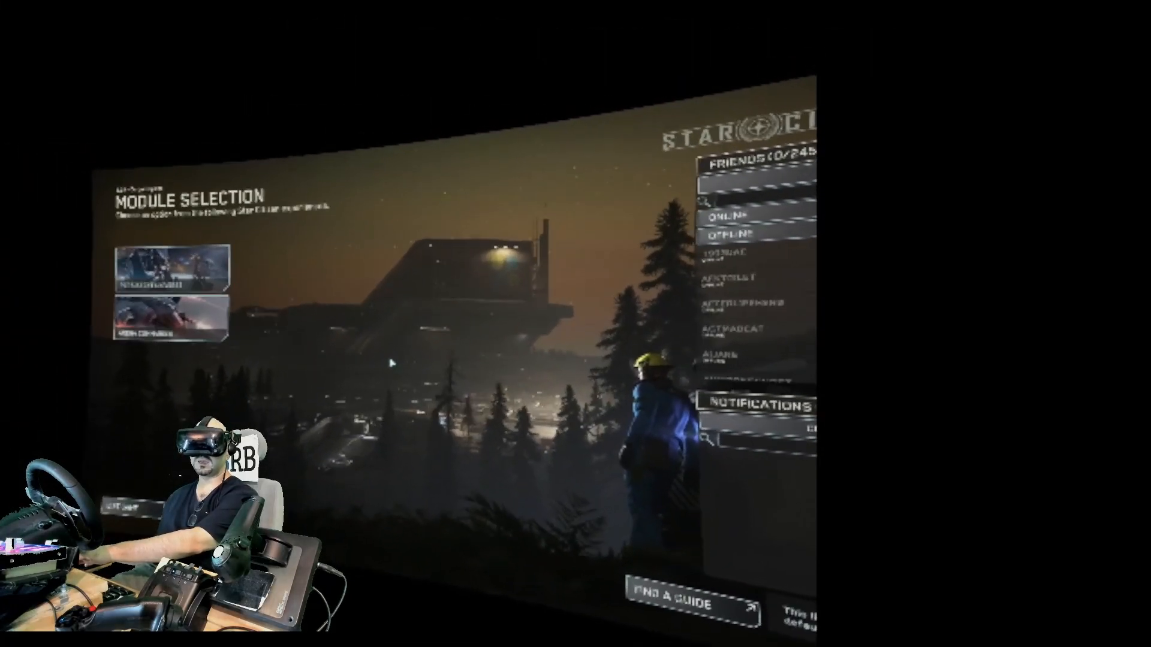
# - From the ship cockpit, bring up the pause menu Options and switch to Game Settings
pyautogui.press('delete')
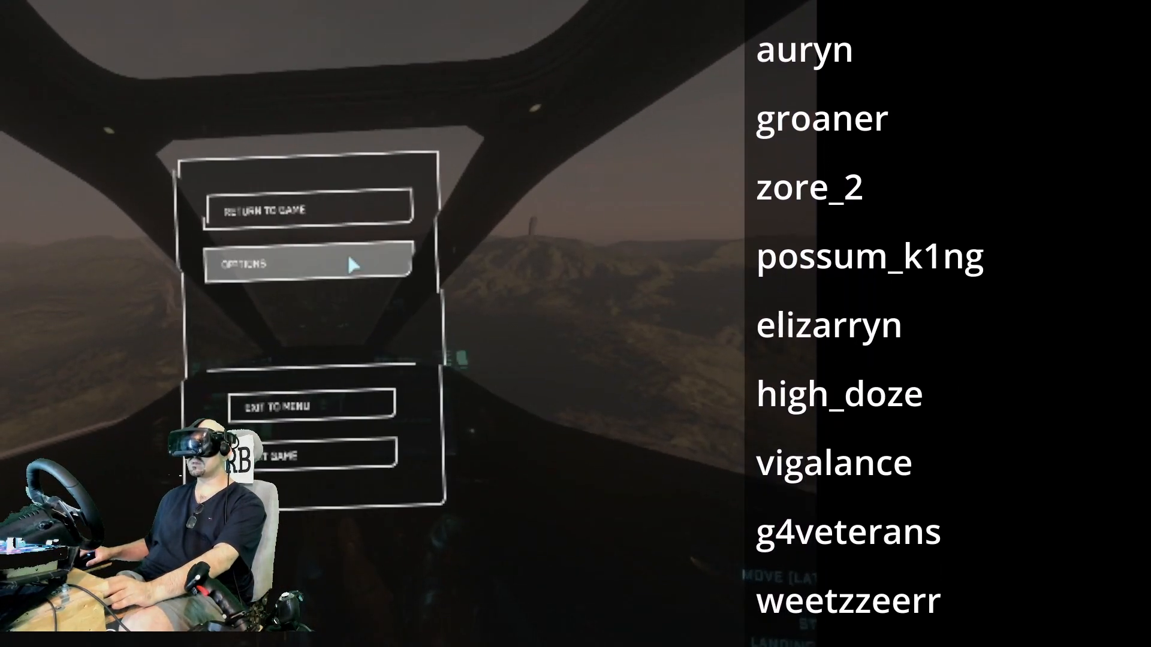
pyautogui.click(256, 263)
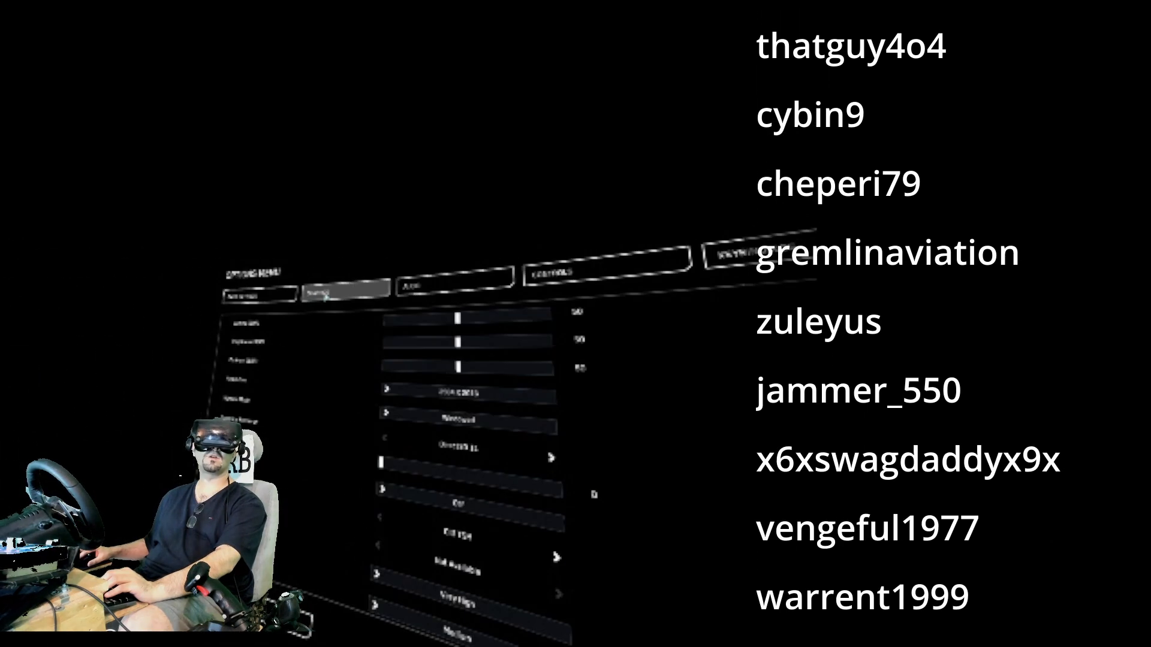
pyautogui.click(764, 234)
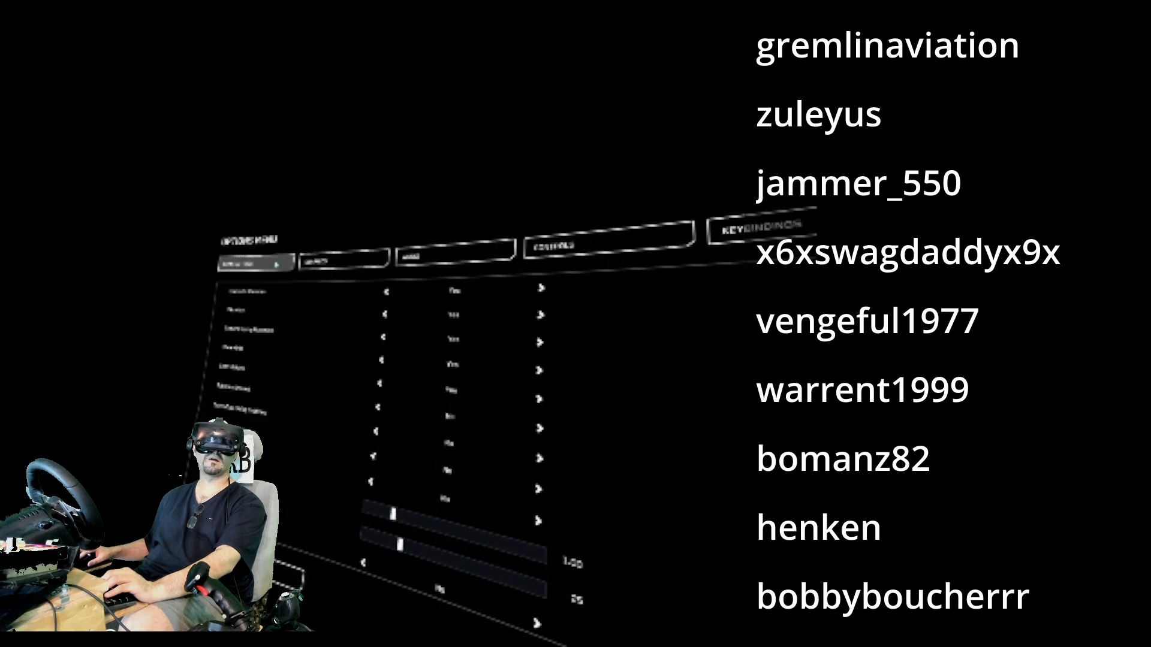